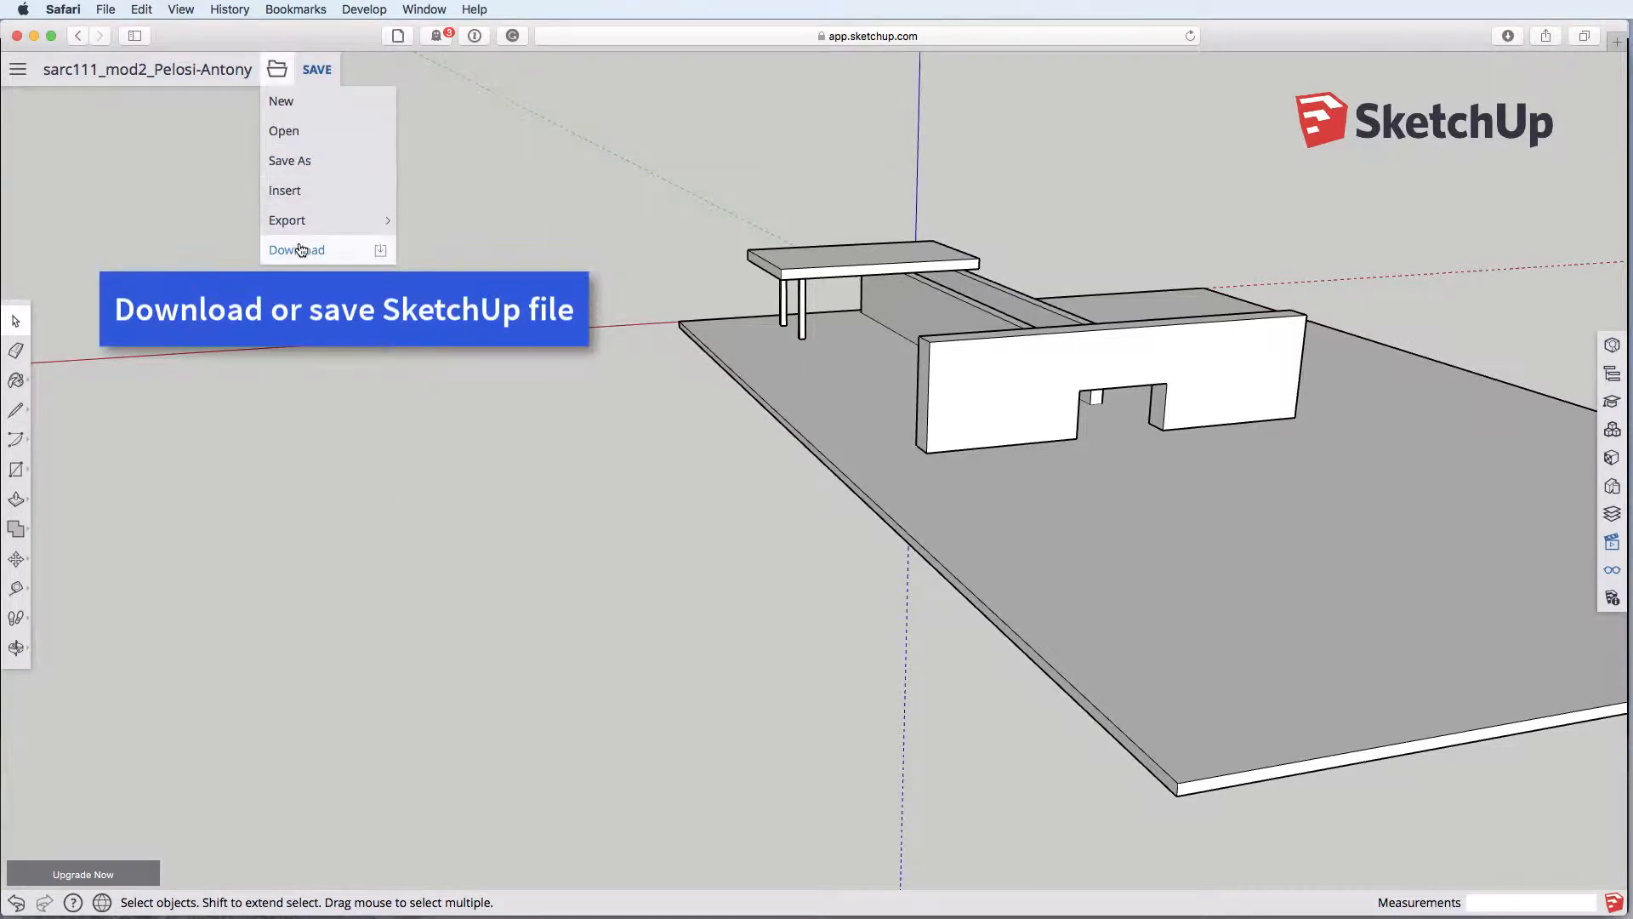
Download the current model to the computer as a SketchUp .skp file
{"action": "left_click", "coordinate": [296, 248]}
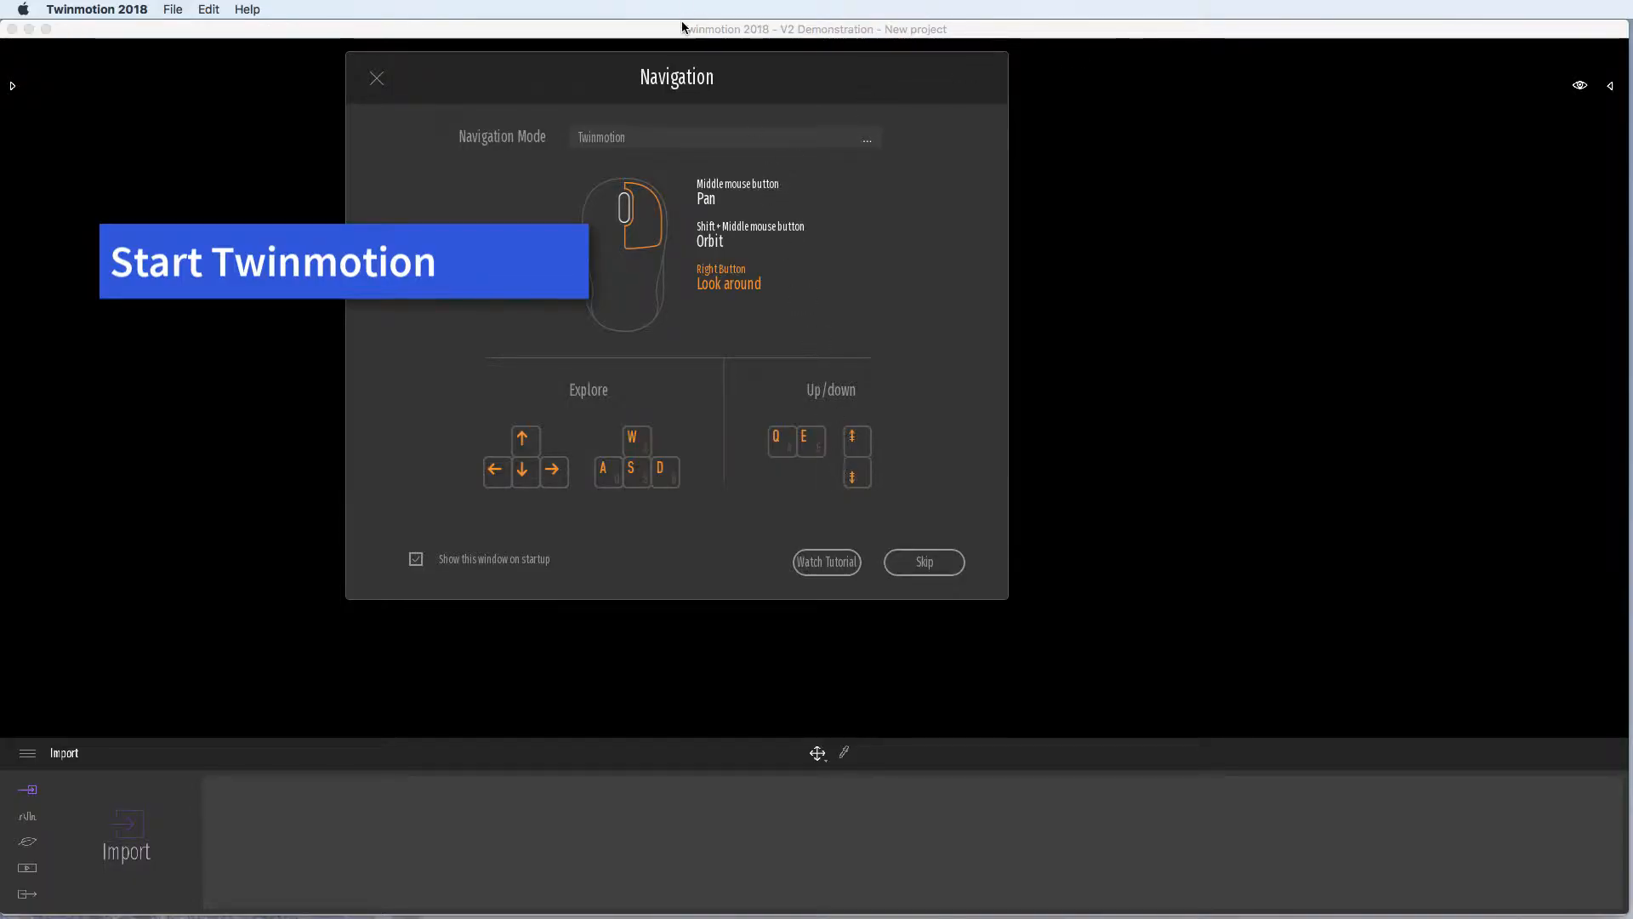
Keep the Twinmotion navigation mode and skip the startup navigation guide
{"action": "left_click", "coordinate": [866, 136]}
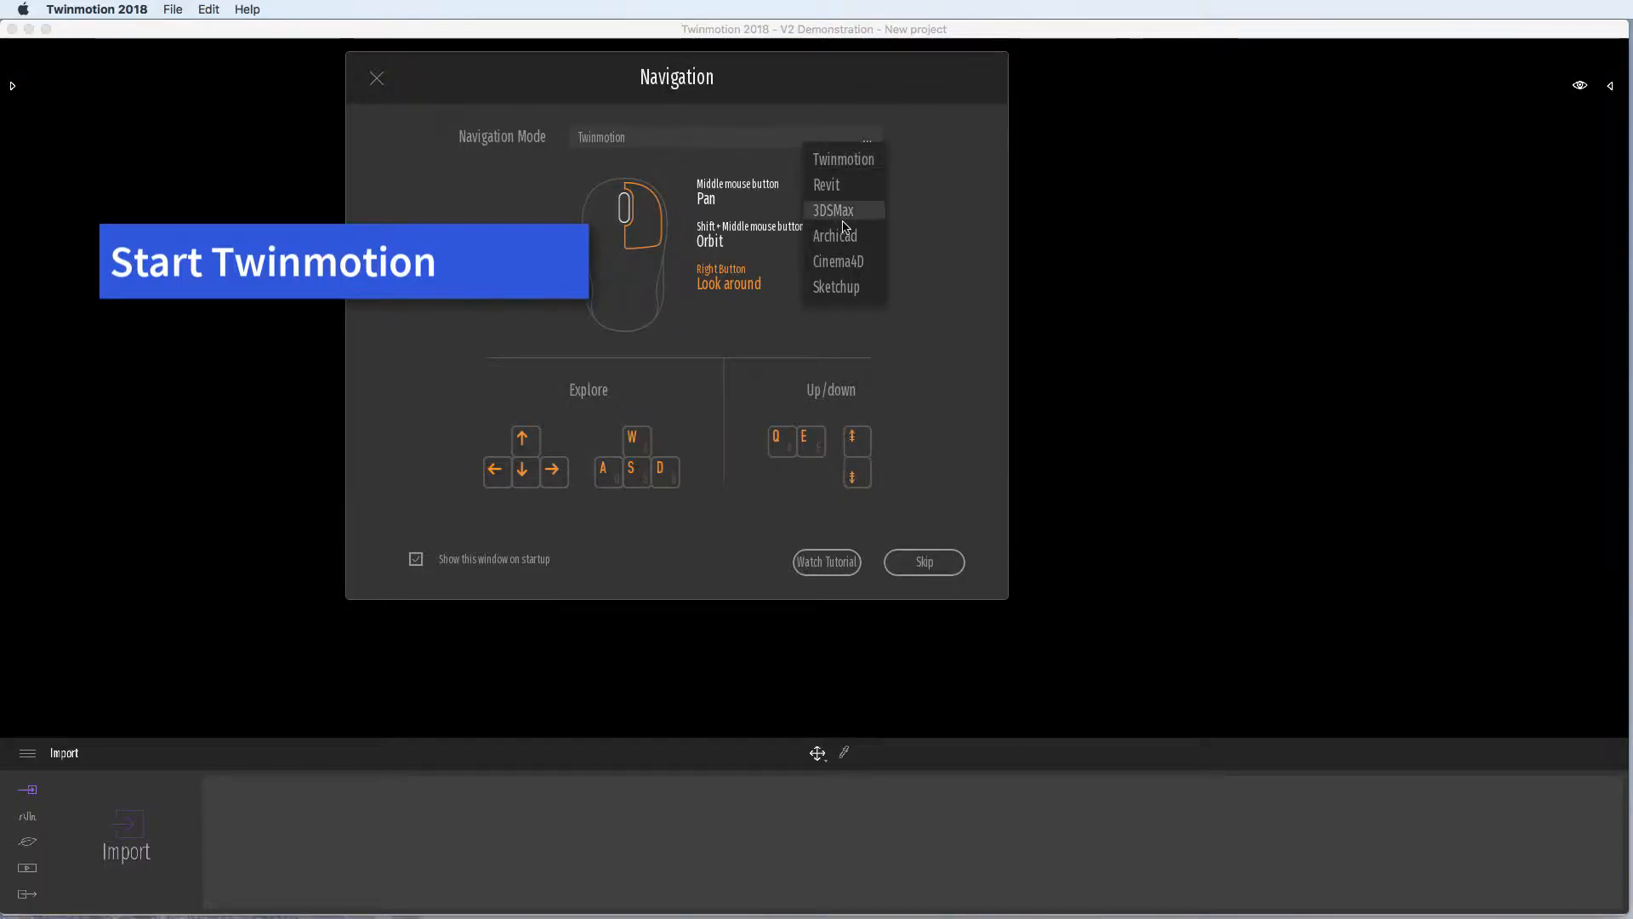
{"action": "left_click", "coordinate": [717, 153]}
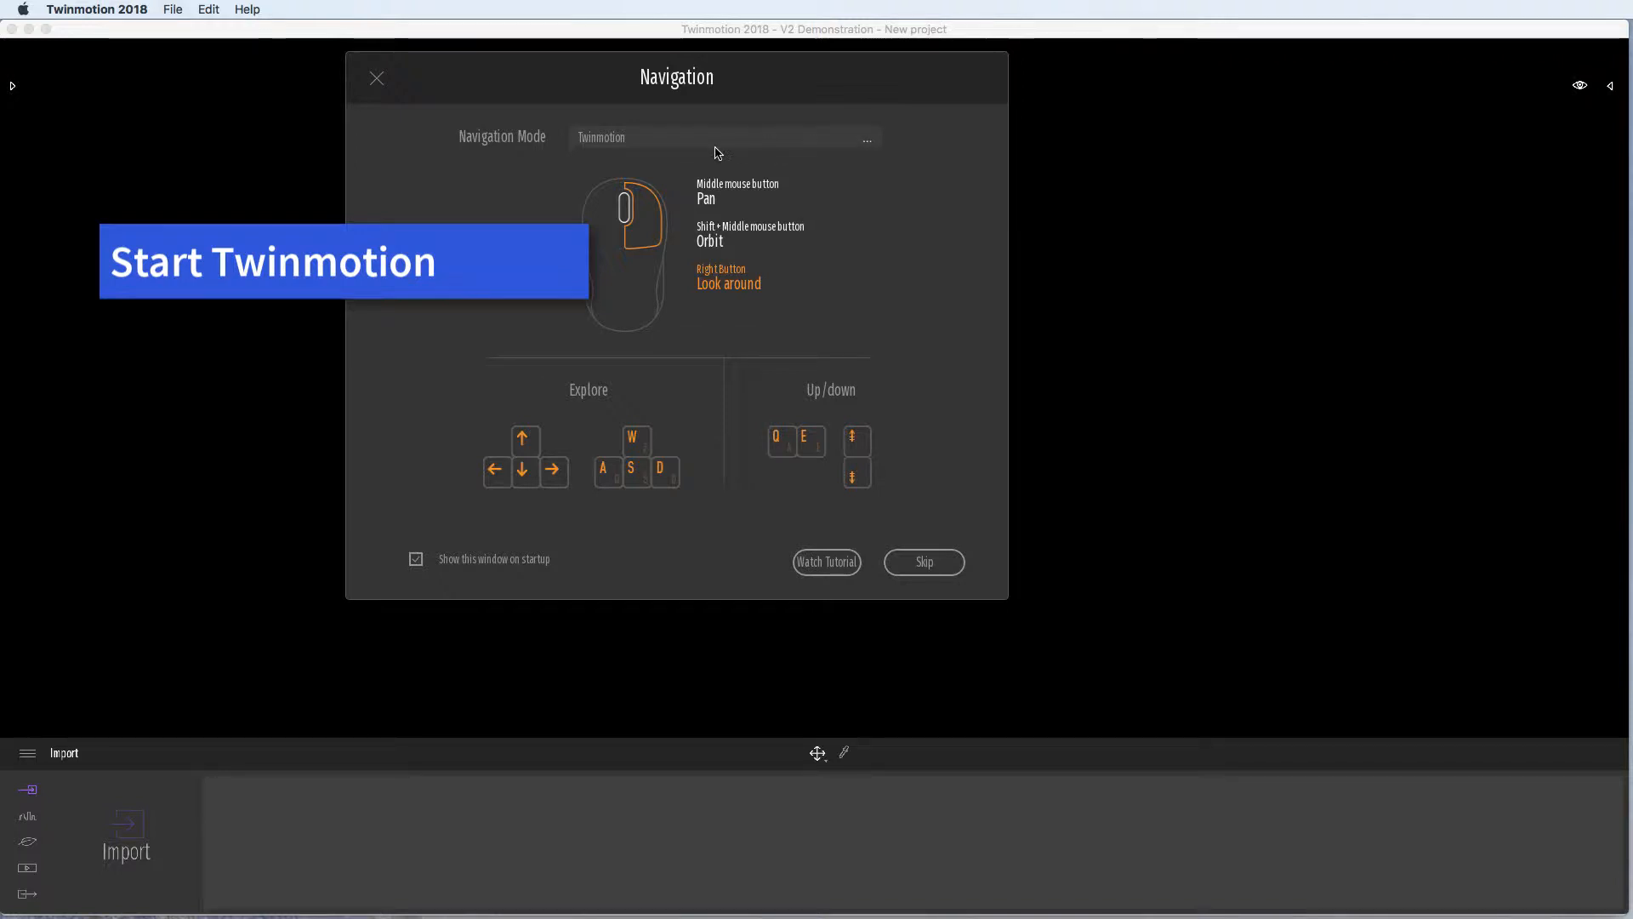
{"action": "mouse_move", "coordinate": [716, 580]}
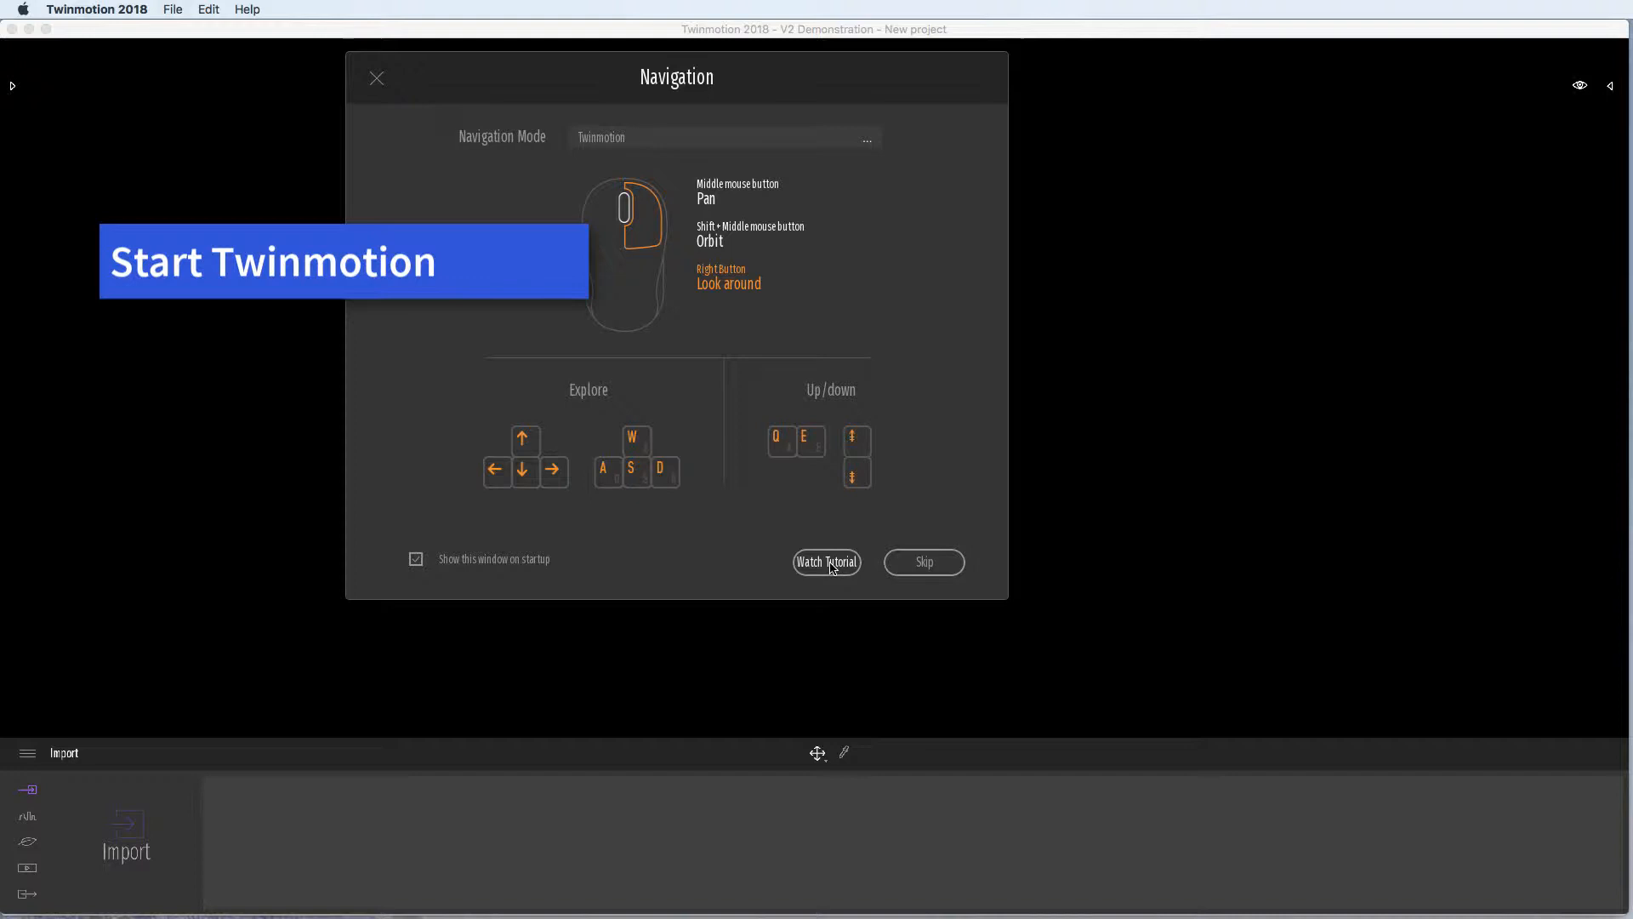
{"action": "left_click", "coordinate": [923, 562]}
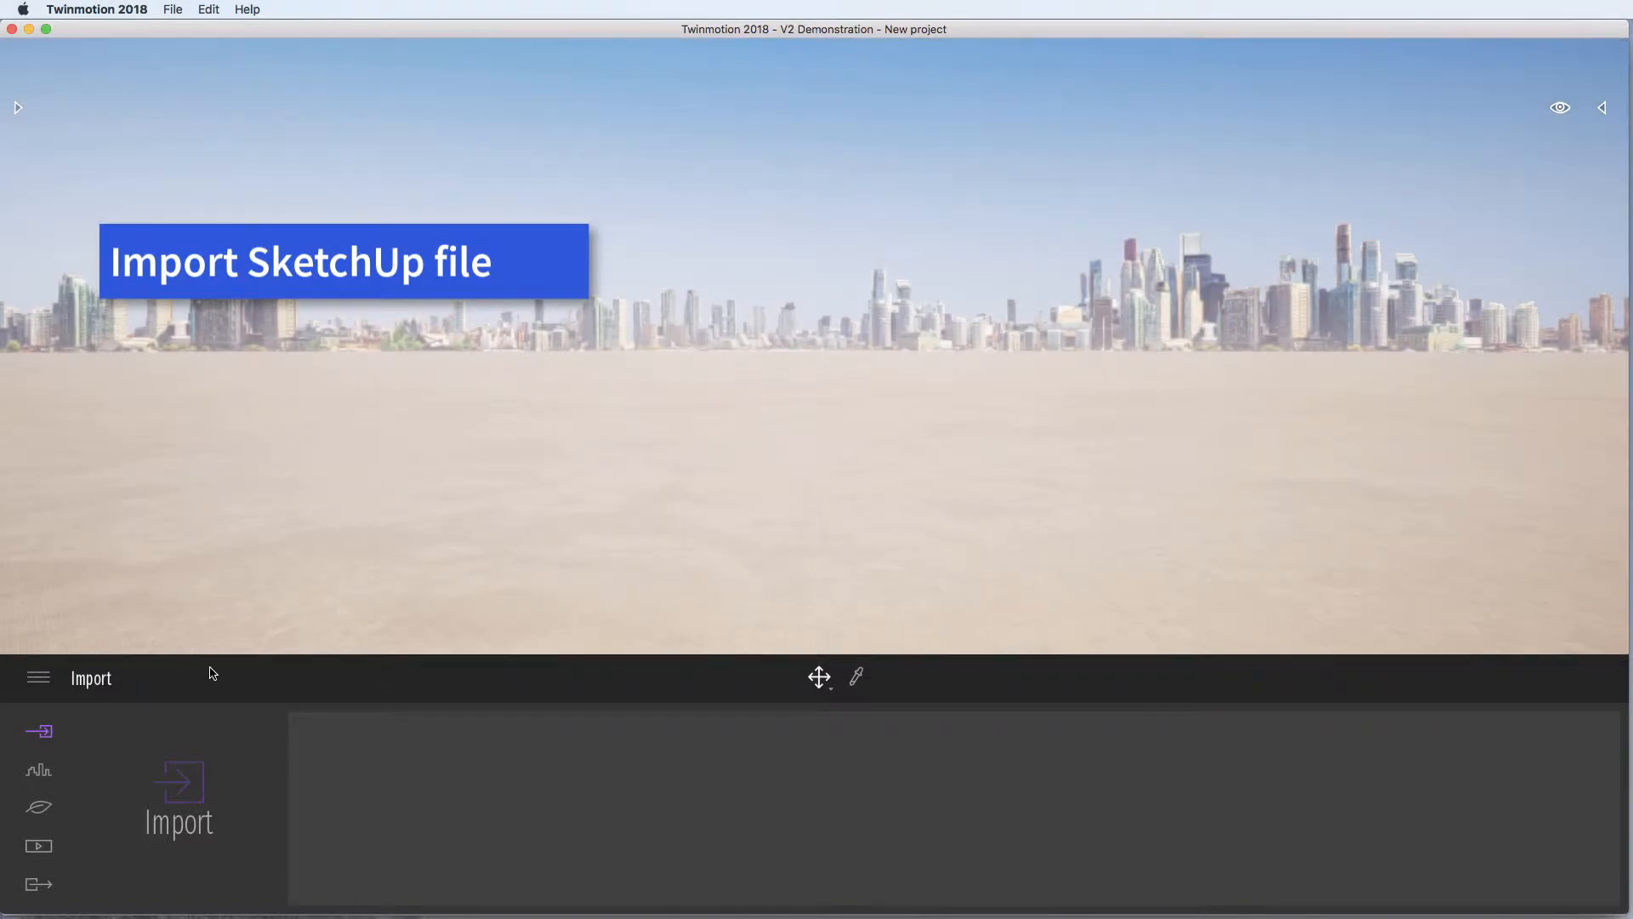
Import the downloaded SketchUp file into the project with the default geometry options
{"action": "left_click", "coordinate": [179, 796]}
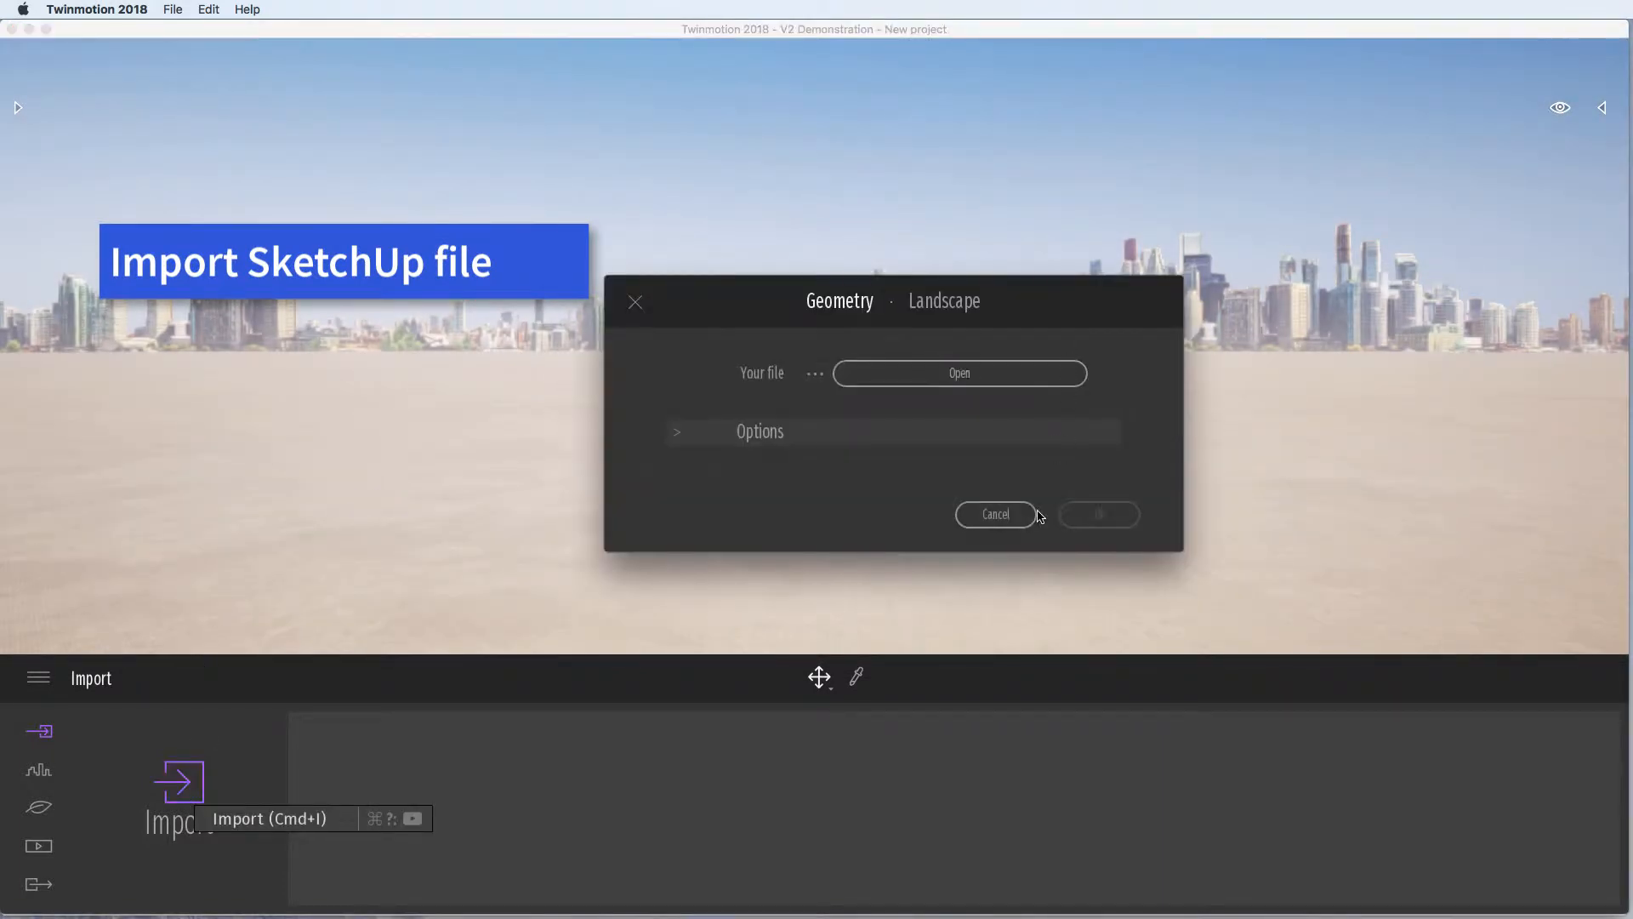
{"action": "mouse_move", "coordinate": [958, 392]}
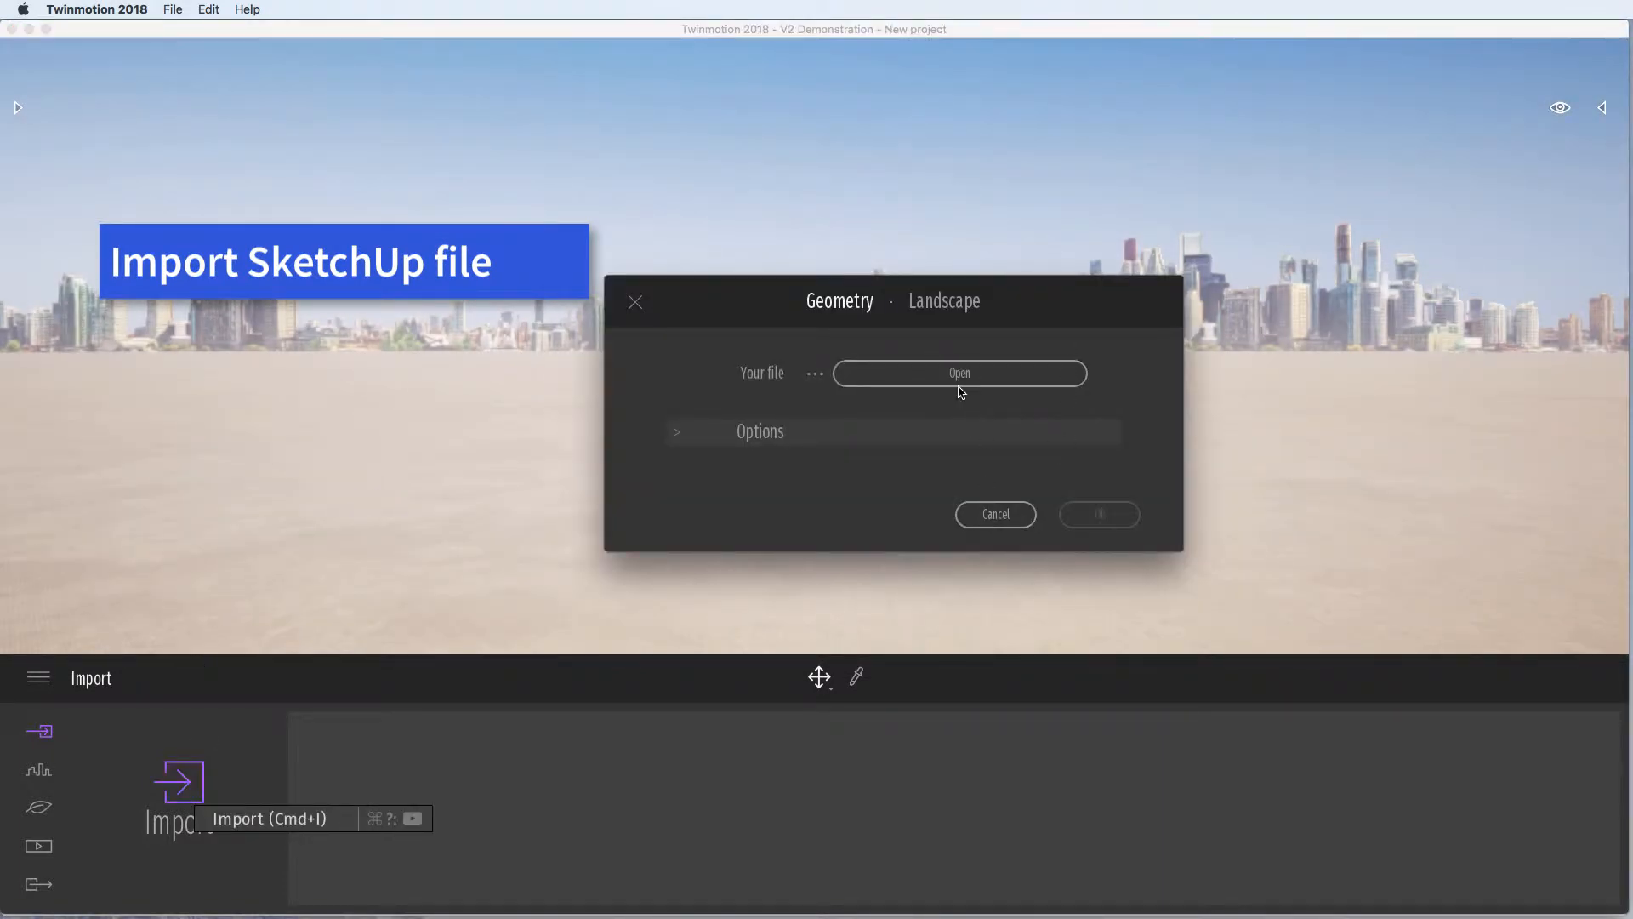
{"action": "left_click", "coordinate": [958, 373]}
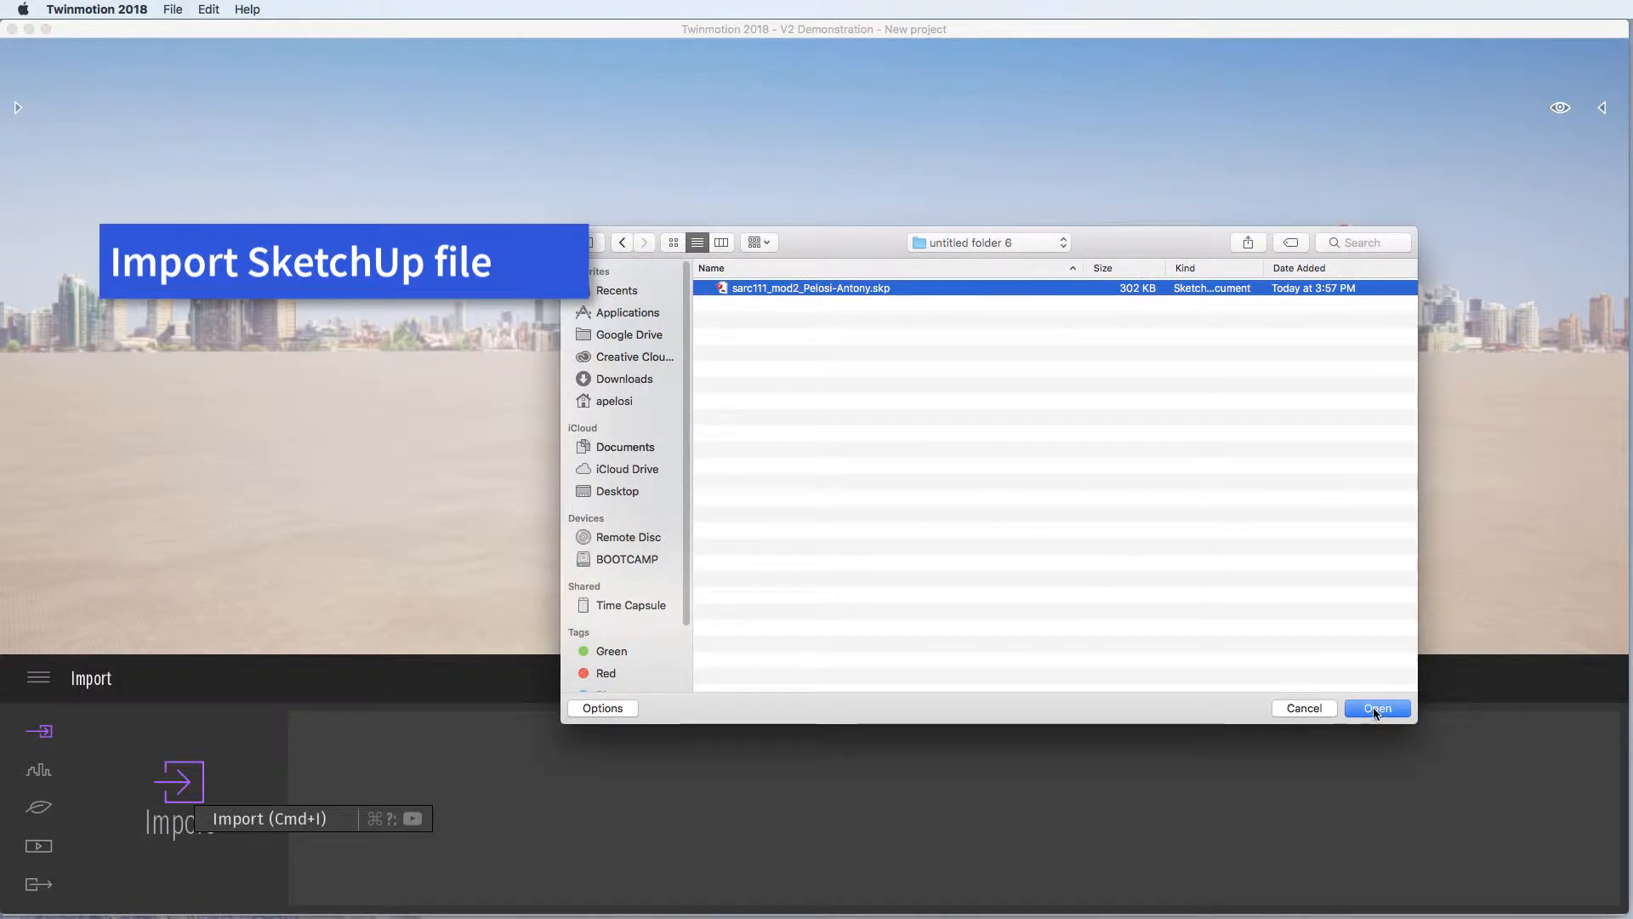
{"action": "left_click", "coordinate": [1376, 708]}
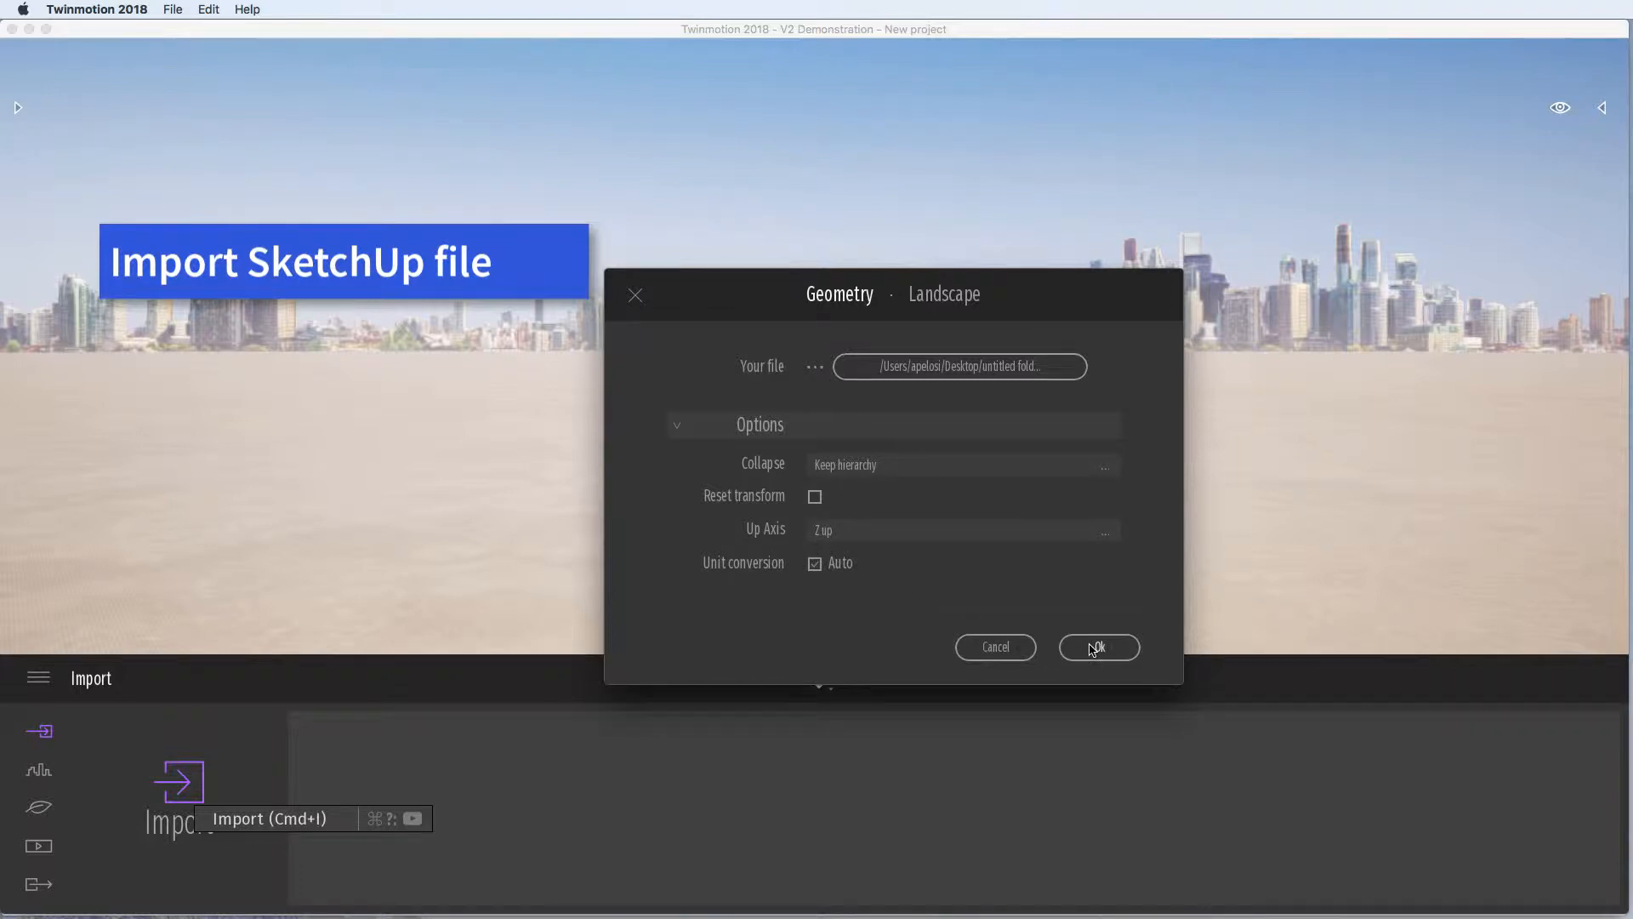
{"action": "left_click", "coordinate": [1097, 646]}
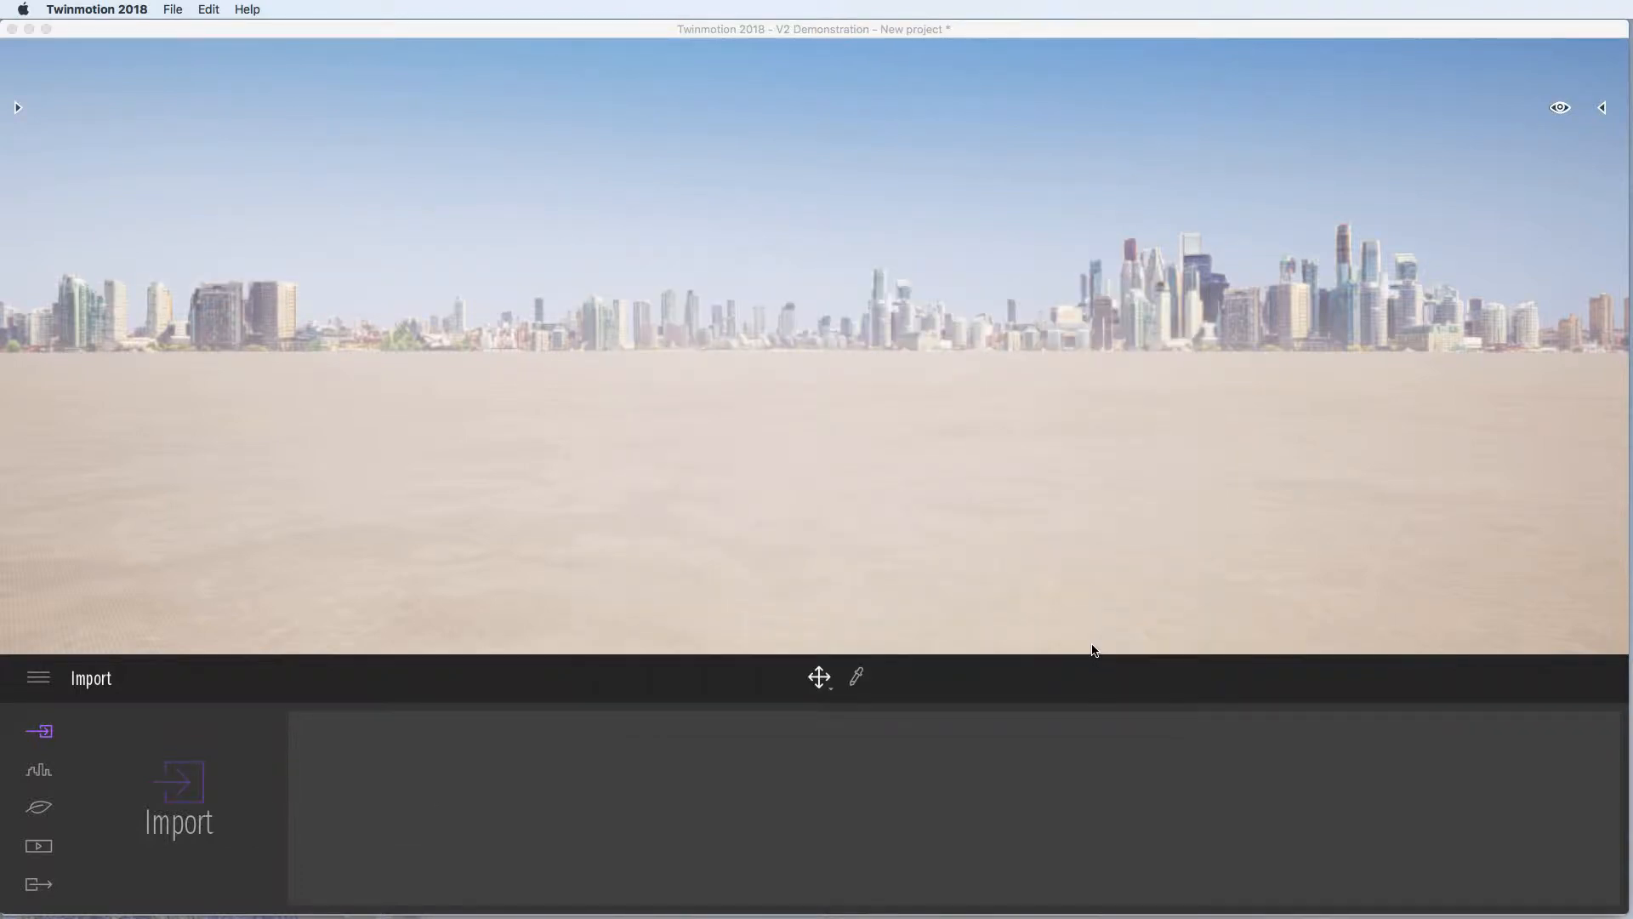
Let the import finish so the walls and canopy model stands in the scene
{"action": "left_click", "coordinate": [179, 797]}
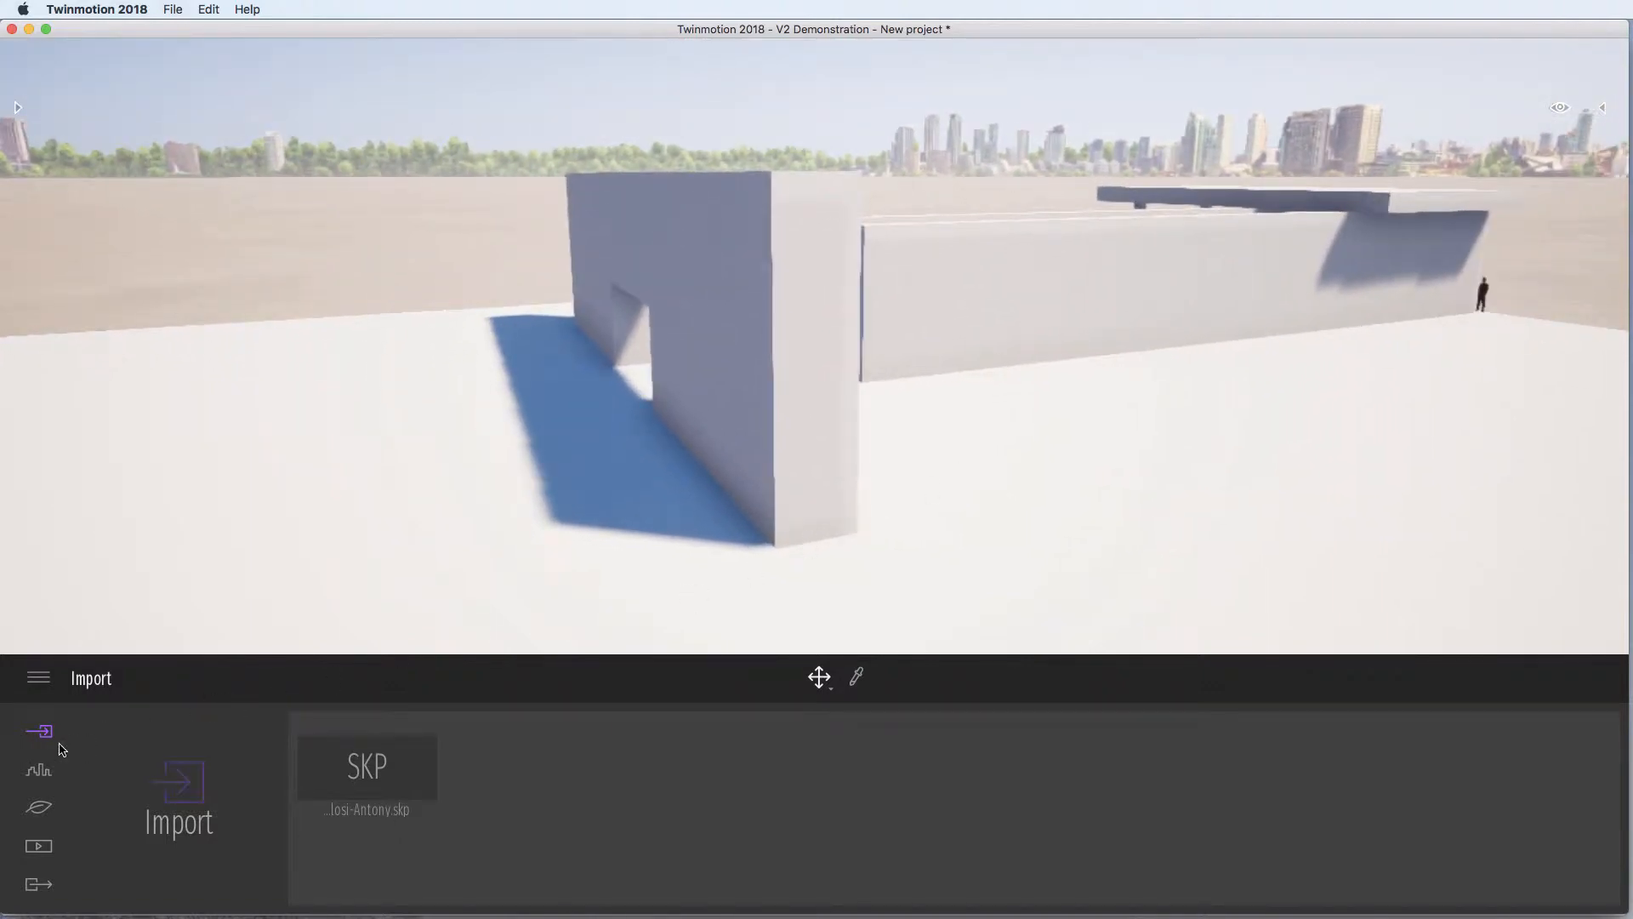
Set the Urban background picture to None after previewing Mountains, removing the city skyline
{"action": "left_click", "coordinate": [39, 771]}
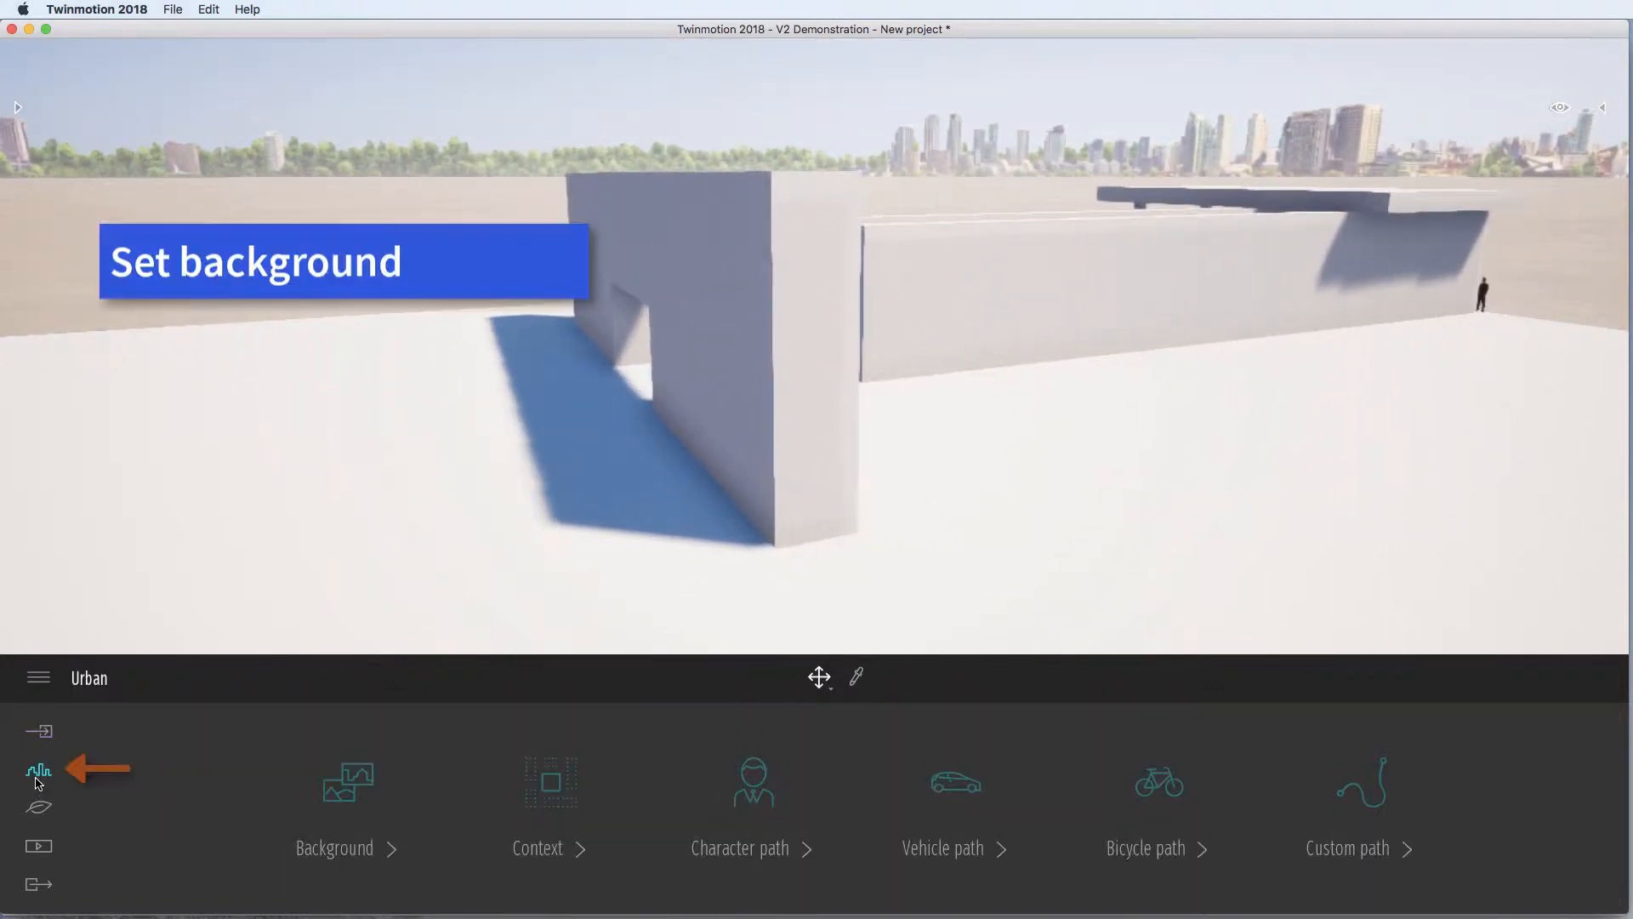
{"action": "left_click", "coordinate": [345, 806]}
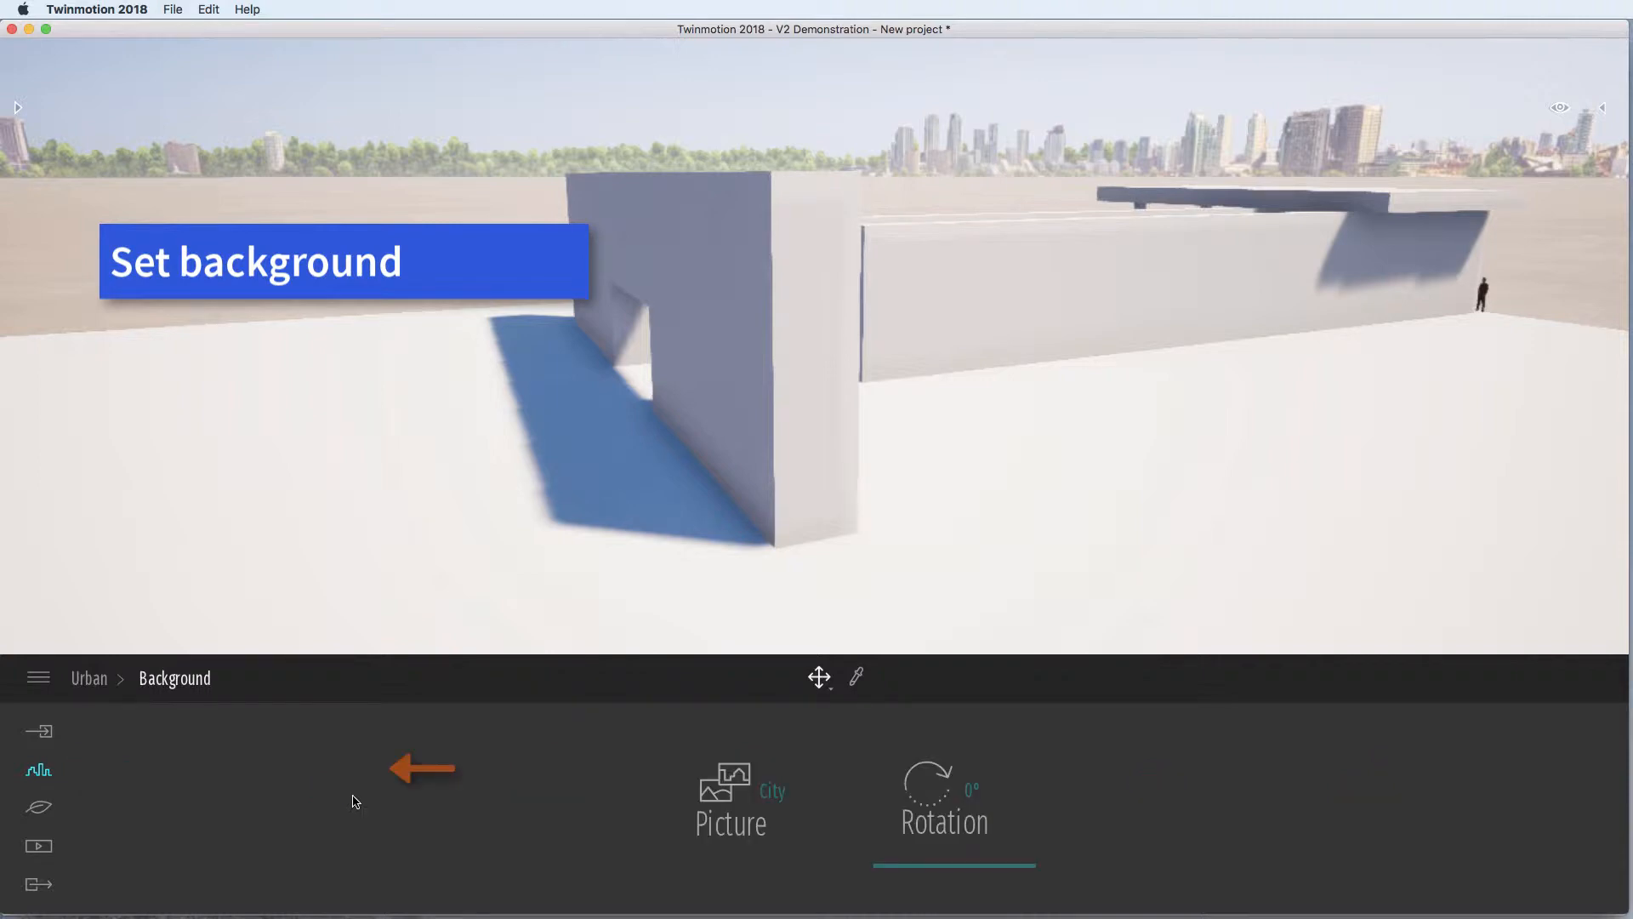
{"action": "left_click", "coordinate": [723, 782]}
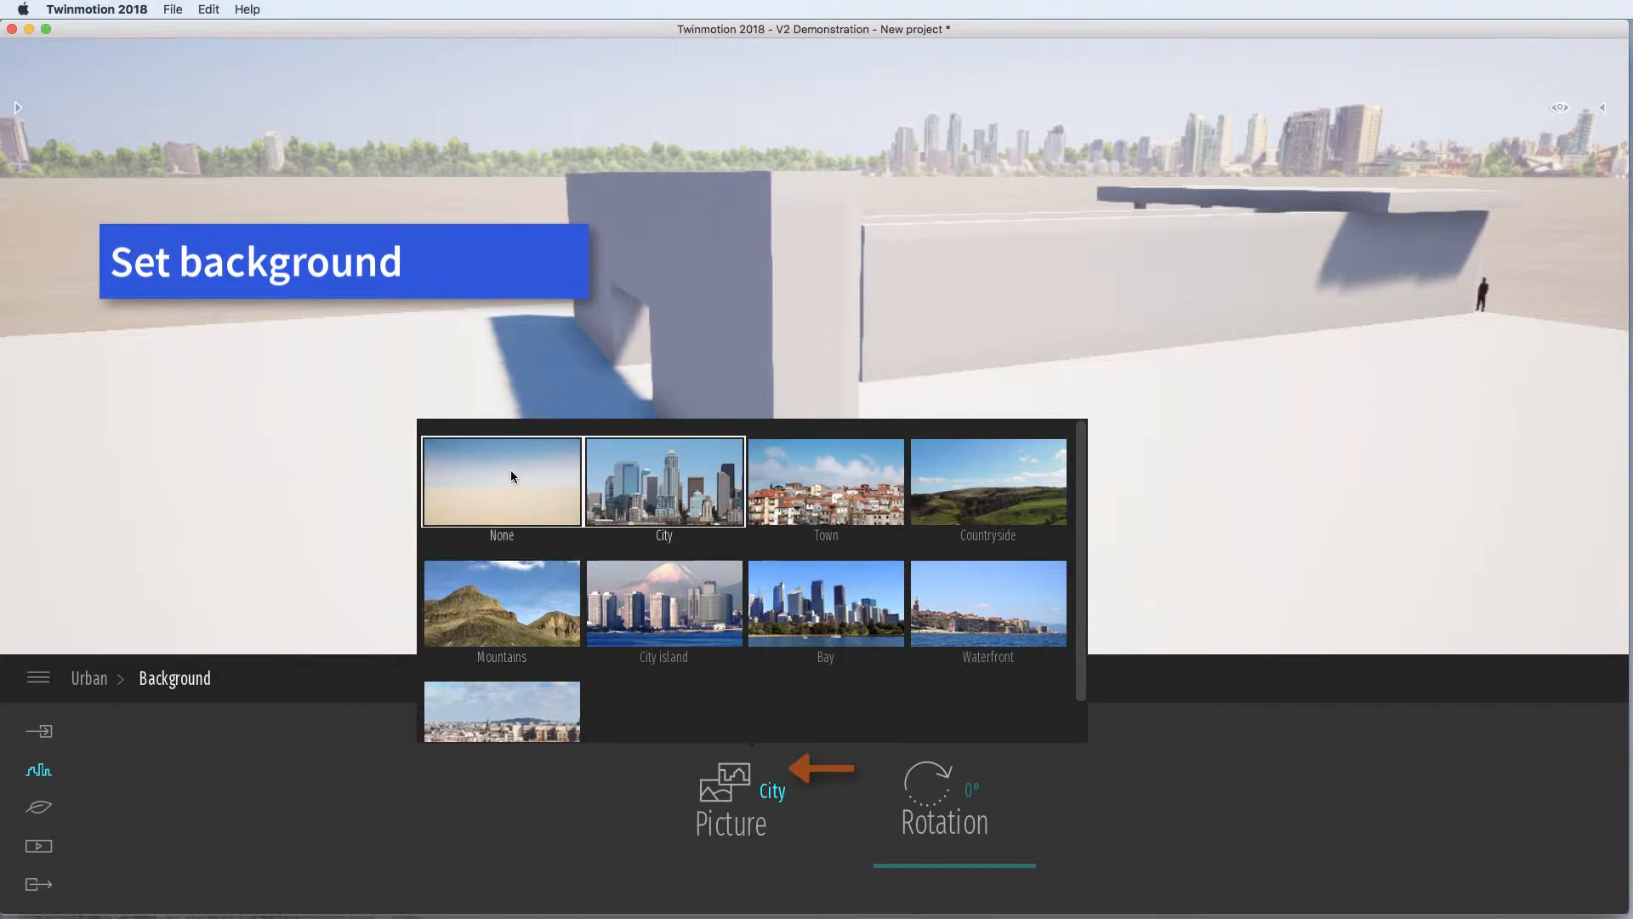
{"action": "left_click", "coordinate": [500, 603]}
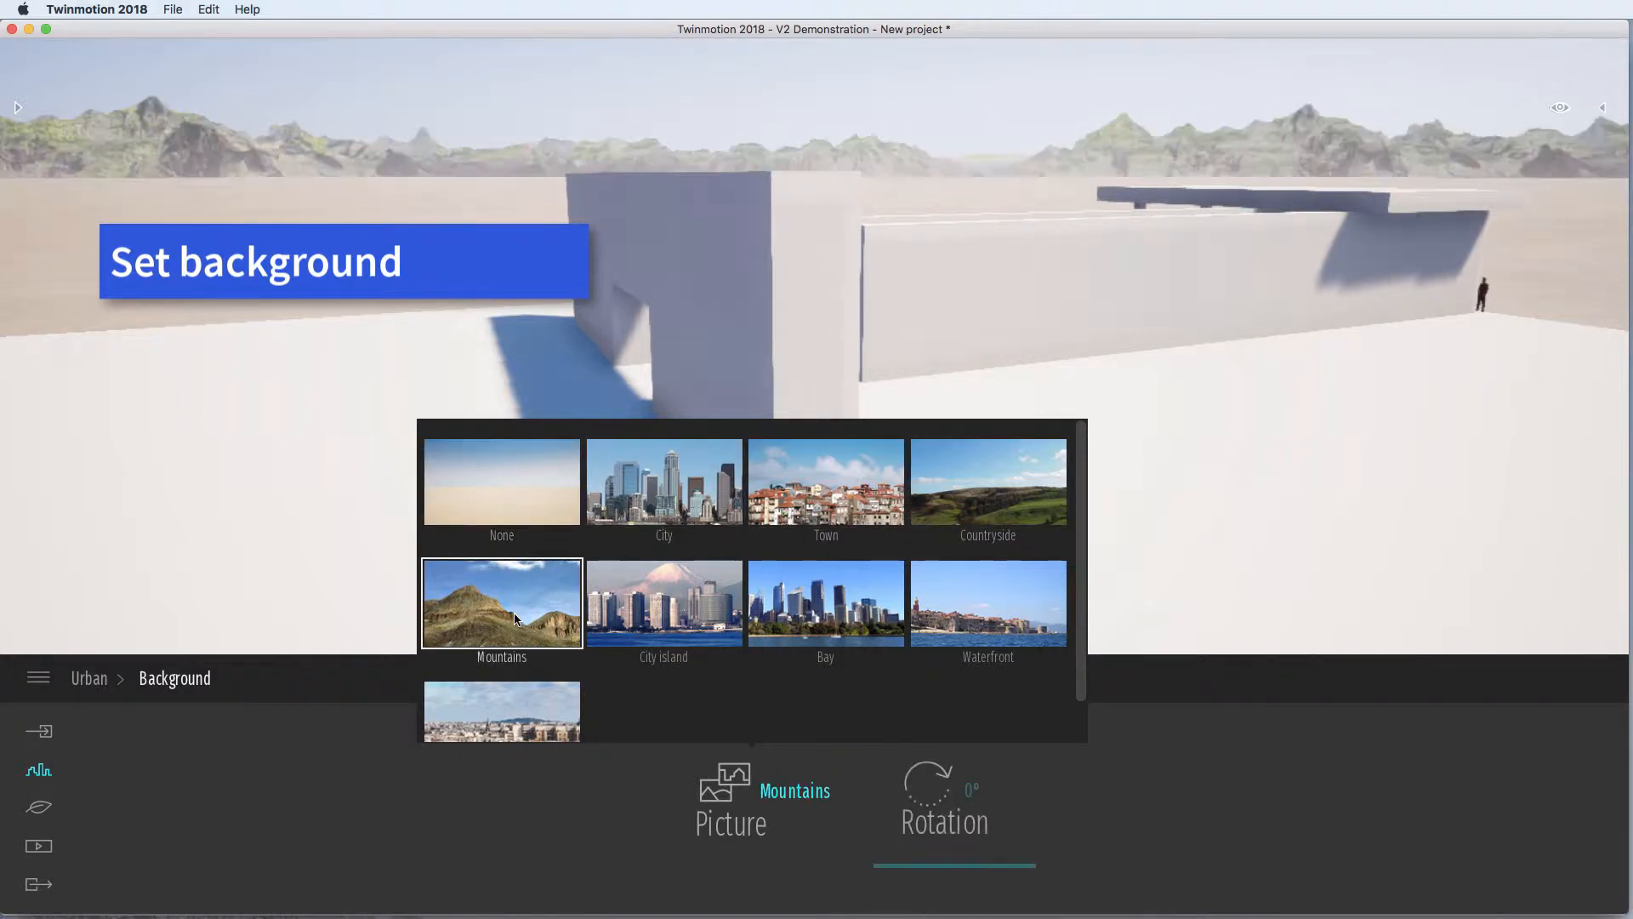
{"action": "left_click", "coordinate": [500, 482]}
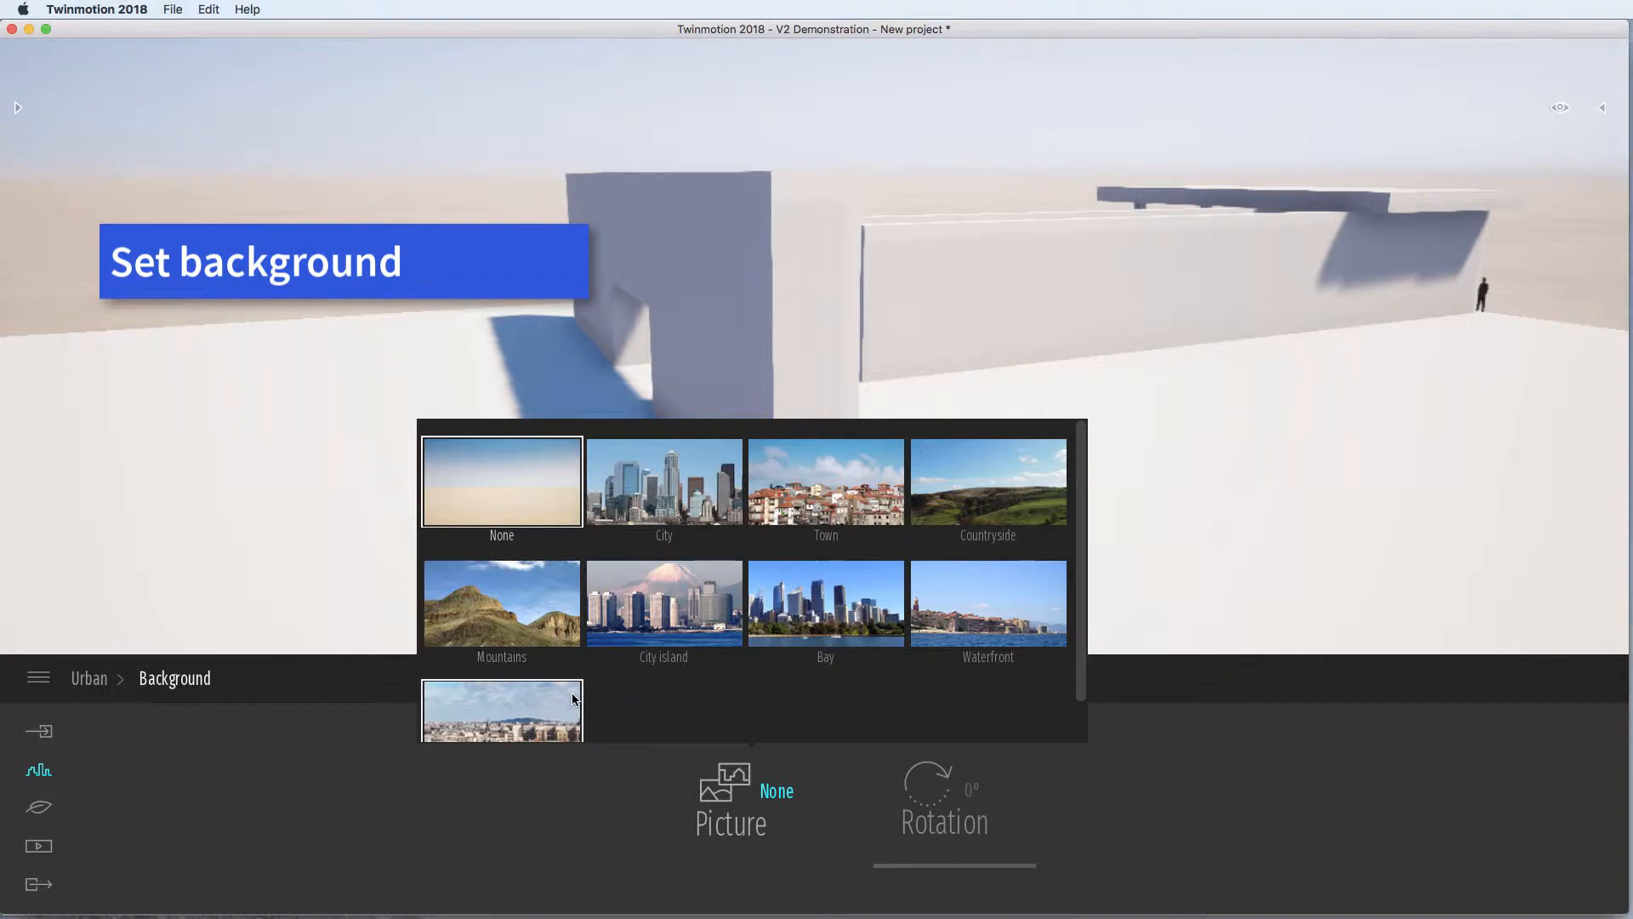
{"action": "left_click", "coordinate": [501, 481]}
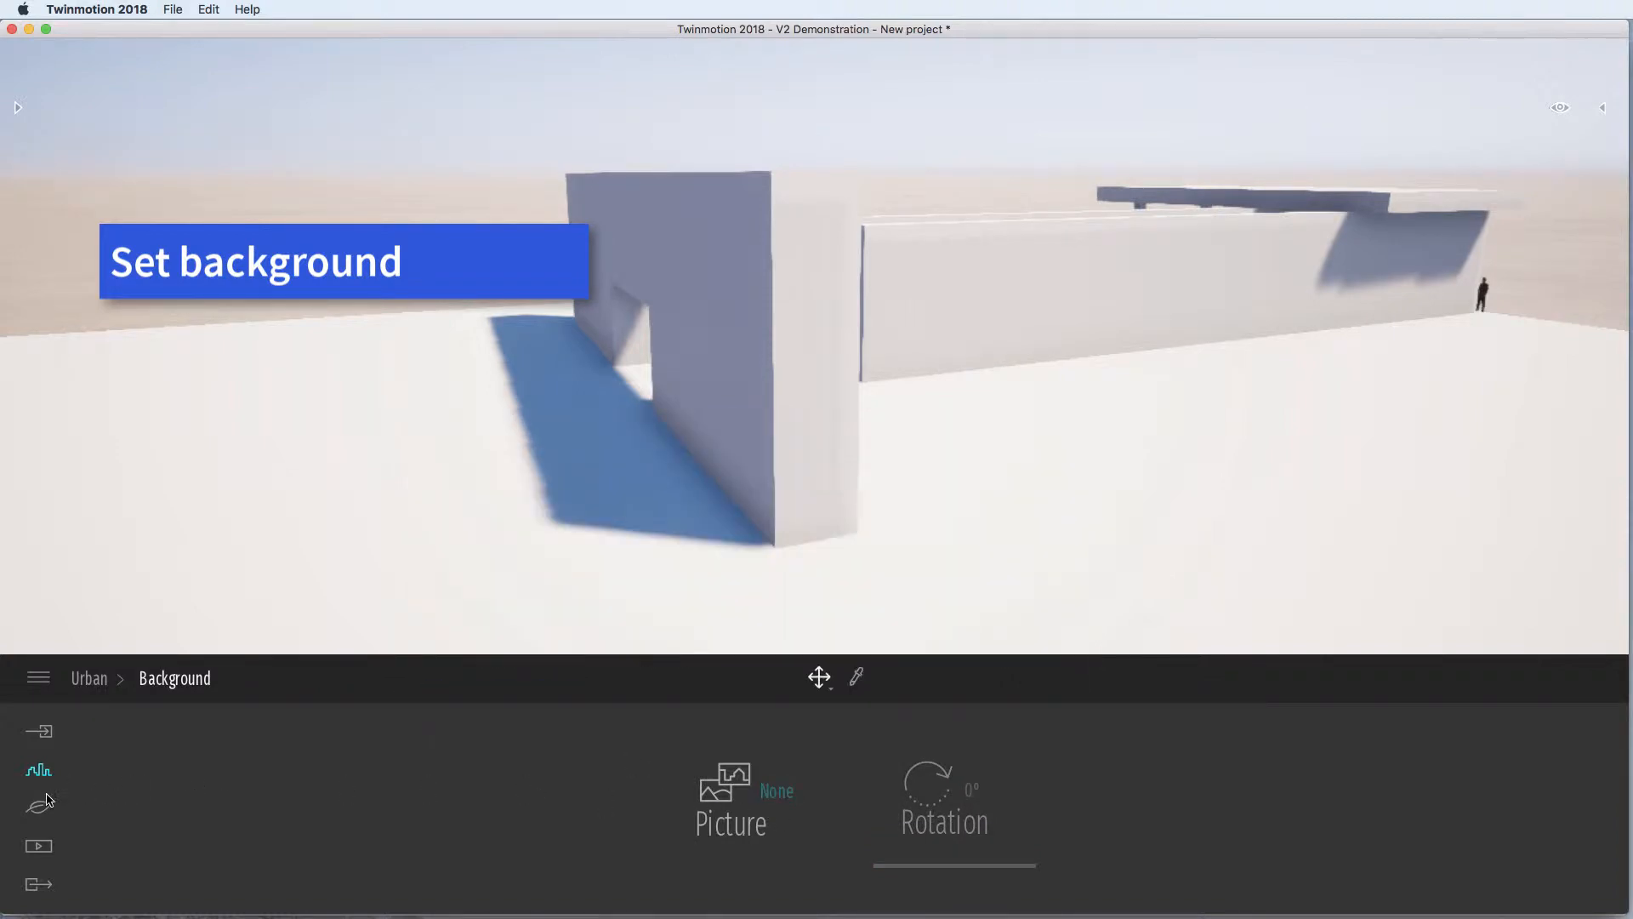
Show the Nature settings with localization, weather, vegetation and ocean options
{"action": "left_click", "coordinate": [39, 808]}
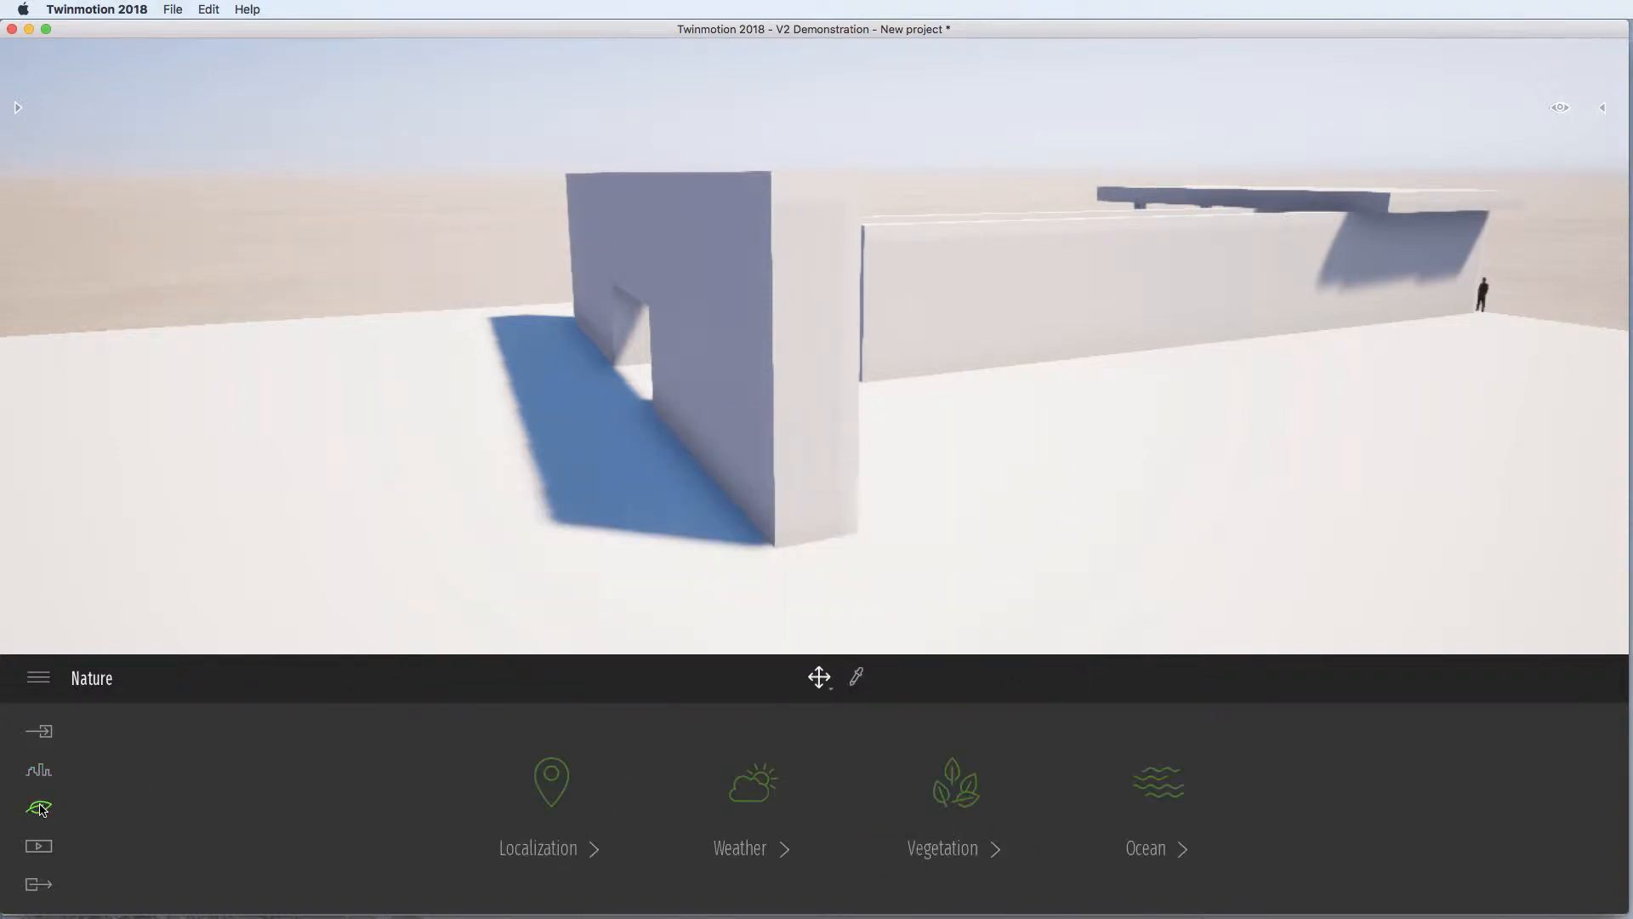
{"action": "mouse_move", "coordinate": [551, 781]}
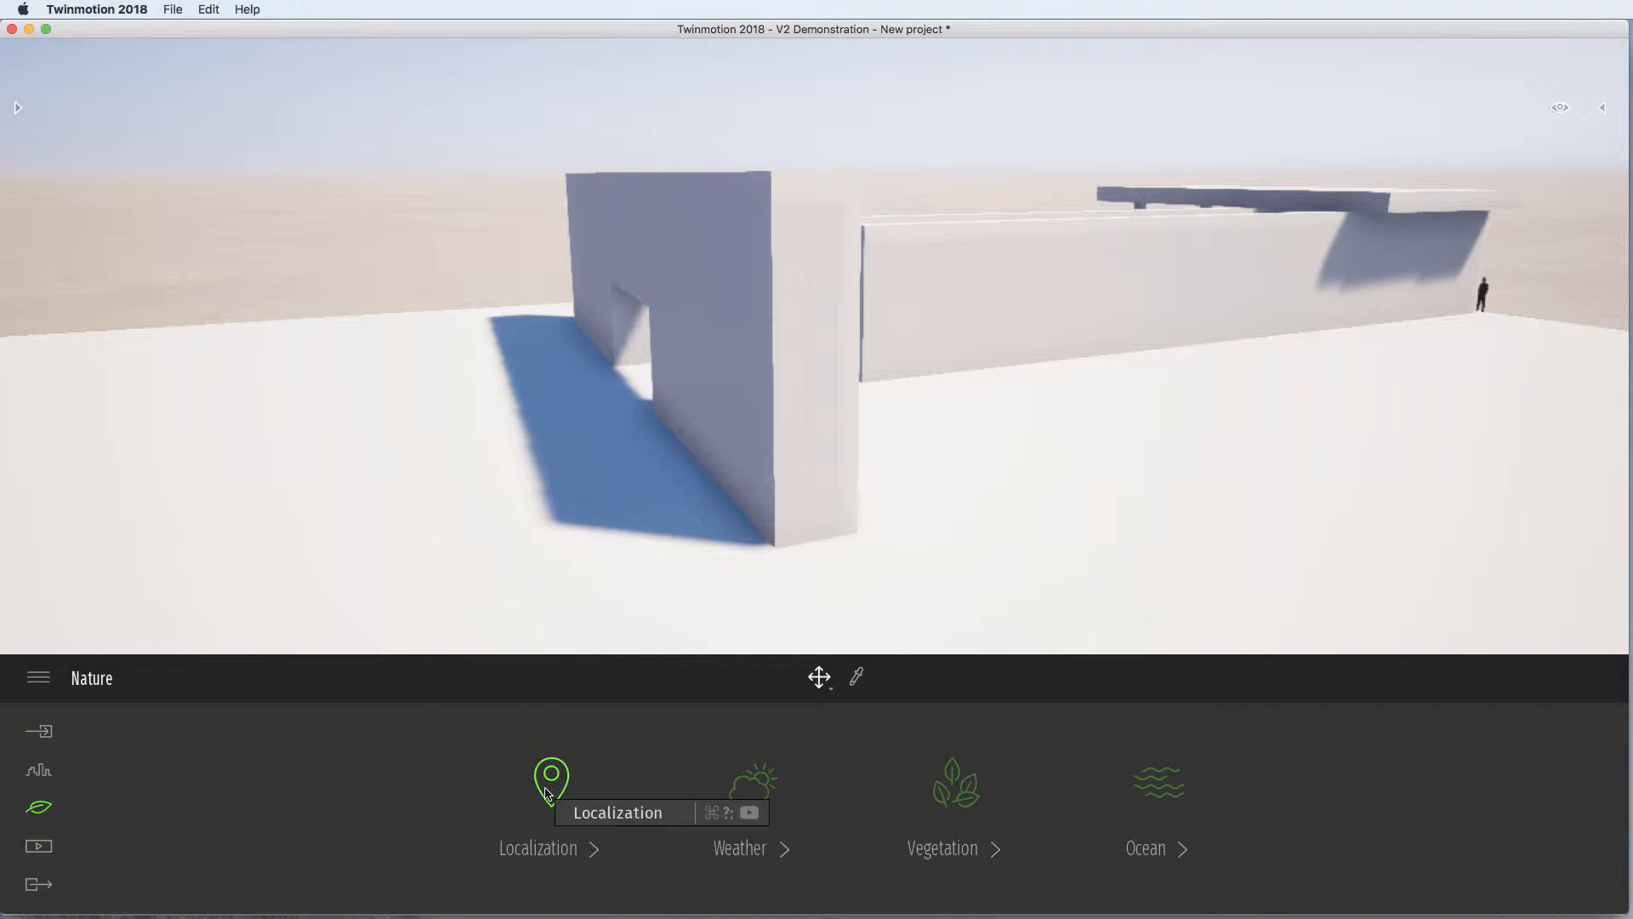
{"action": "mouse_move", "coordinate": [955, 783]}
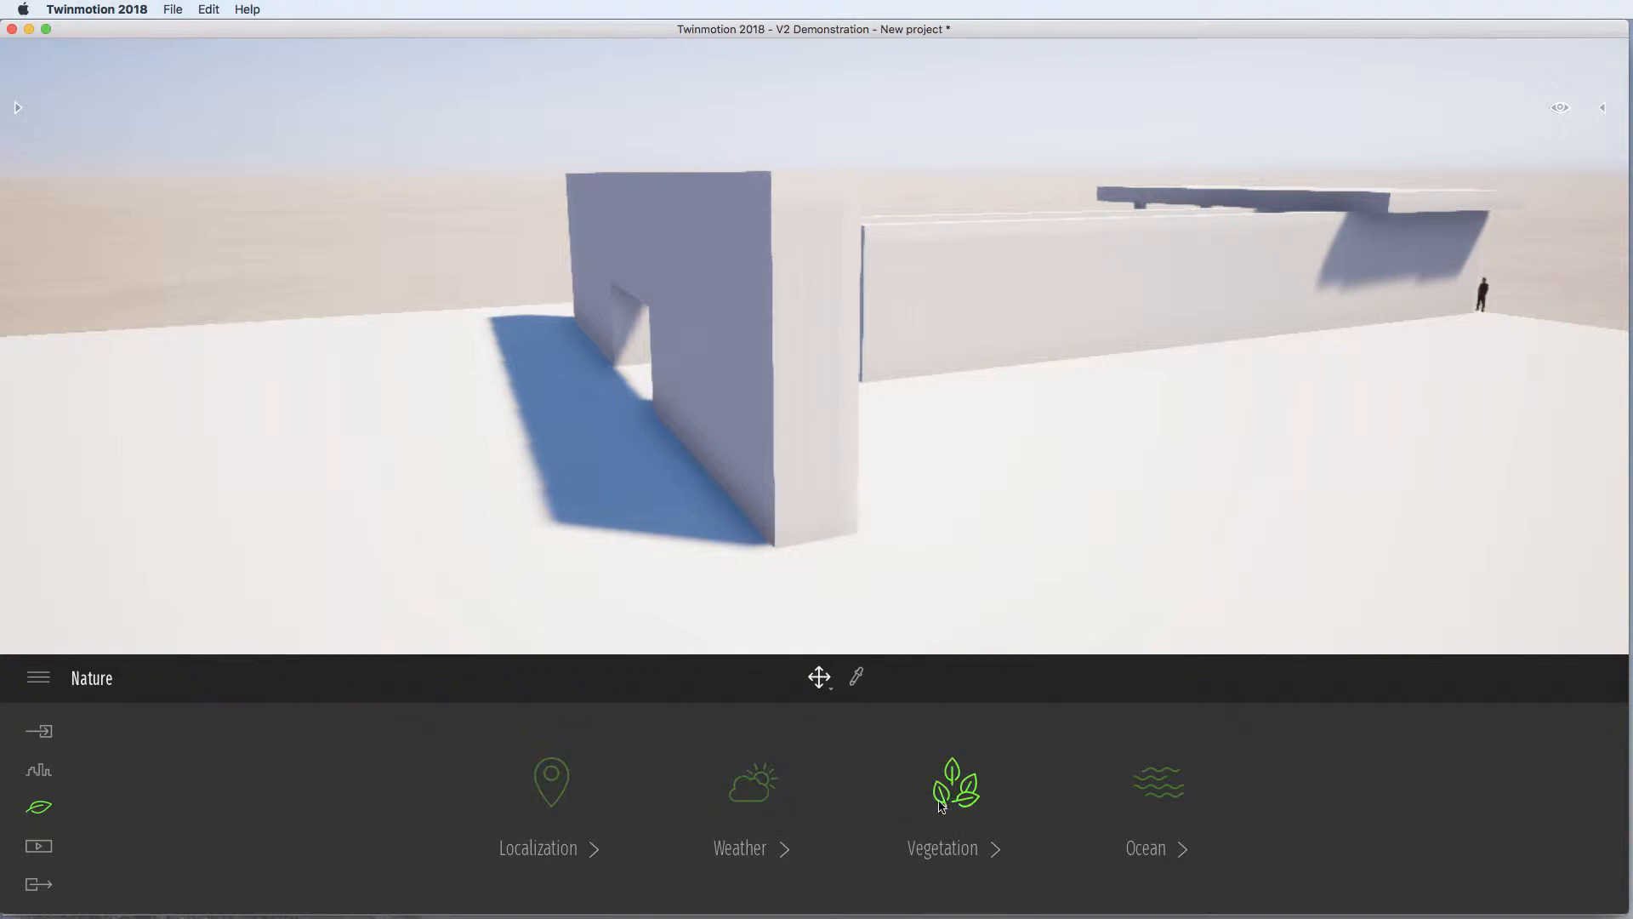
{"action": "mouse_move", "coordinate": [1157, 786]}
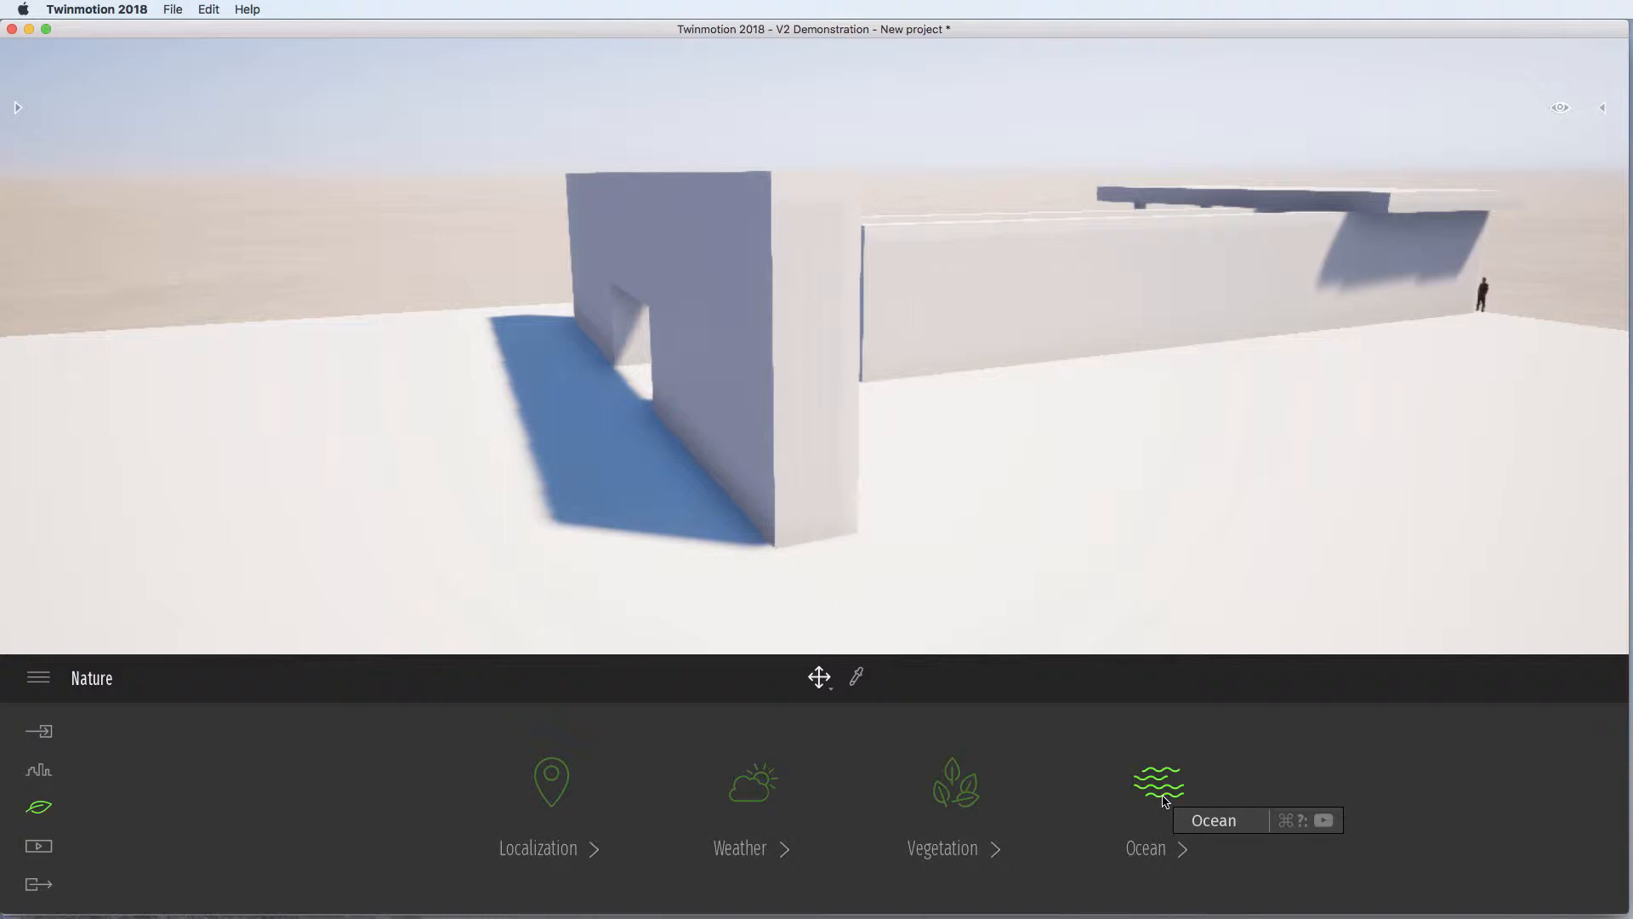
{"action": "mouse_move", "coordinate": [39, 732]}
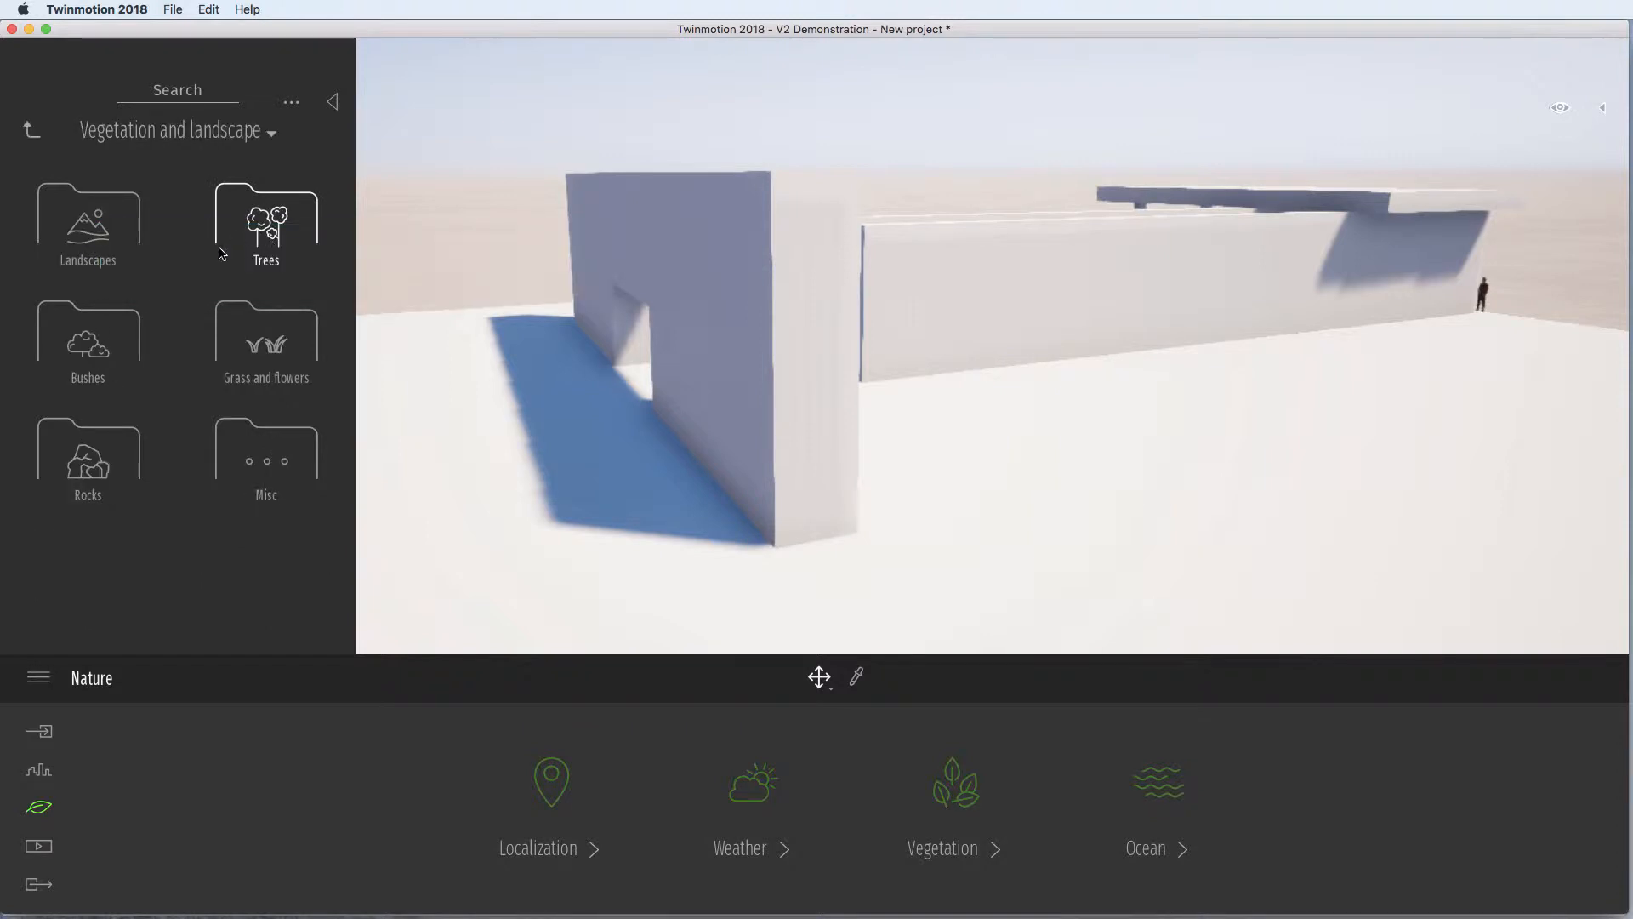
Place a London plane 1 tree from the Trees library on the ground beside the doorway wall
{"action": "left_click", "coordinate": [265, 220]}
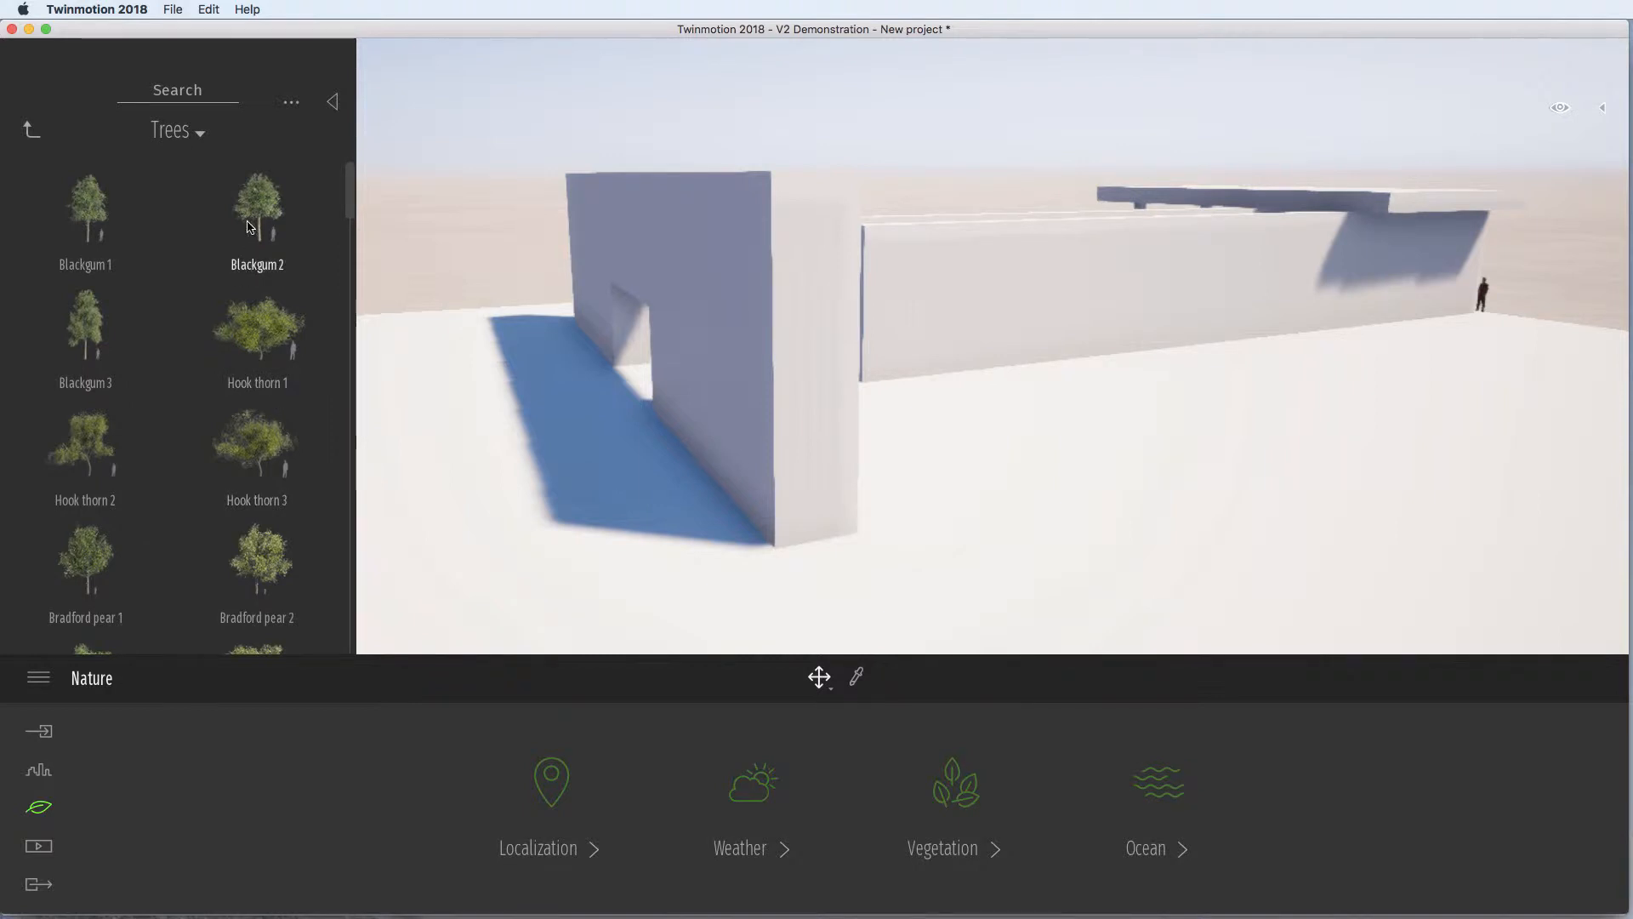
{"action": "mouse_move", "coordinate": [262, 362]}
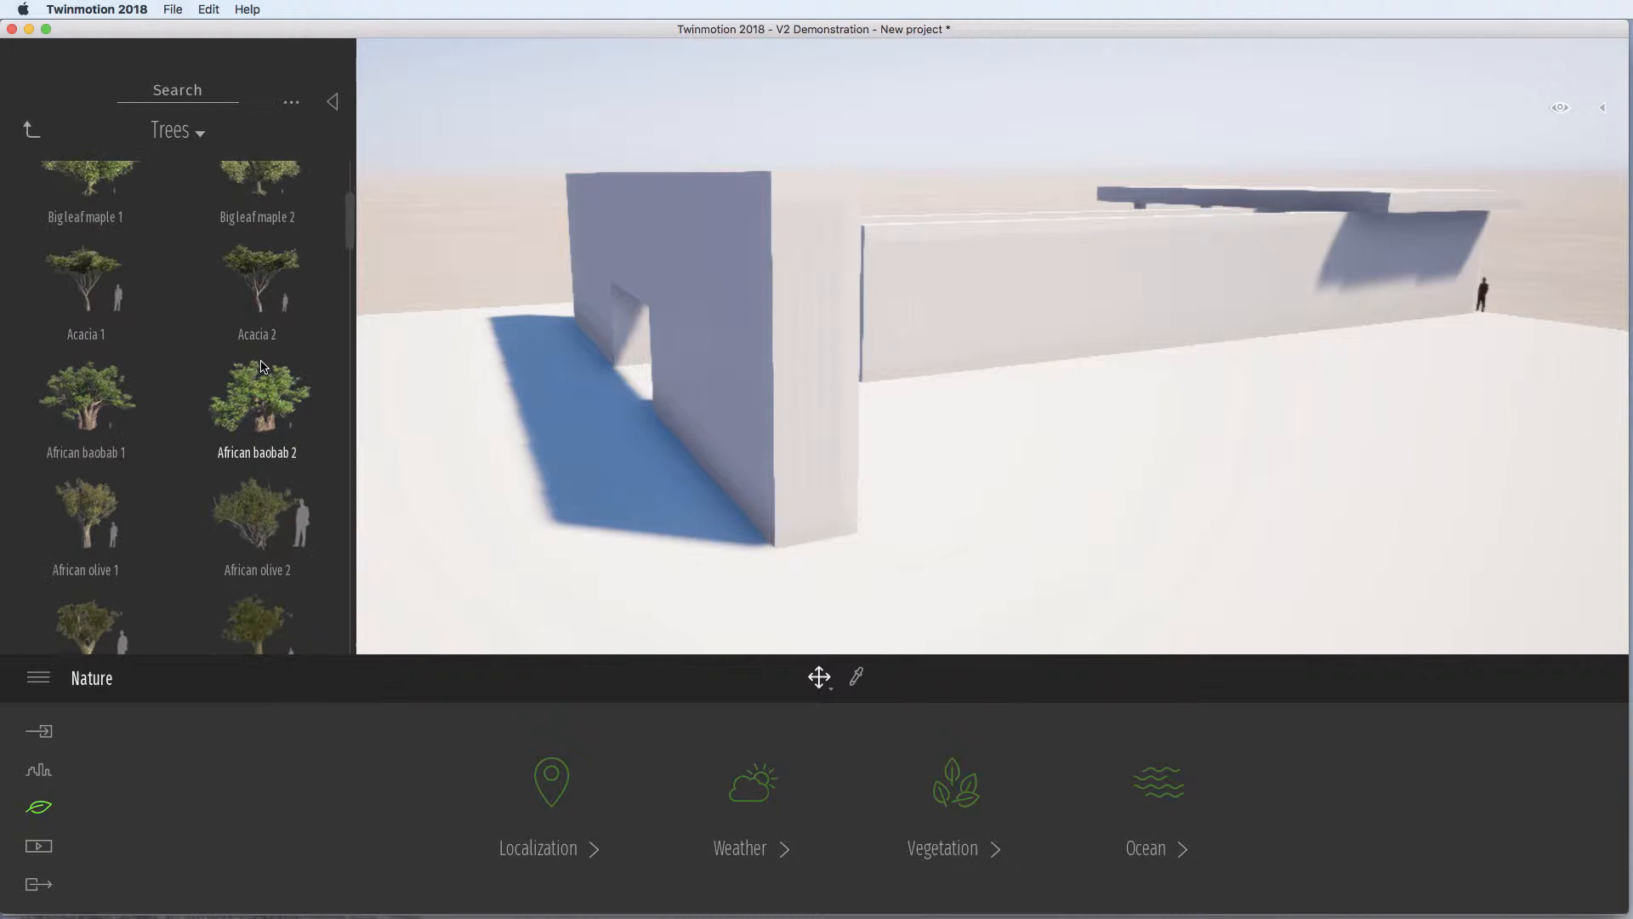
{"action": "scroll", "scroll_direction": "down", "scroll_amount": 3}
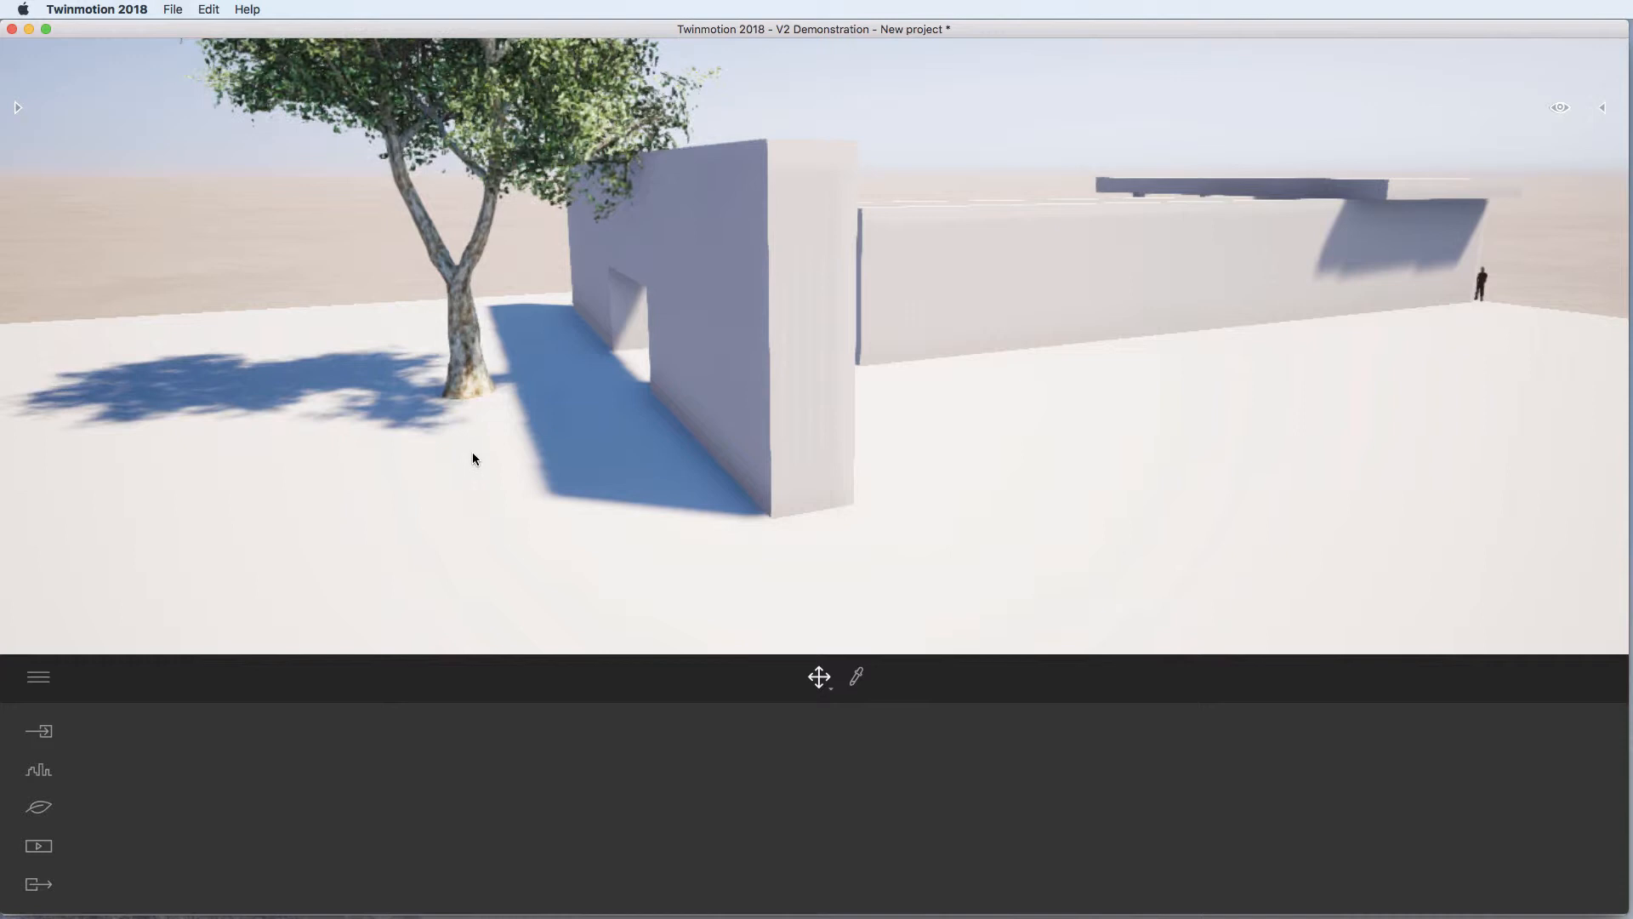
Apply Exposed aggregate concrete 01 from Materials > Concrete to the walls and ground
{"action": "left_click", "coordinate": [17, 108]}
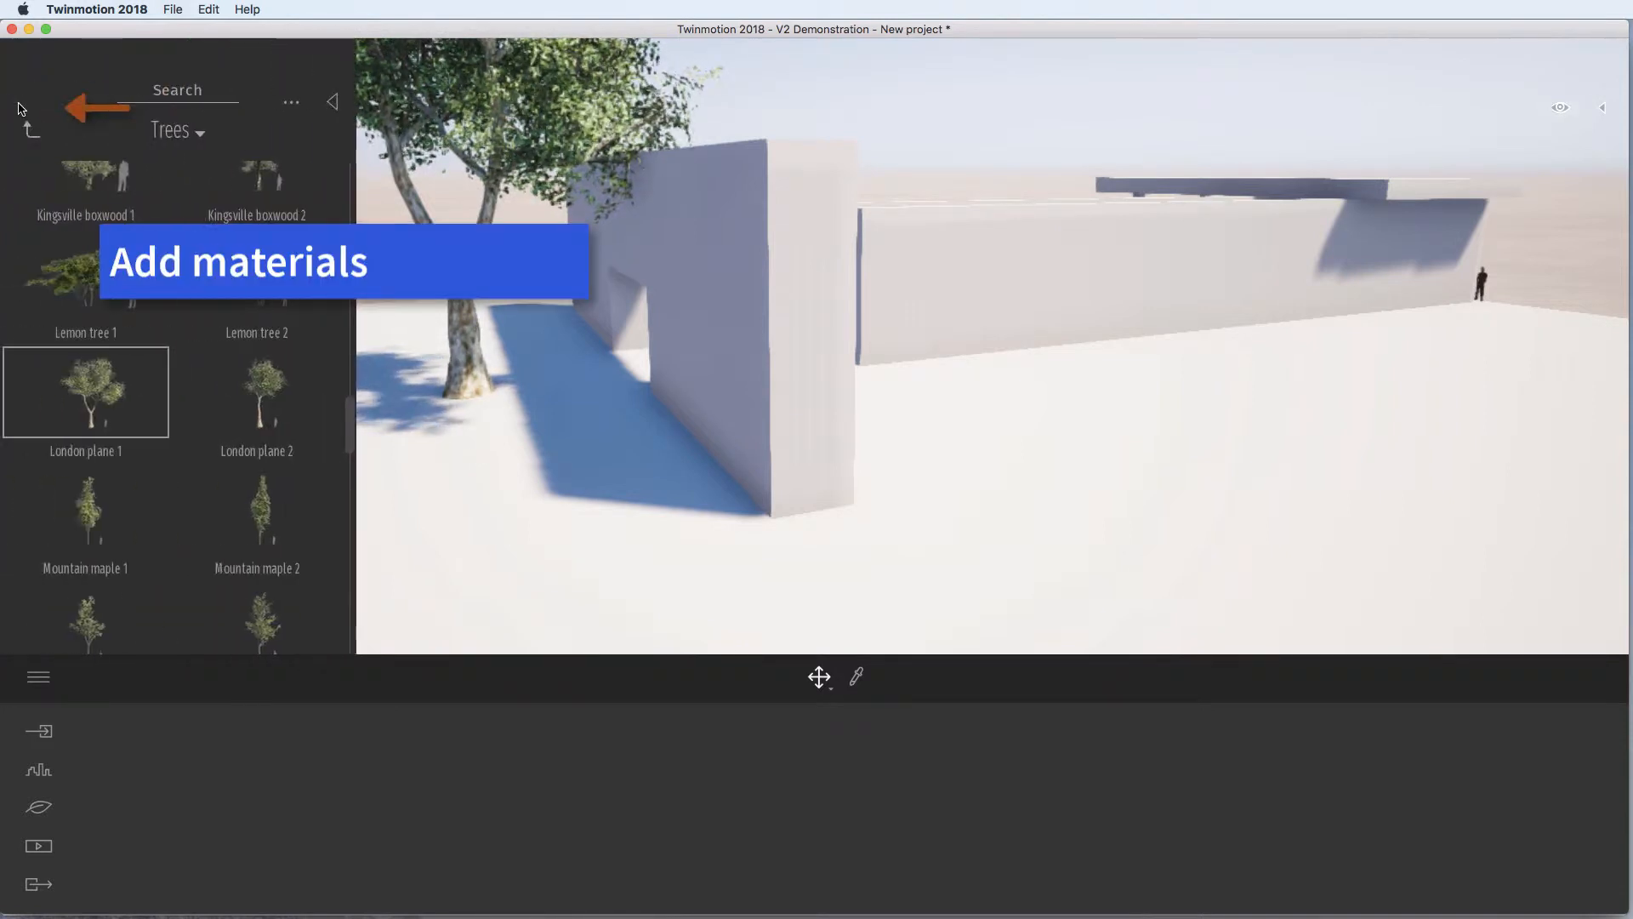
{"action": "left_click", "coordinate": [29, 128]}
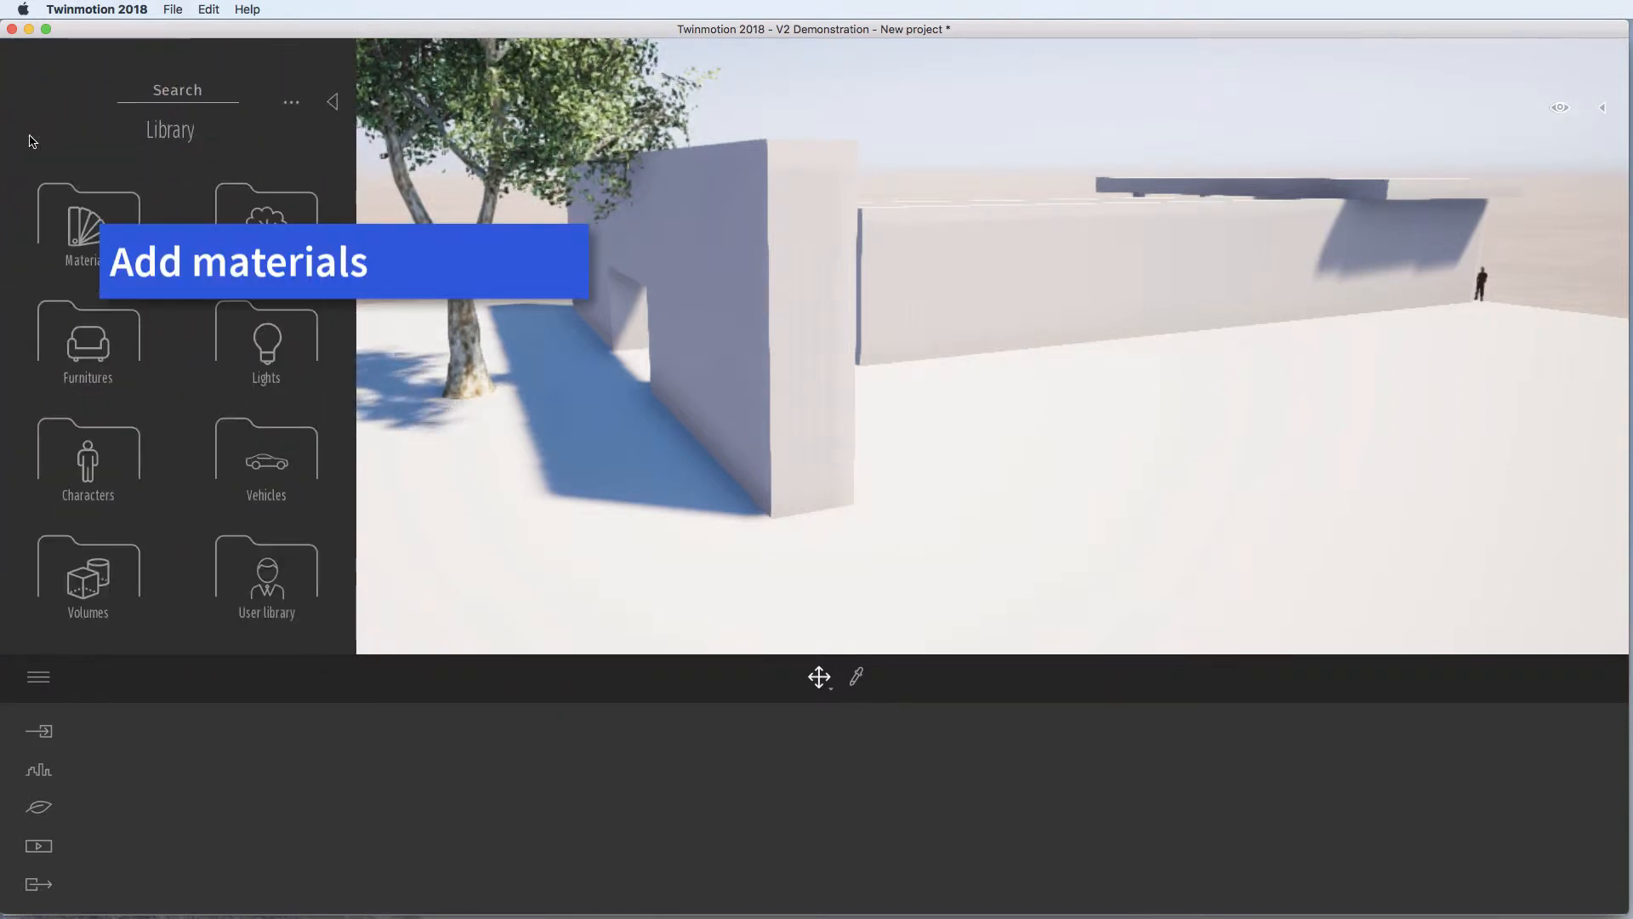
{"action": "left_click", "coordinate": [86, 221]}
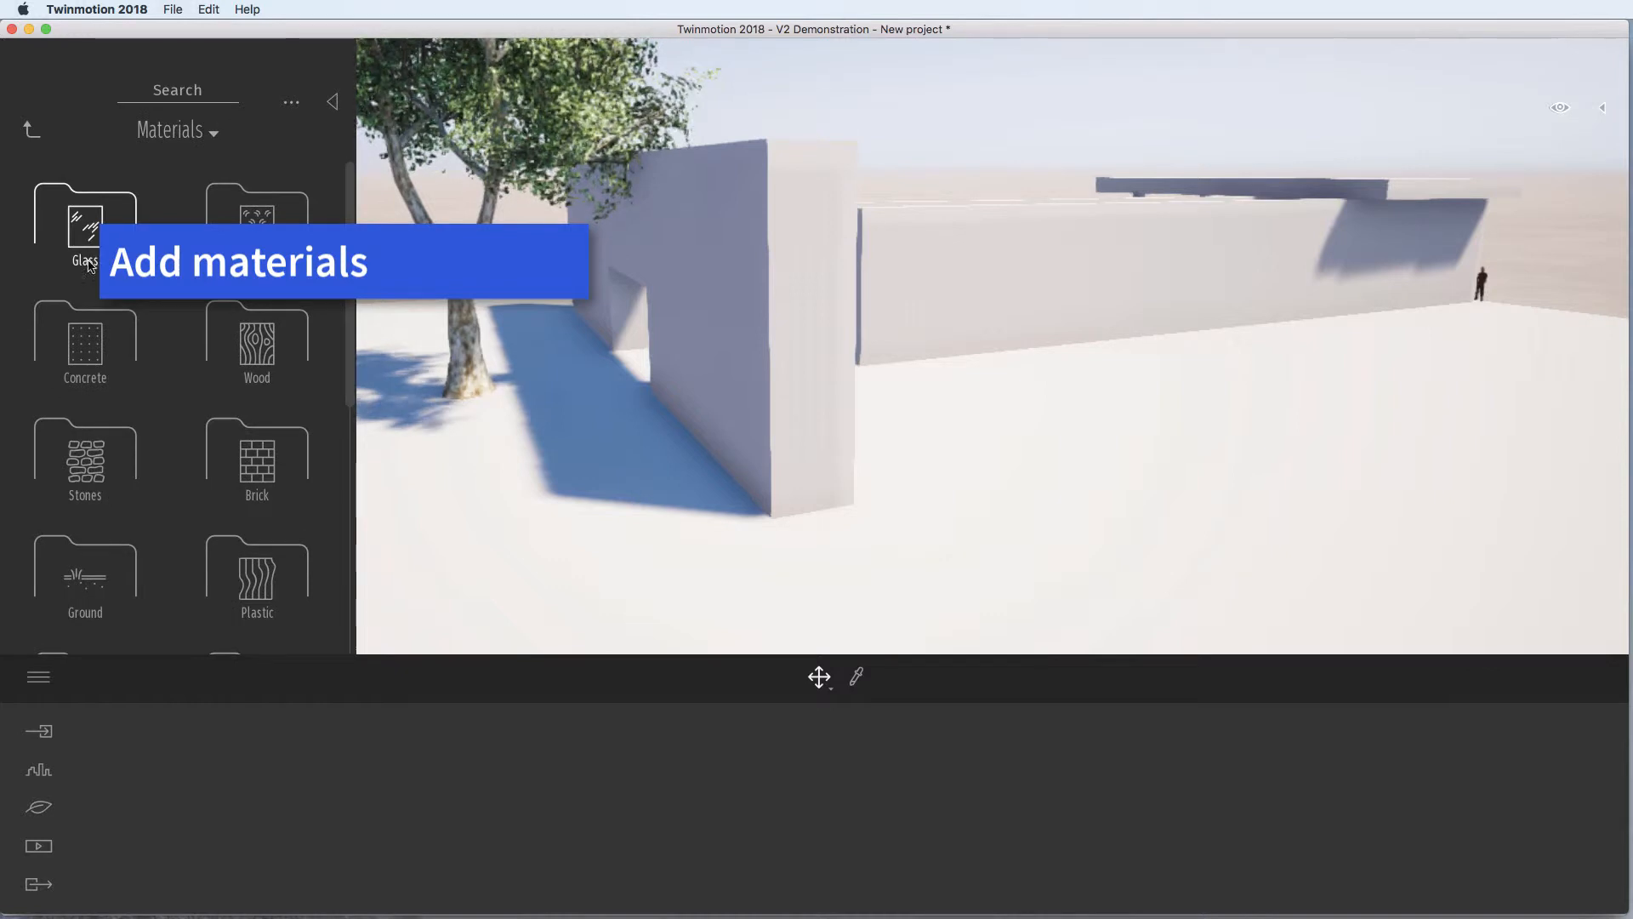
{"action": "mouse_move", "coordinate": [54, 361]}
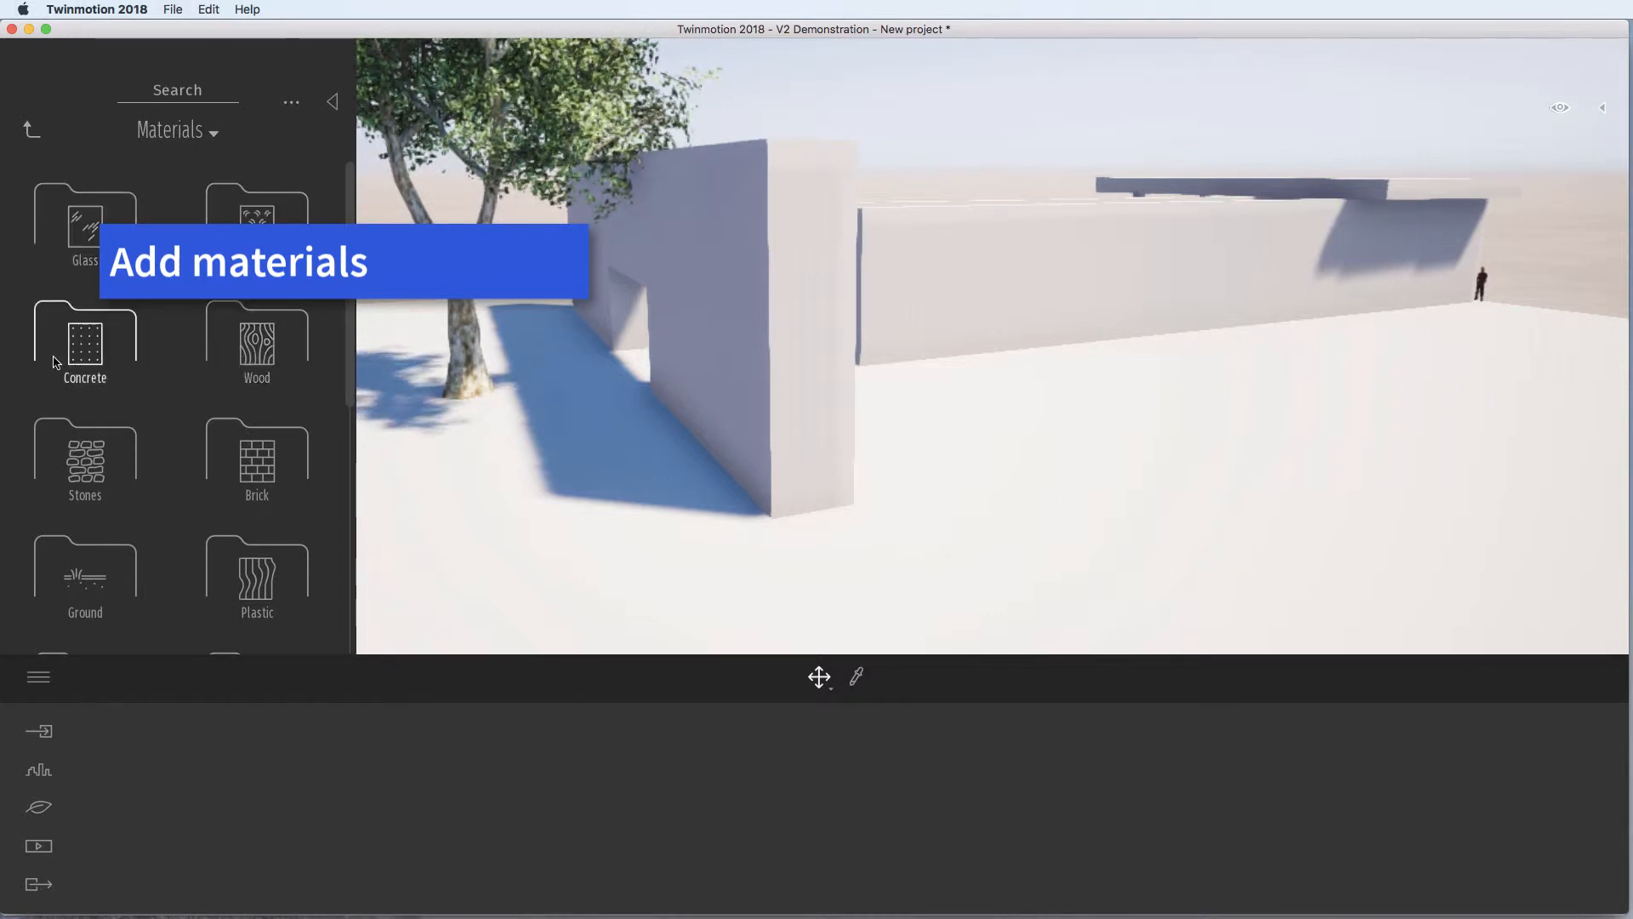
{"action": "double_click", "coordinate": [85, 333]}
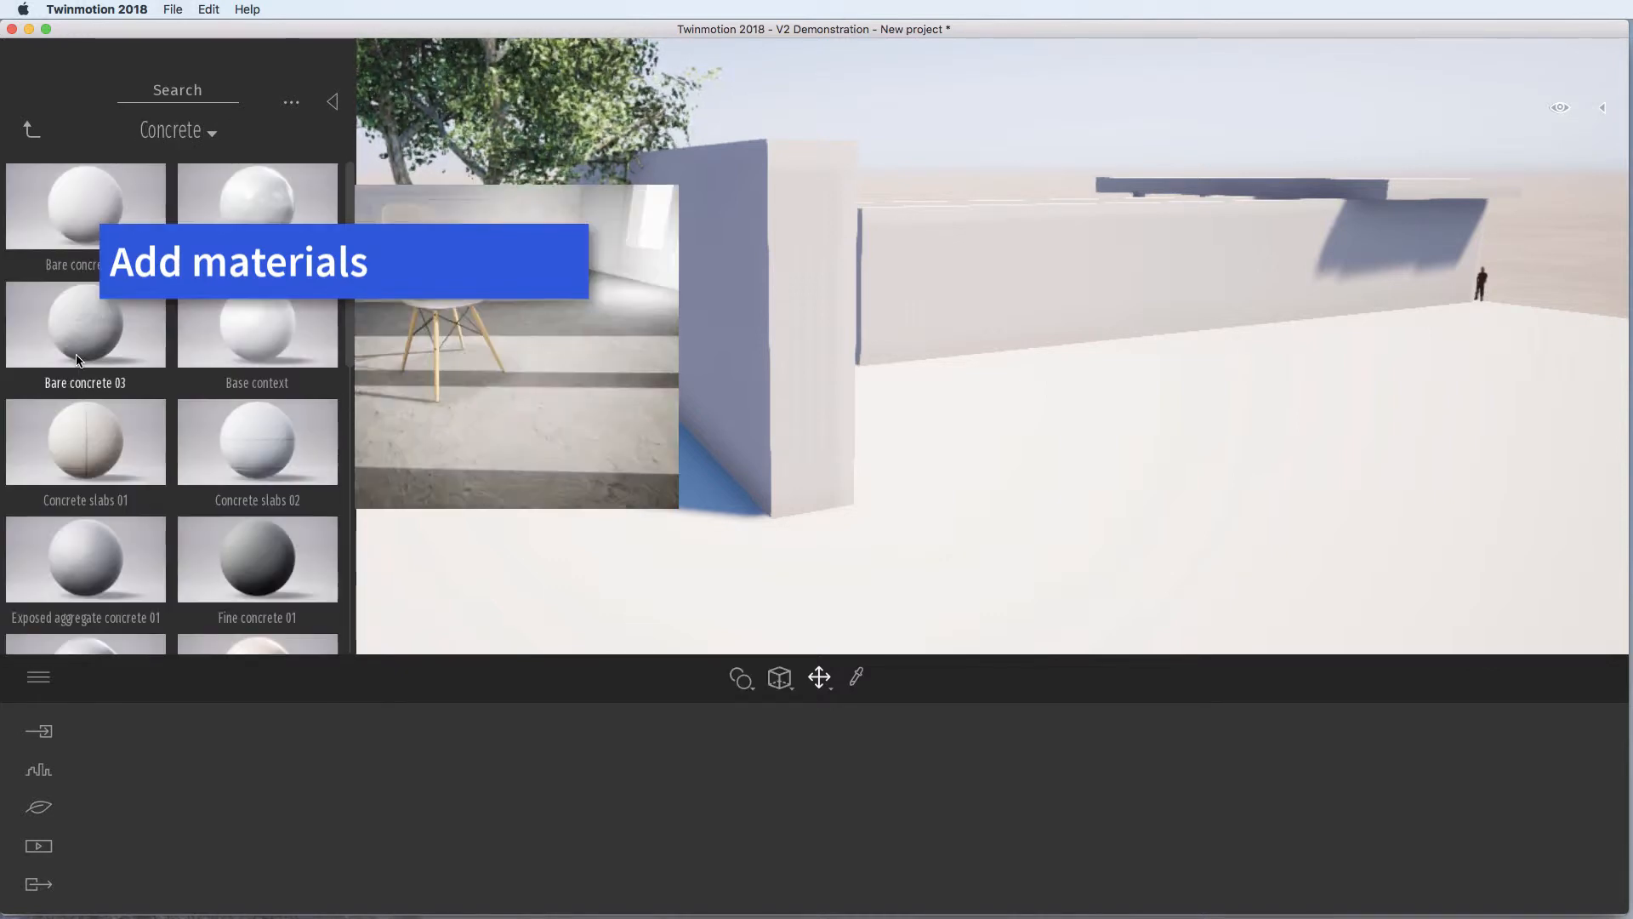
{"action": "left_click", "coordinate": [257, 560]}
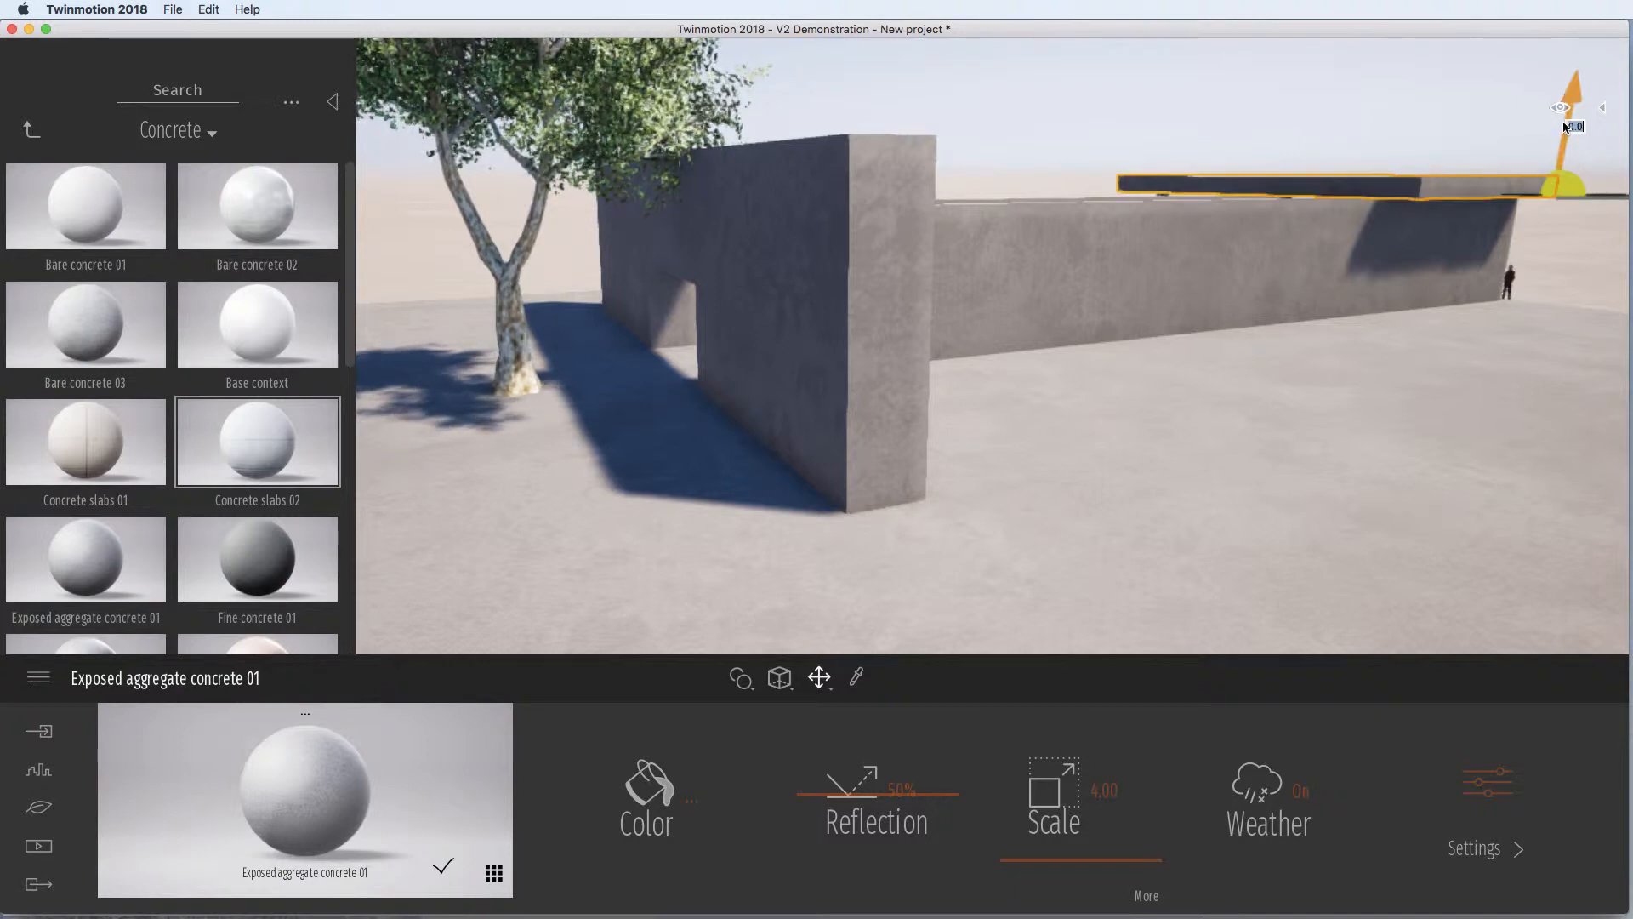
Show the Scenegraph and inspect the model's parts, selecting London plane 1 and the roof
{"action": "left_click", "coordinate": [1343, 102]}
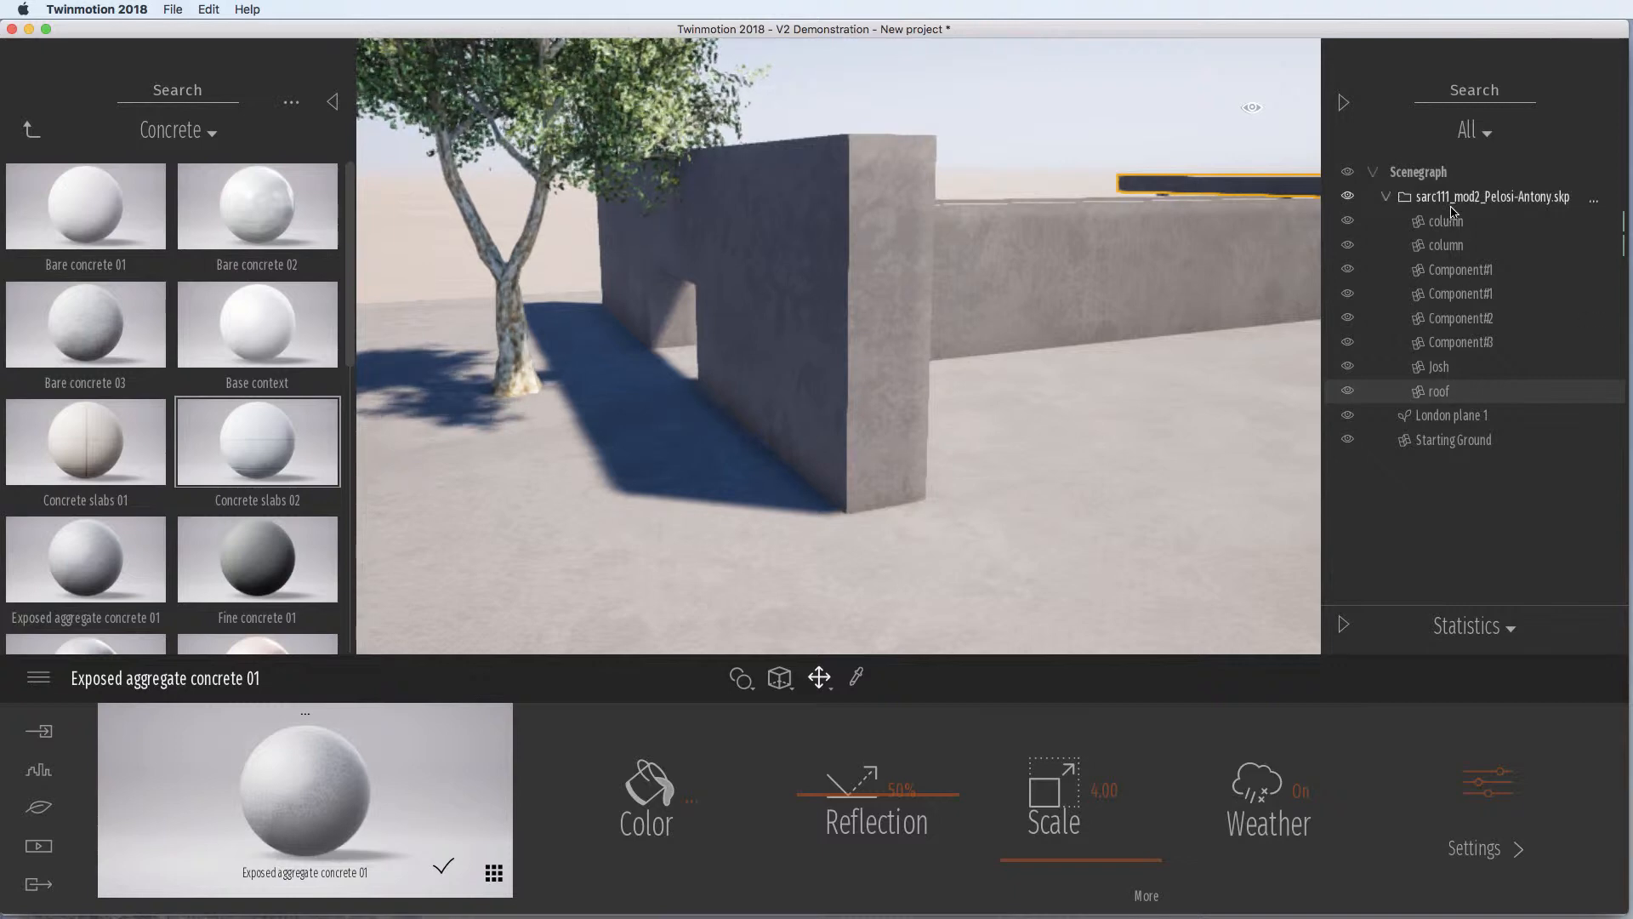
{"action": "left_click", "coordinate": [1454, 415]}
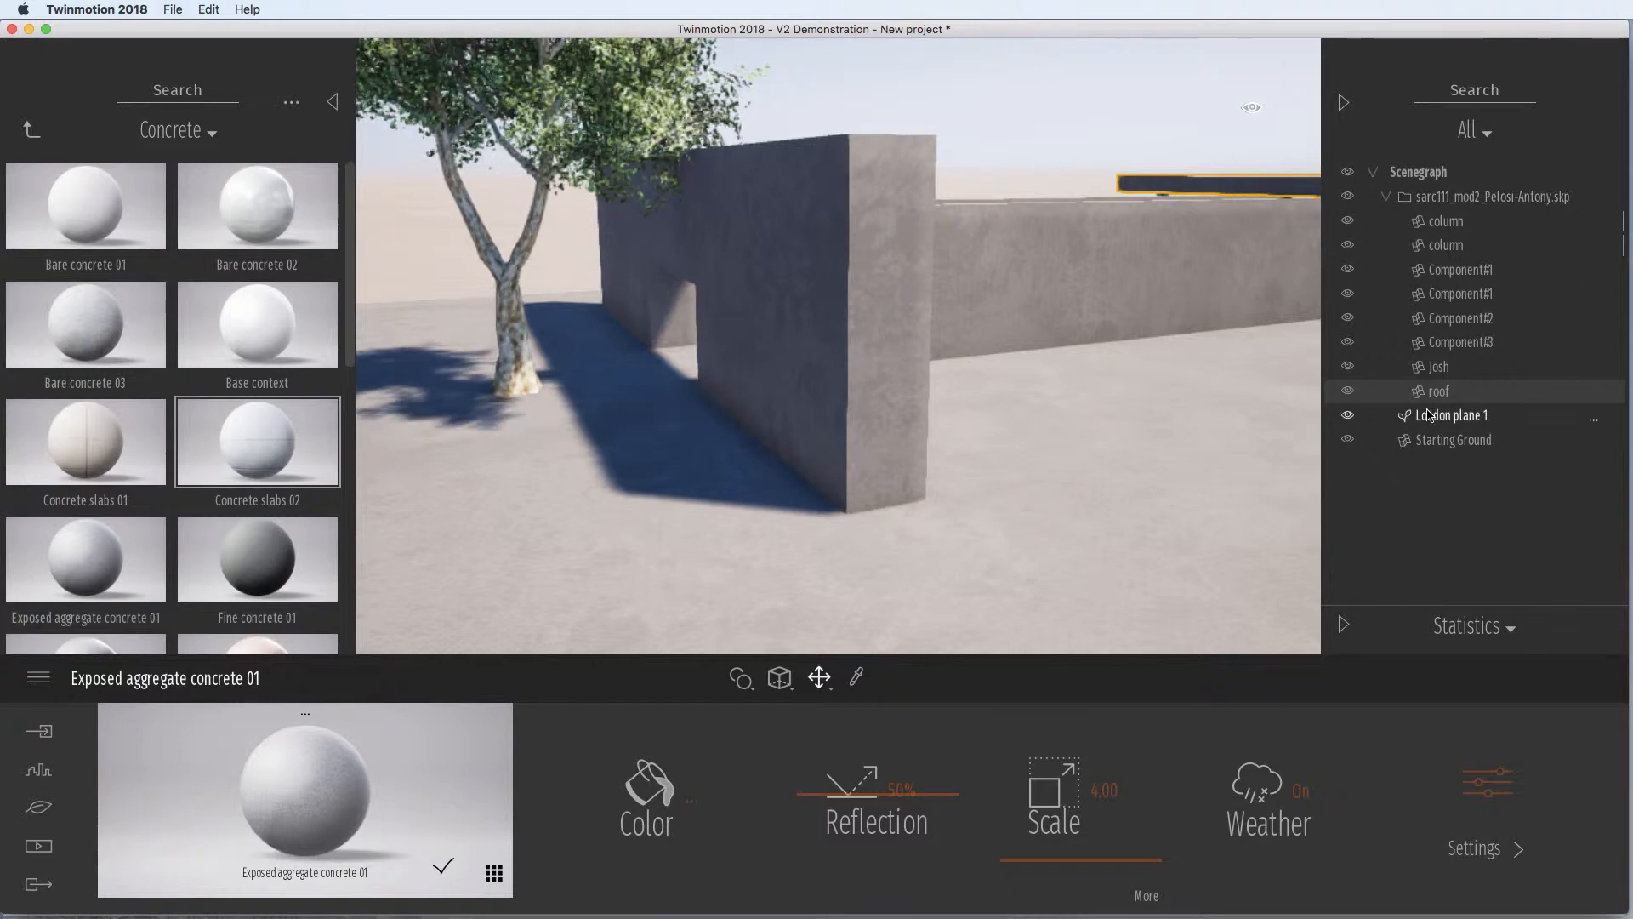
{"action": "left_click", "coordinate": [331, 100]}
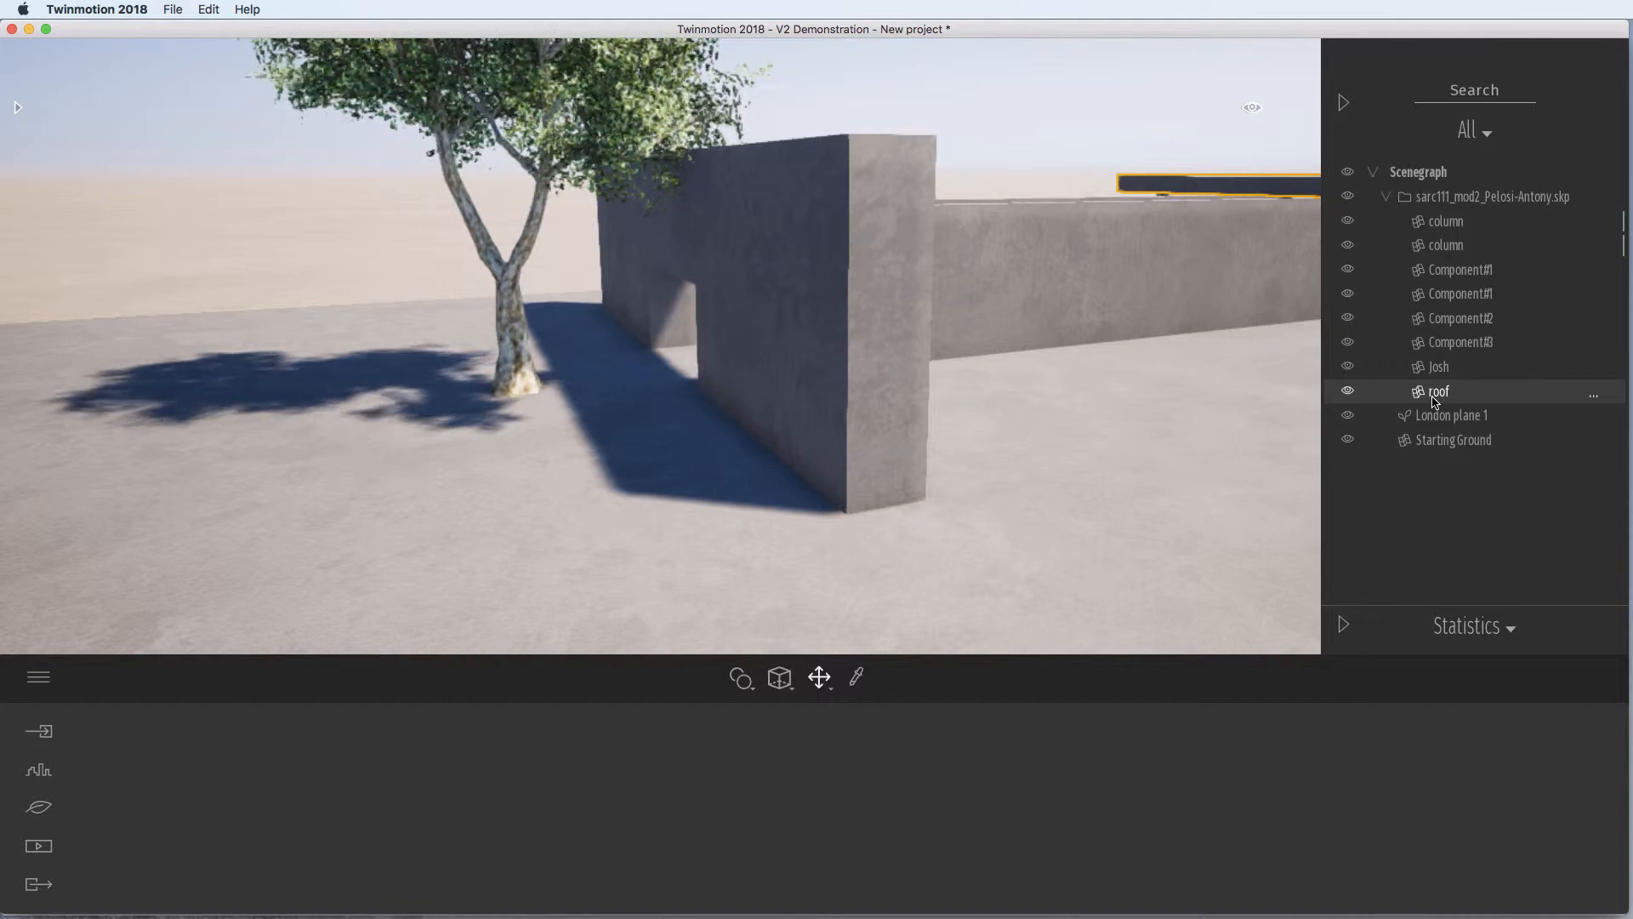
{"action": "left_click", "coordinate": [740, 677]}
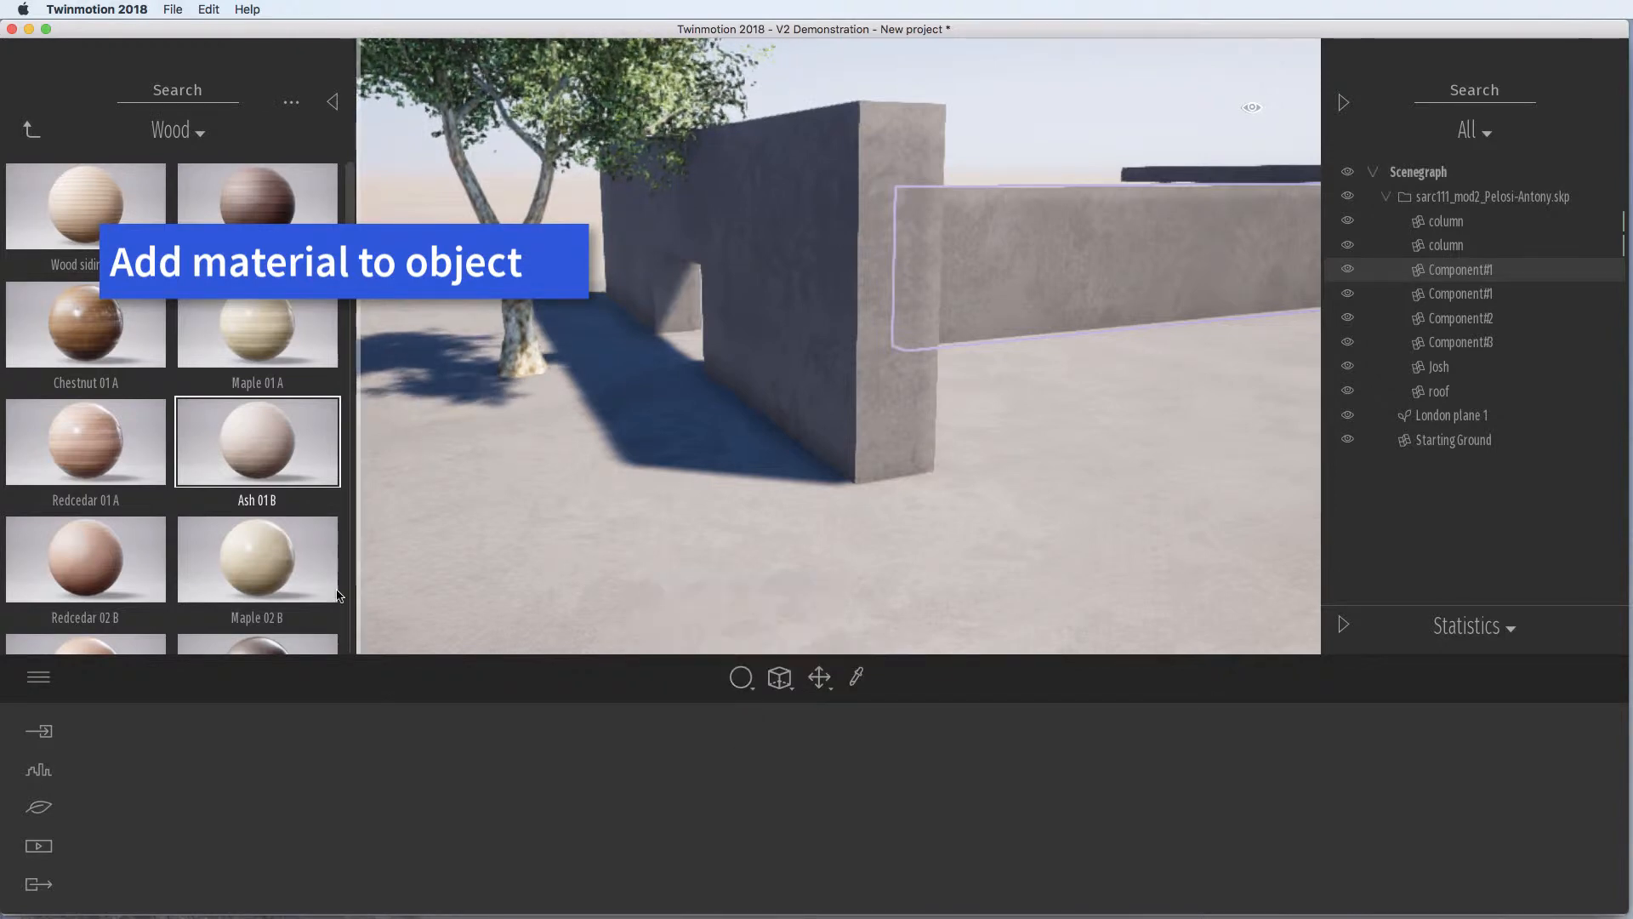
Try Concrete block 01 from the Brick materials on the doorway wall
{"action": "left_click", "coordinate": [257, 559]}
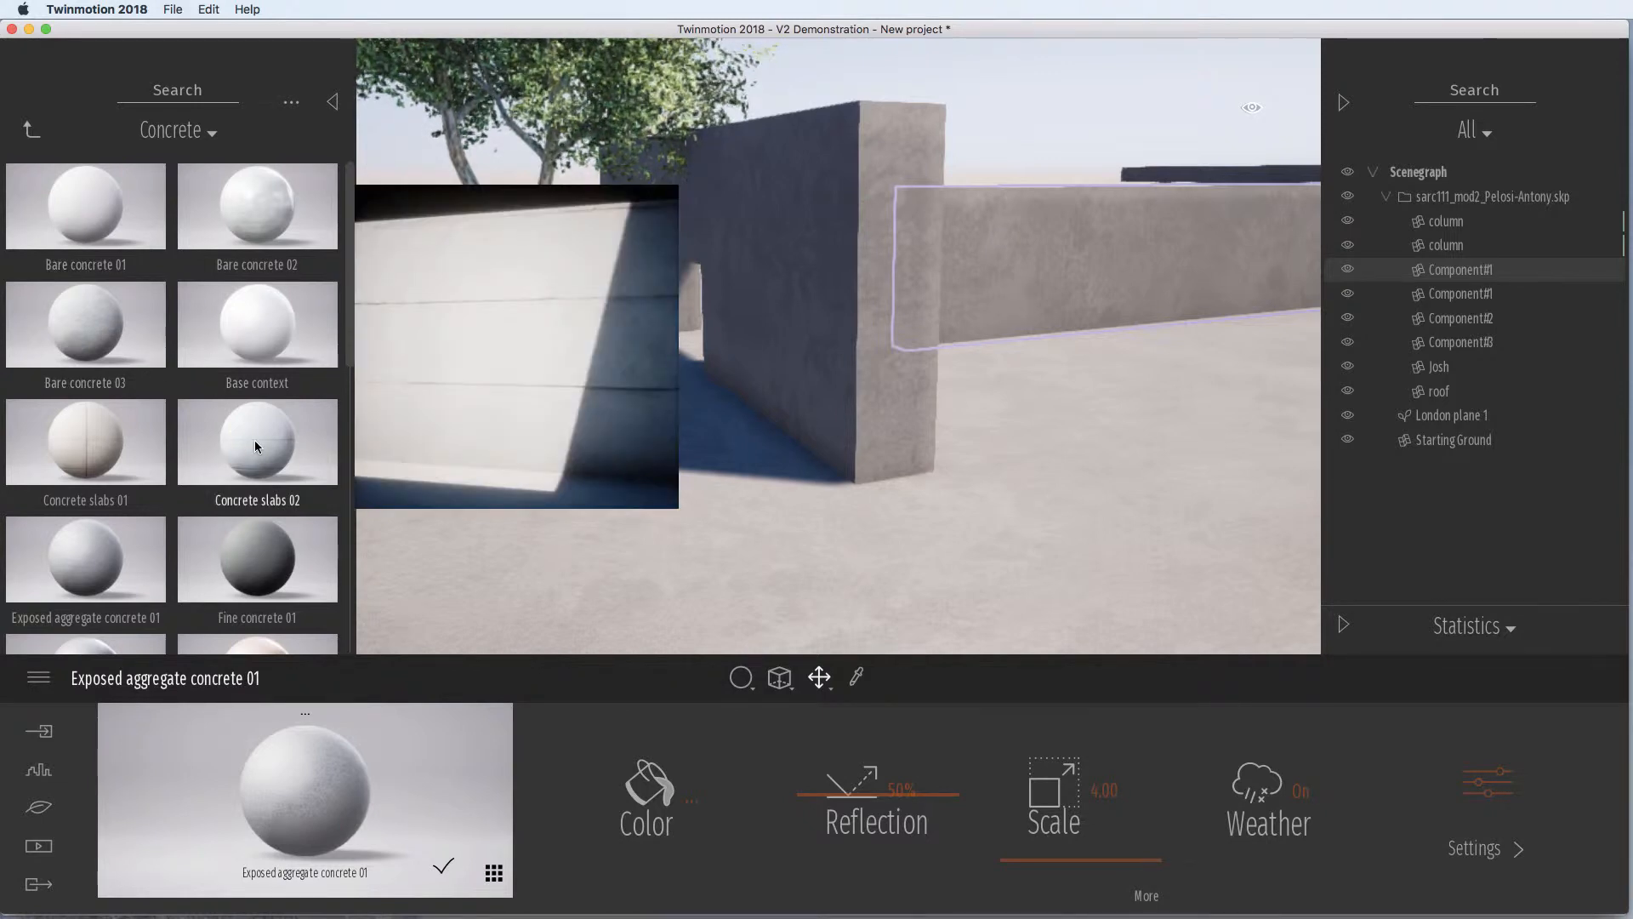
{"action": "left_click", "coordinate": [30, 130]}
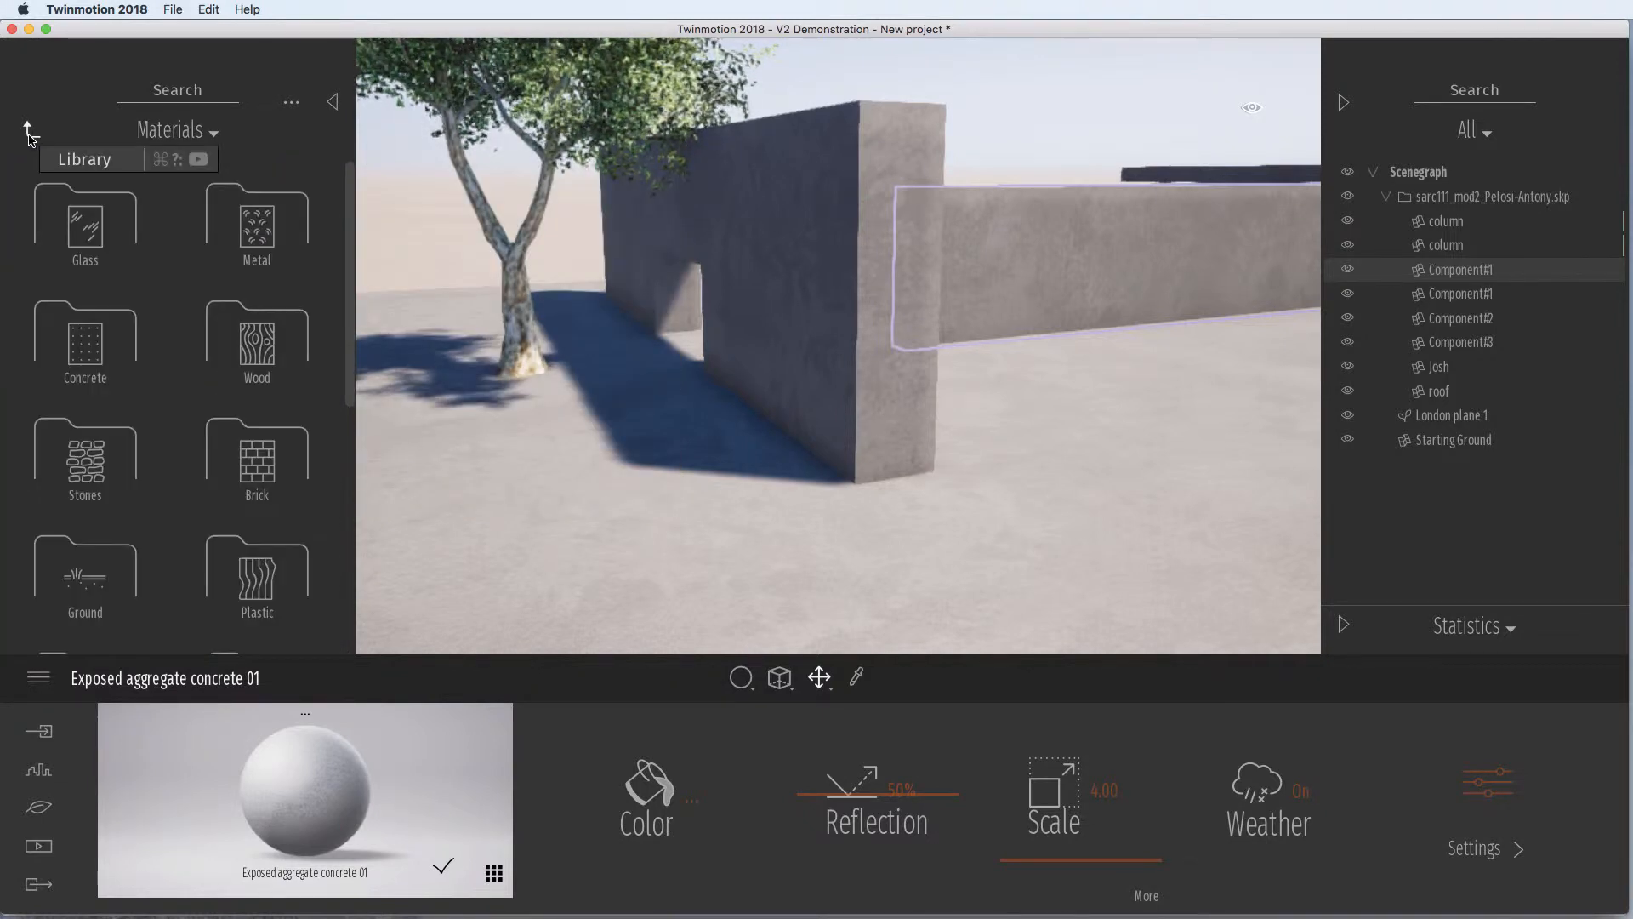
{"action": "left_click", "coordinate": [257, 453]}
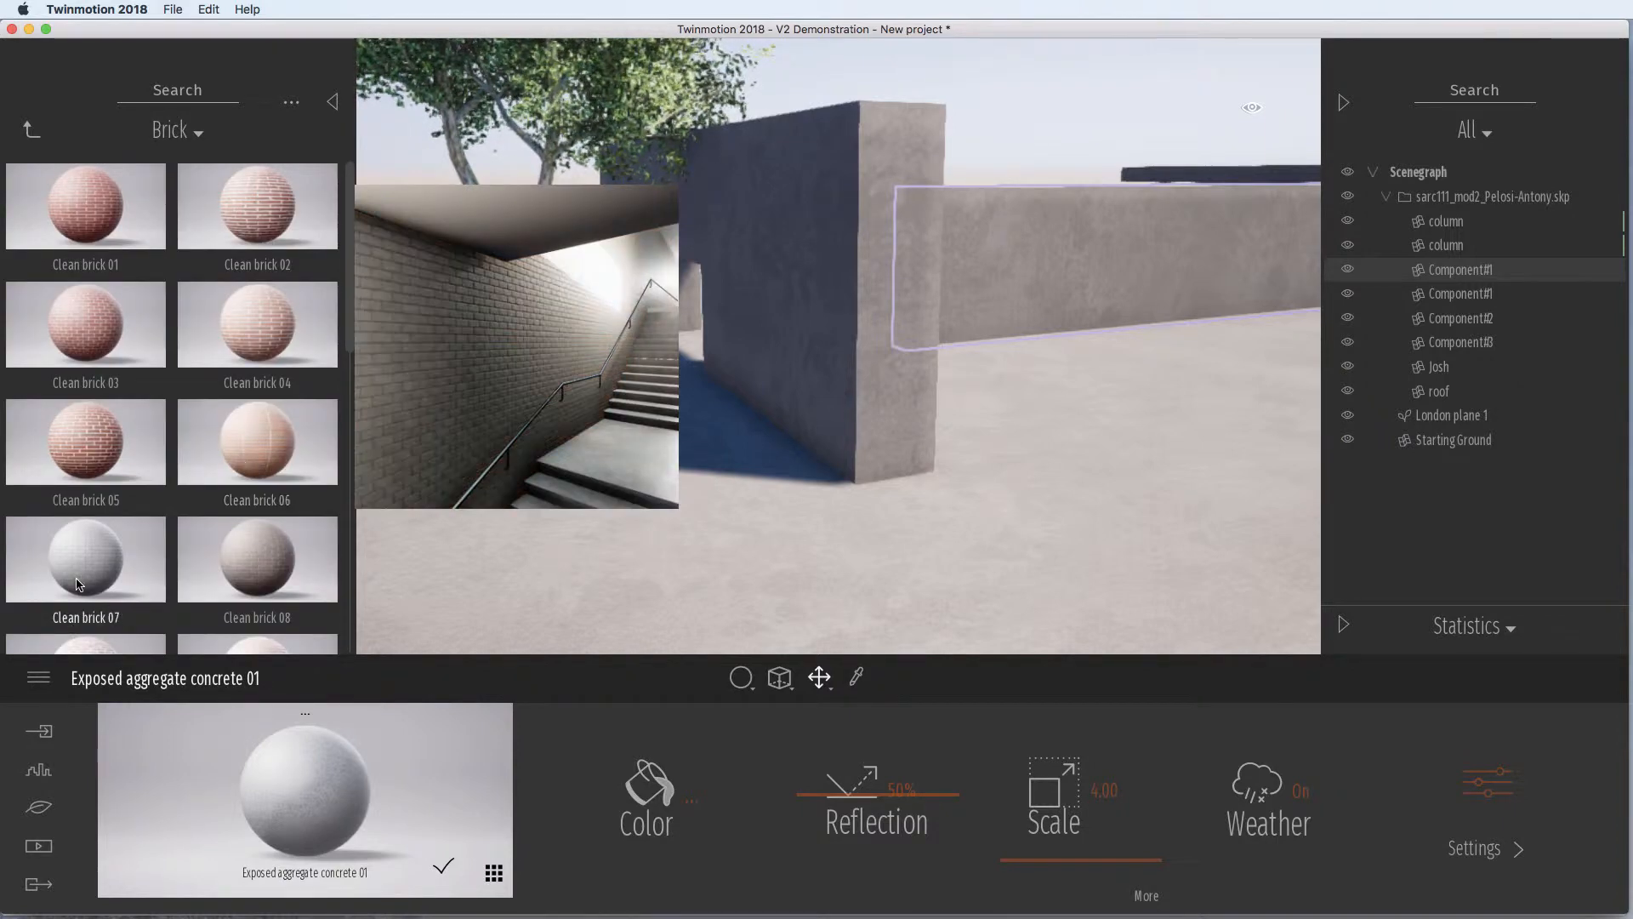
{"action": "scroll", "scroll_direction": "down", "scroll_amount": 3}
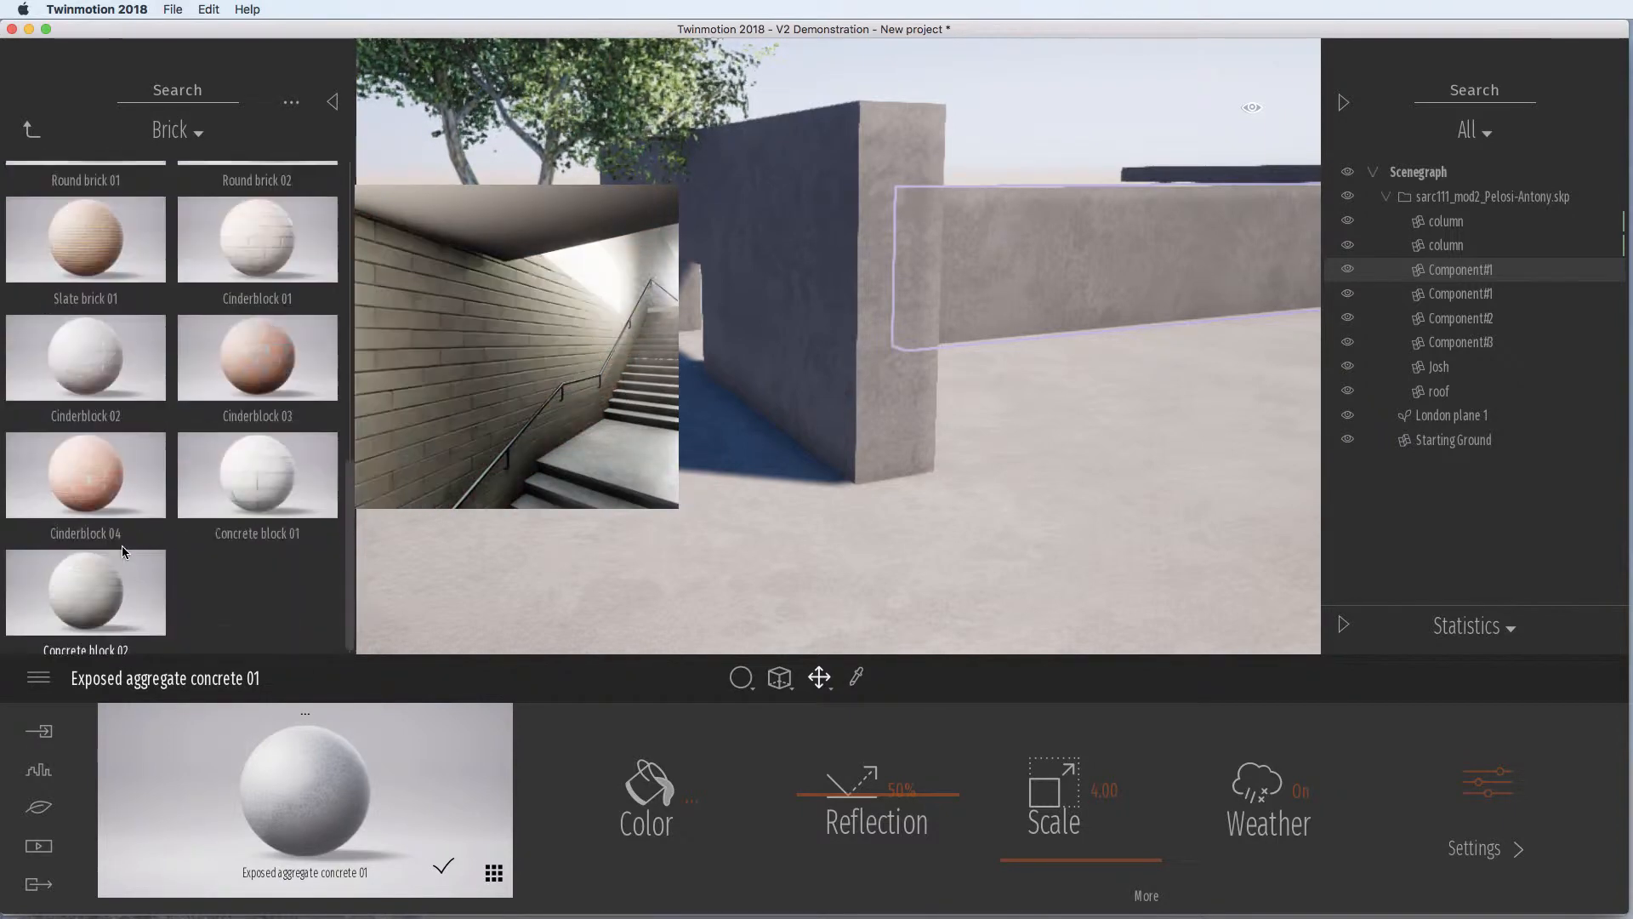
{"action": "left_click", "coordinate": [257, 466]}
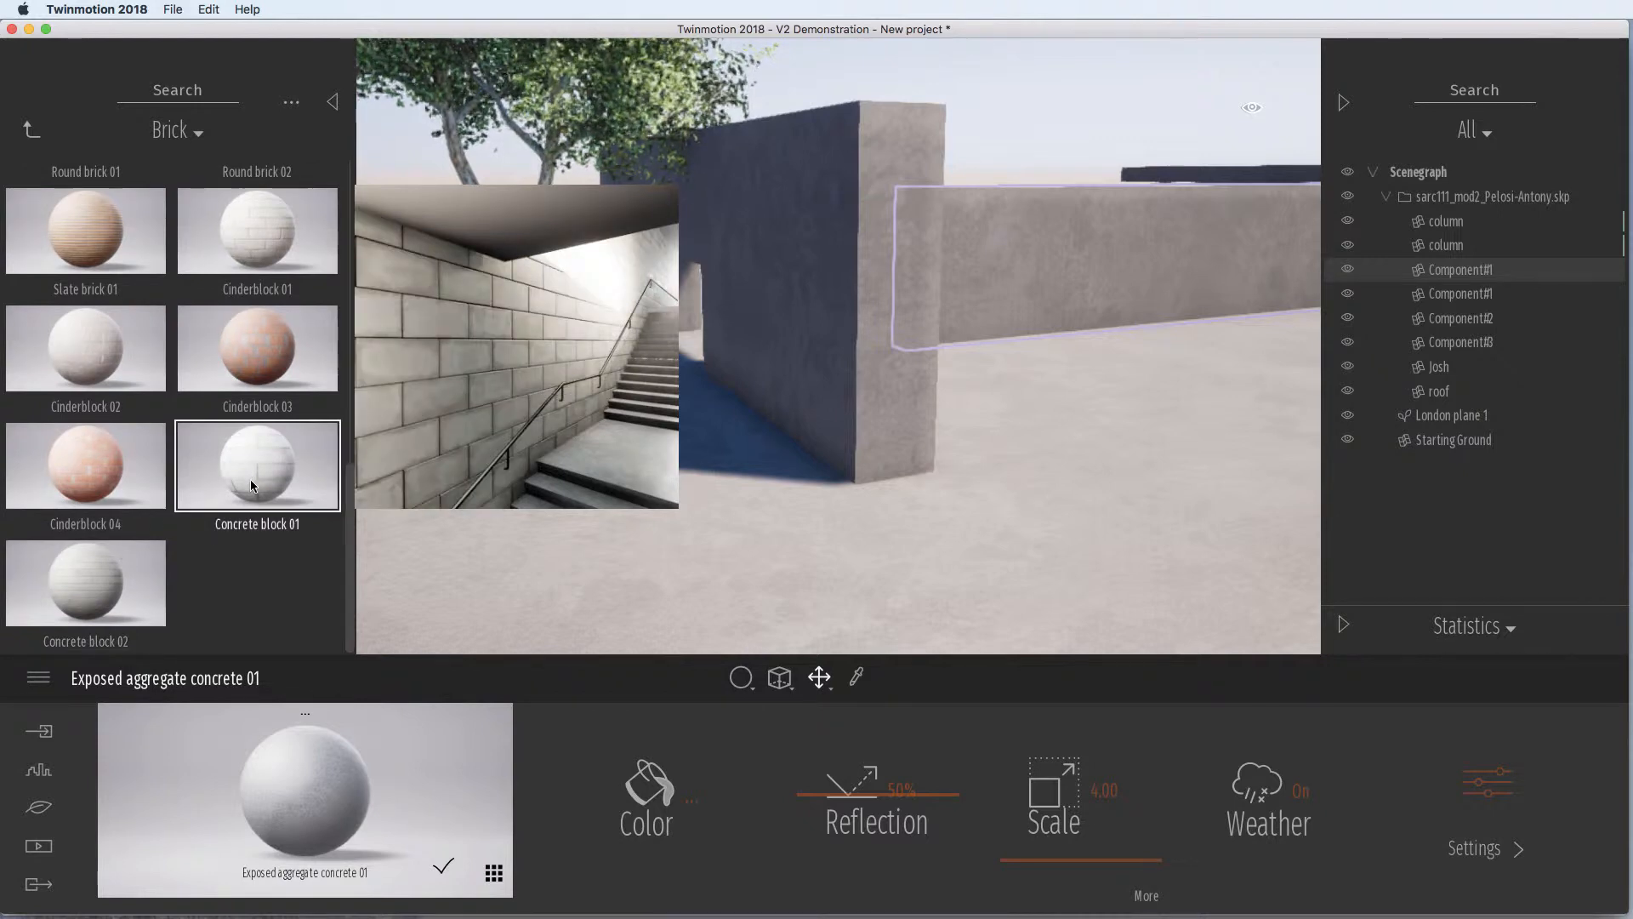
{"action": "left_click", "coordinate": [257, 467]}
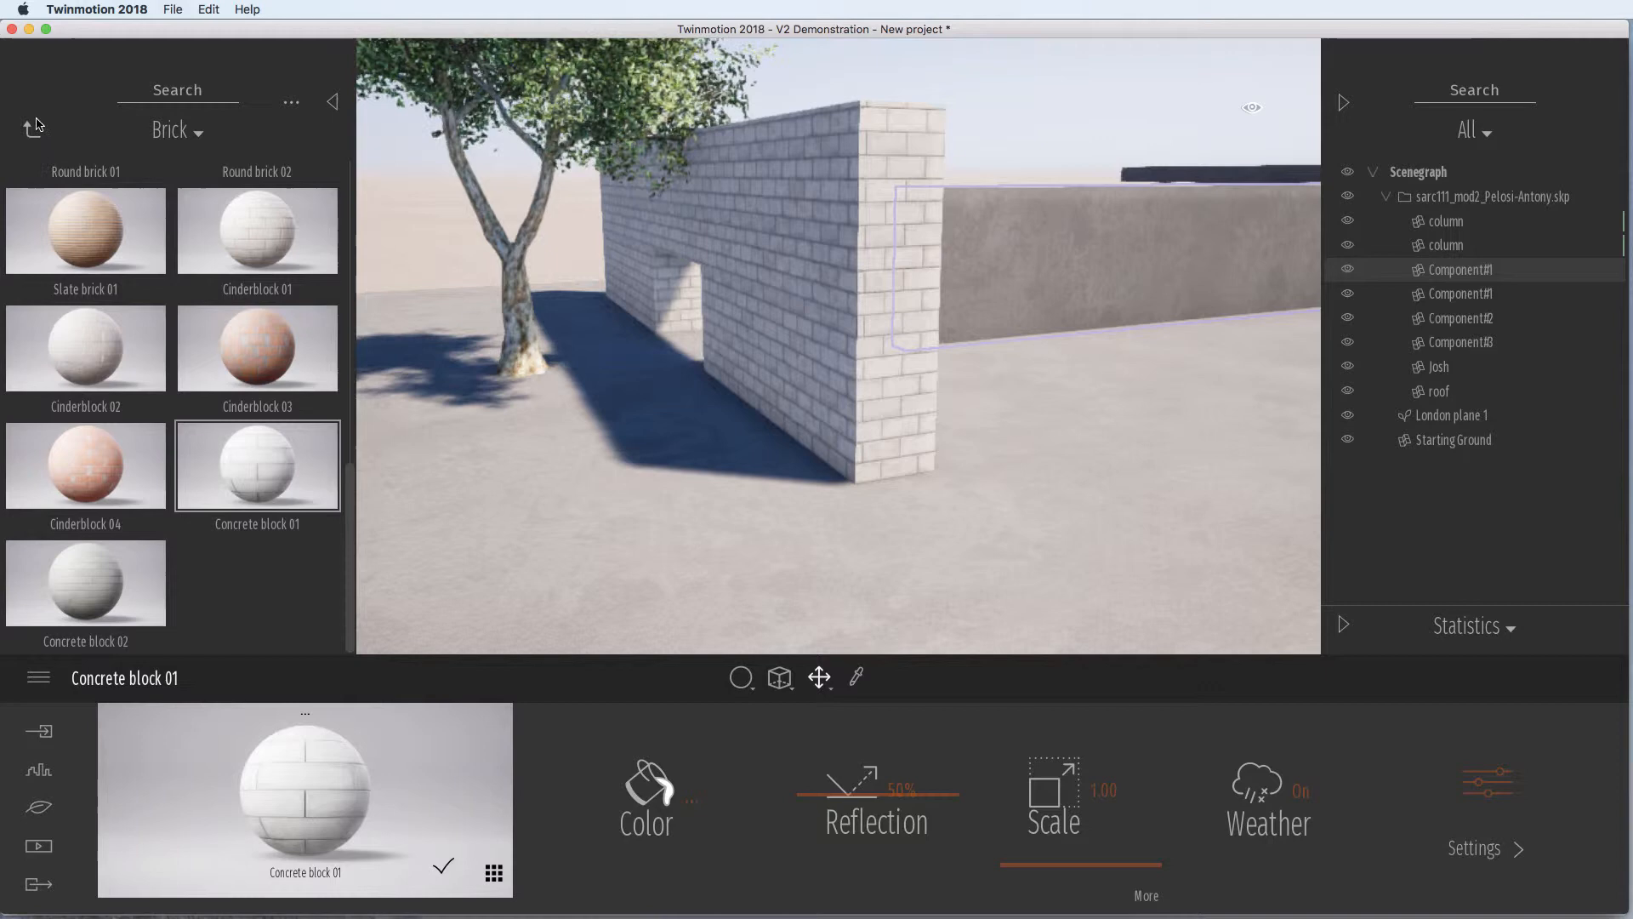
Replace it with the darker Fine concrete 01 finish on the doorway wall
{"action": "left_click", "coordinate": [30, 129]}
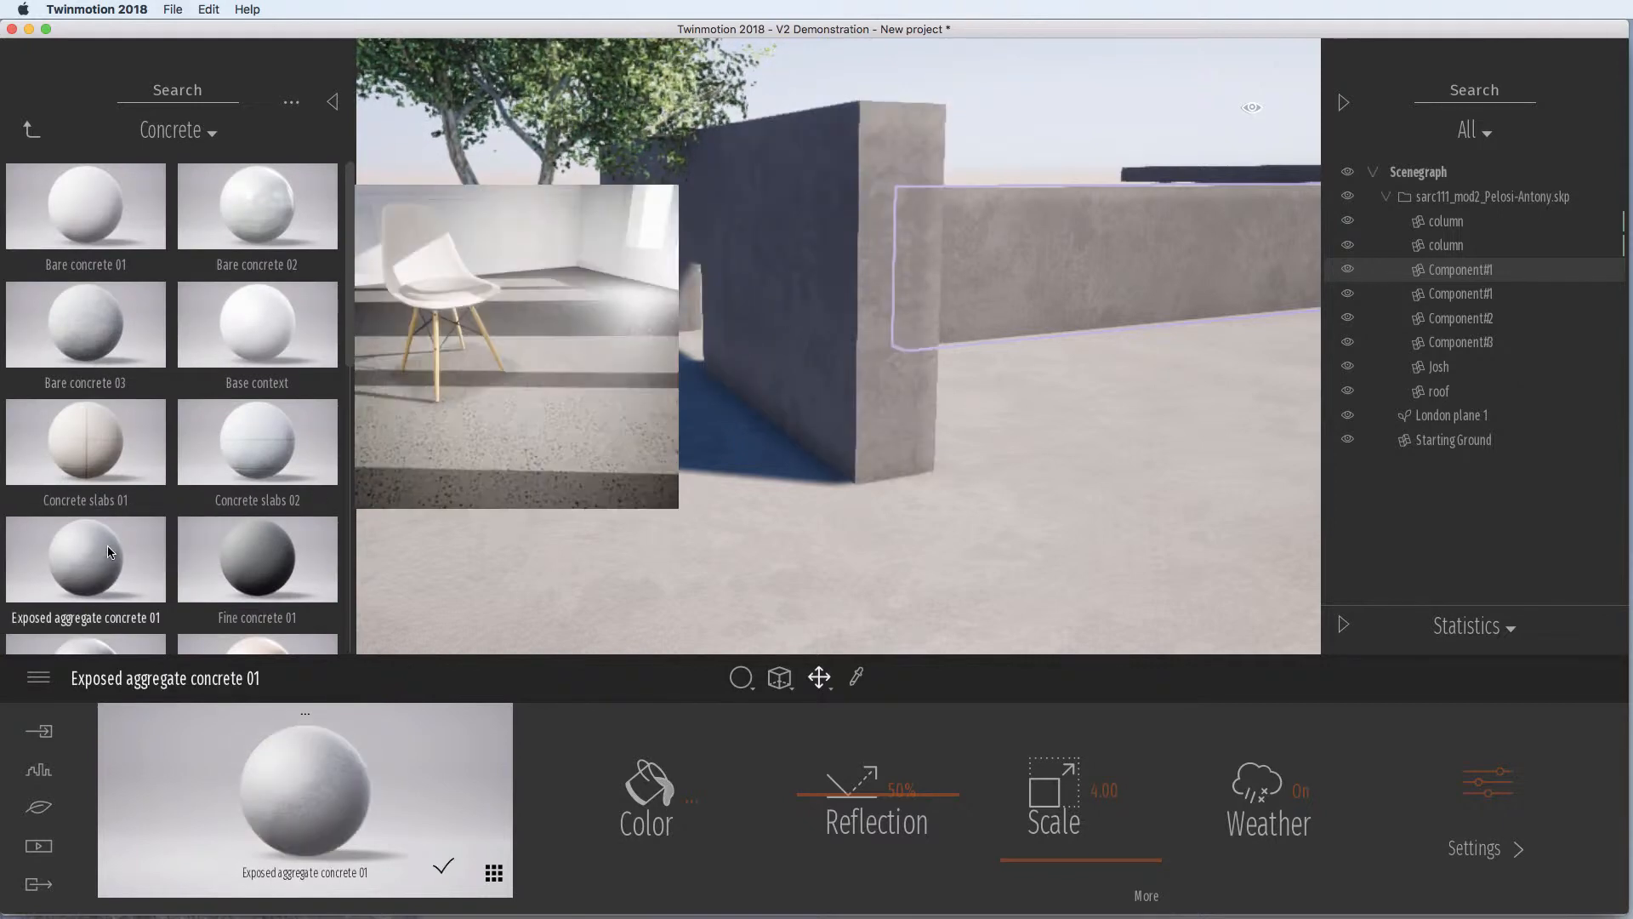
{"action": "left_click", "coordinate": [257, 560]}
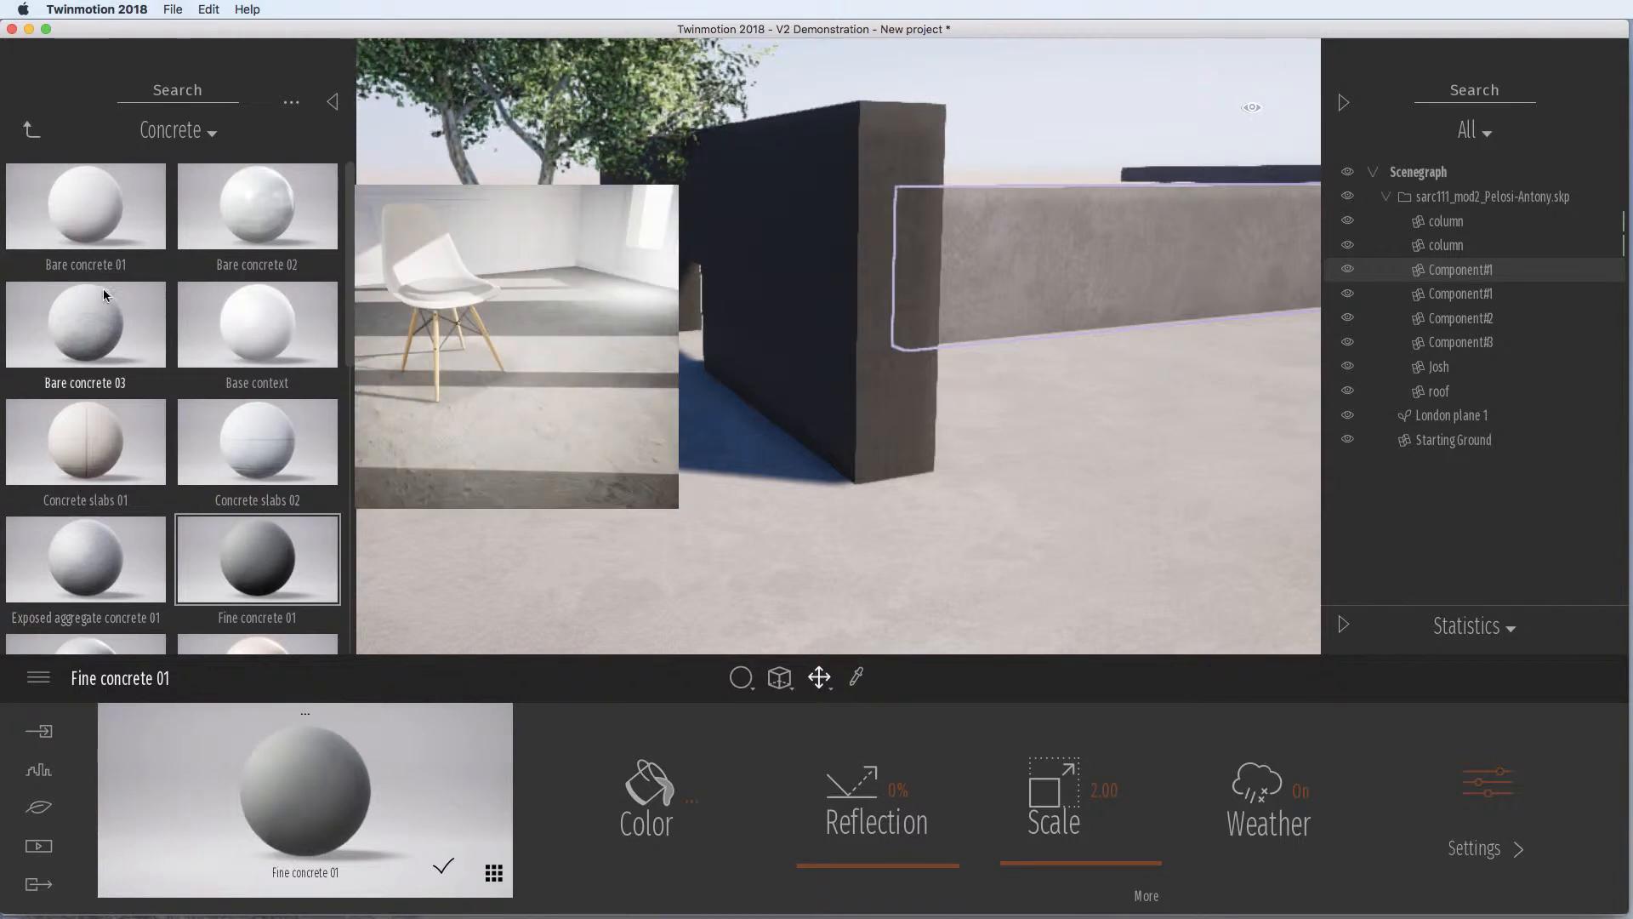
{"action": "left_click", "coordinate": [31, 129]}
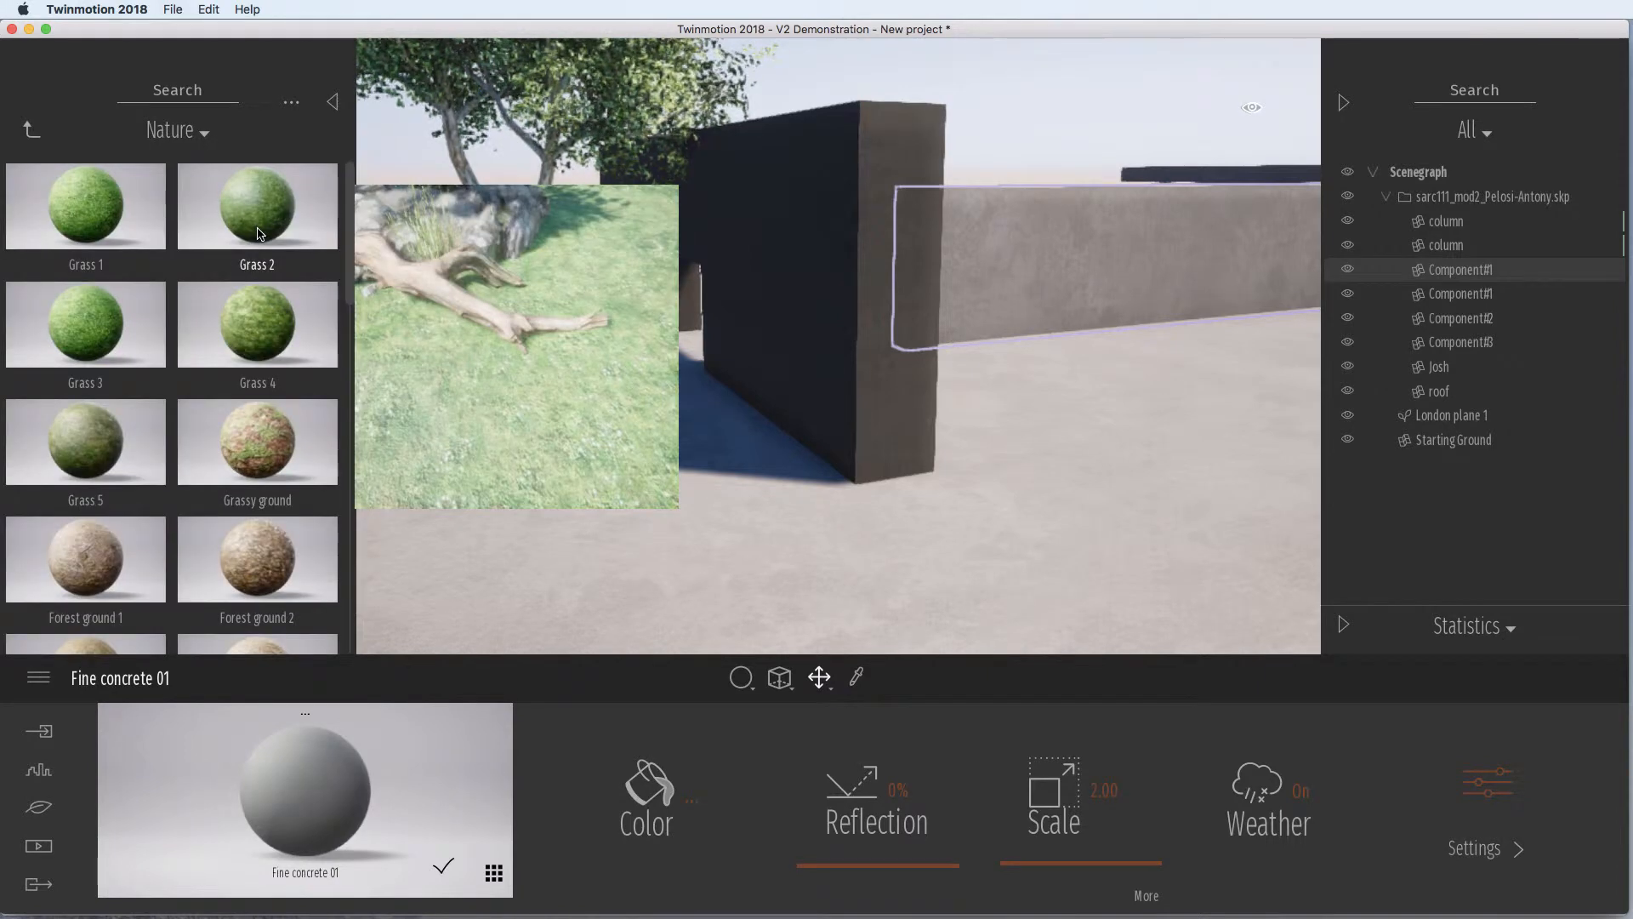
Apply the ground material, then browse down the Manmade library toward Asphalt 1 and the day-time setting
{"action": "left_click", "coordinate": [257, 324]}
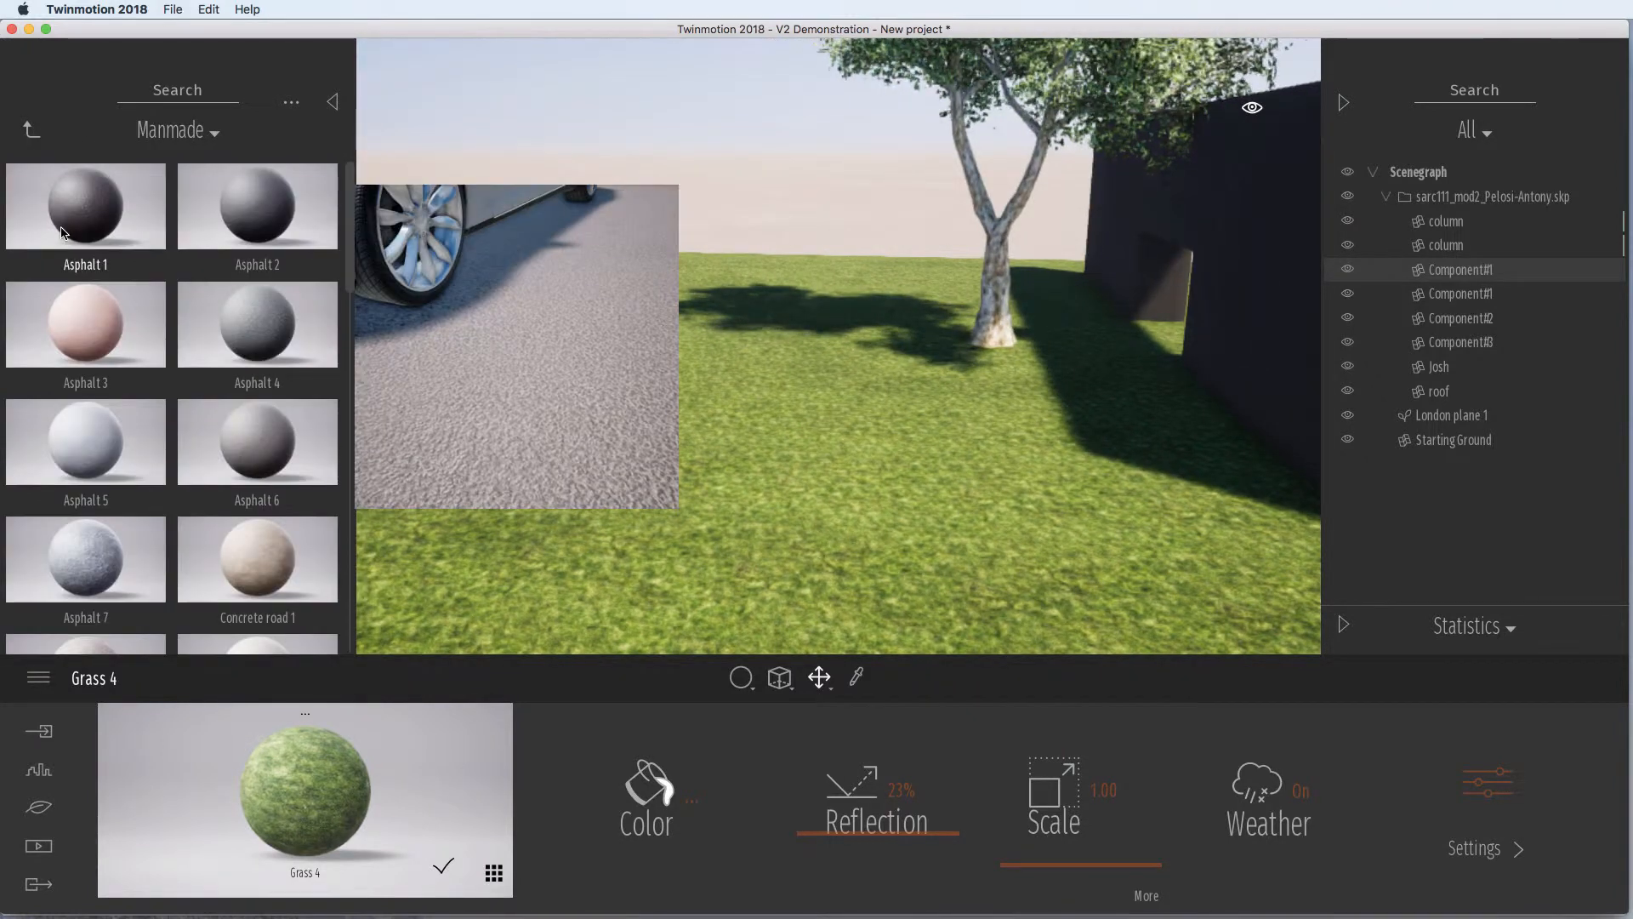
{"action": "scroll", "scroll_direction": "down", "scroll_amount": 3}
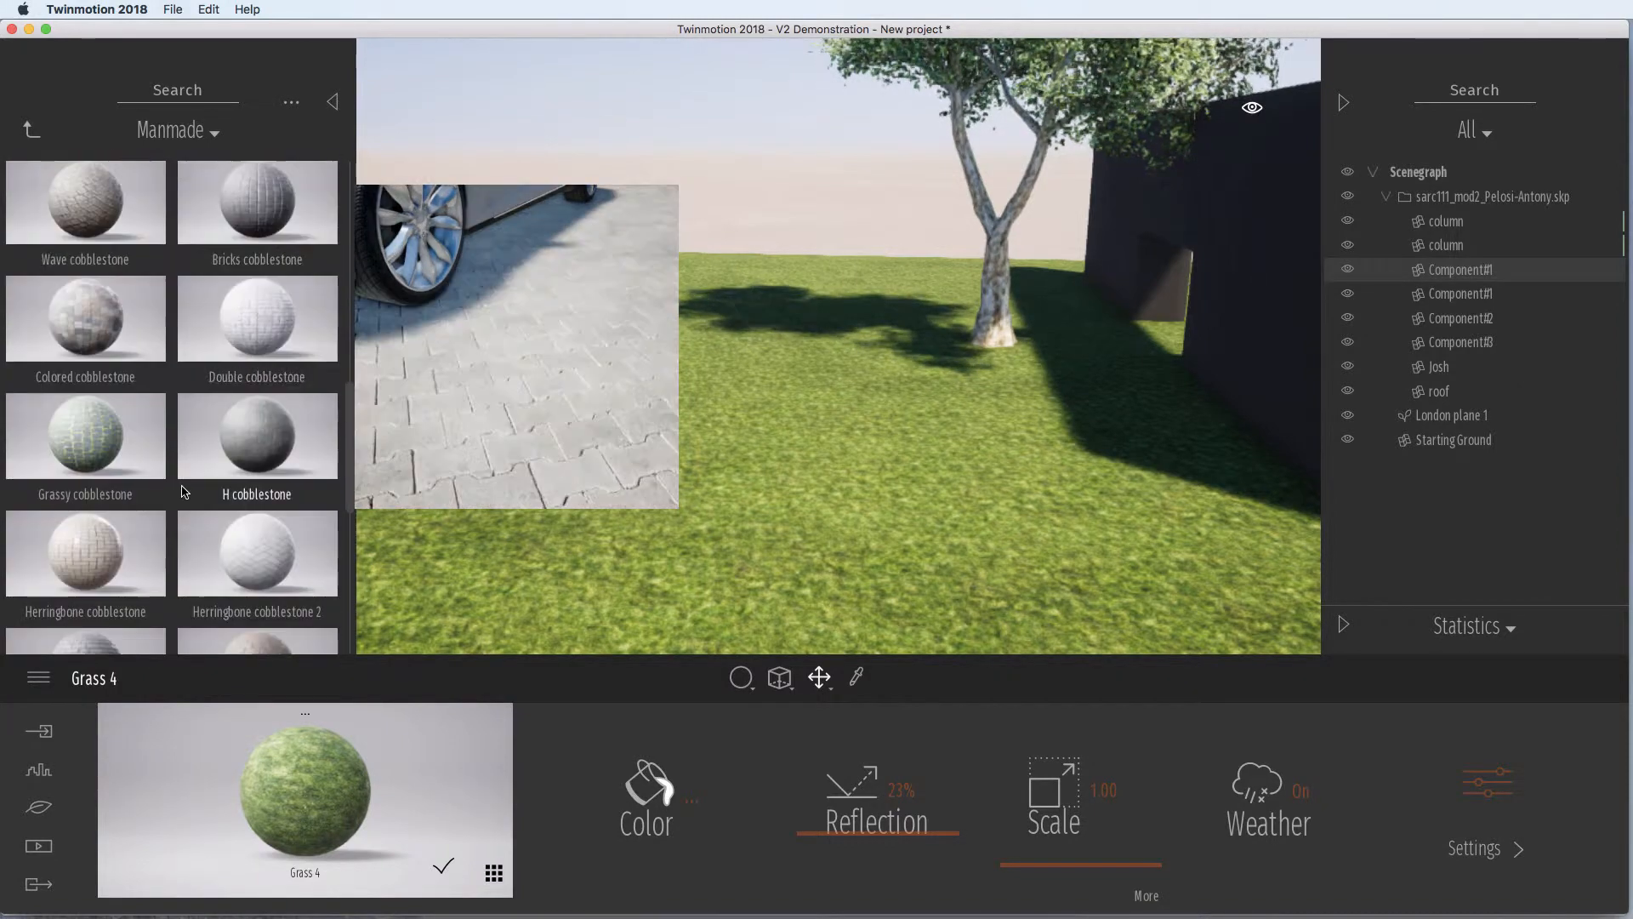
{"action": "scroll", "scroll_direction": "down", "scroll_amount": 3}
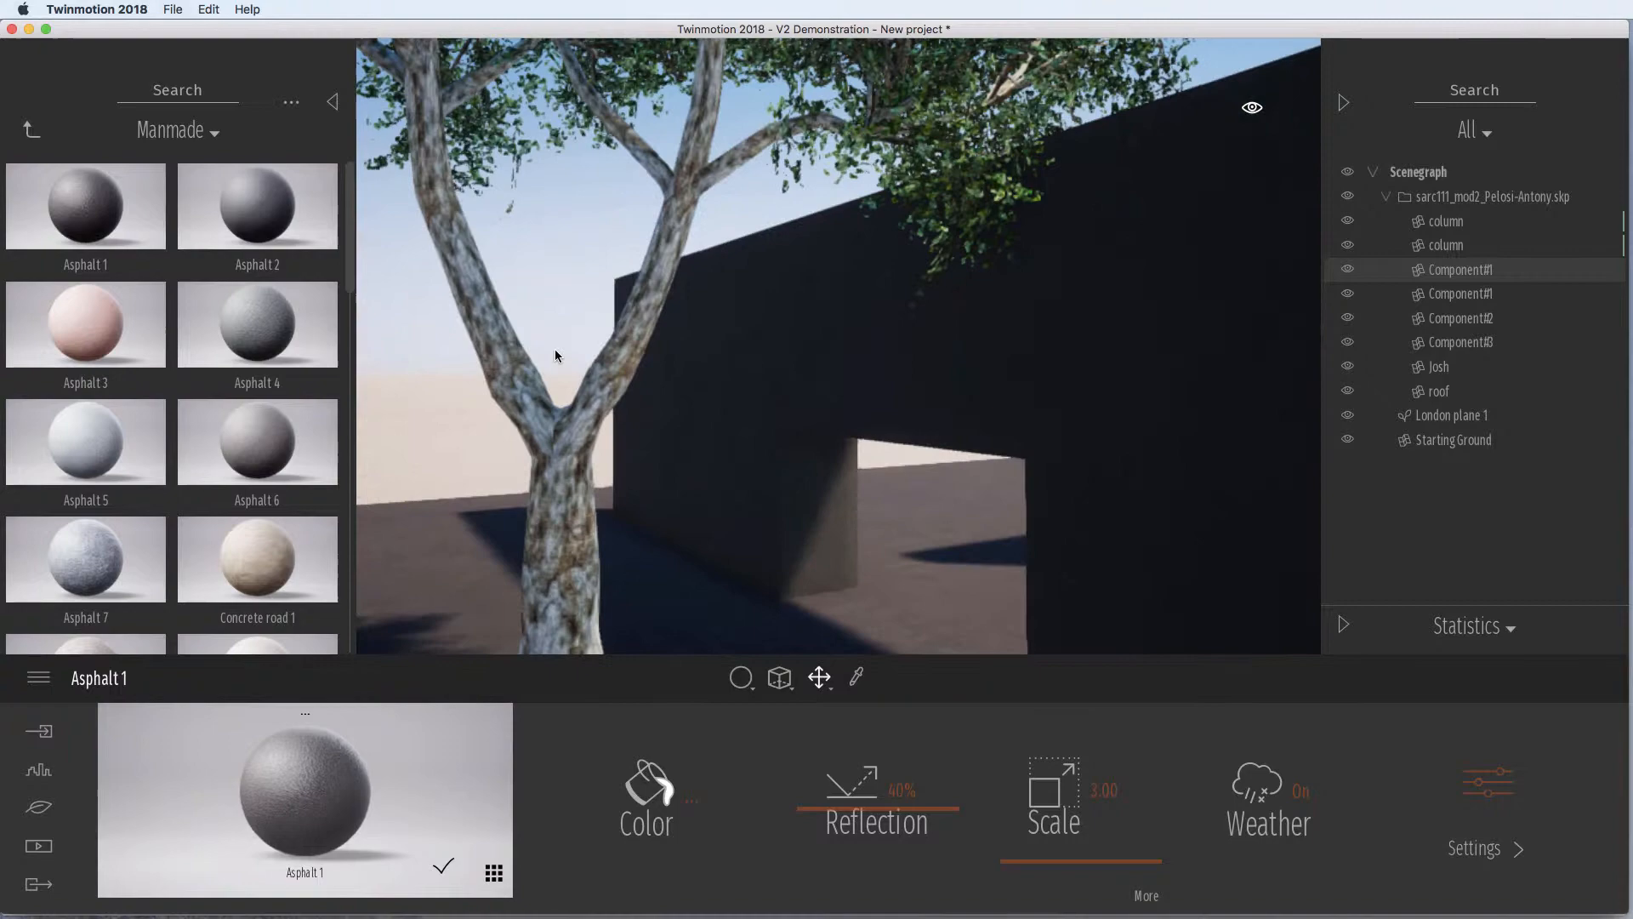
{"action": "left_click", "coordinate": [1251, 107]}
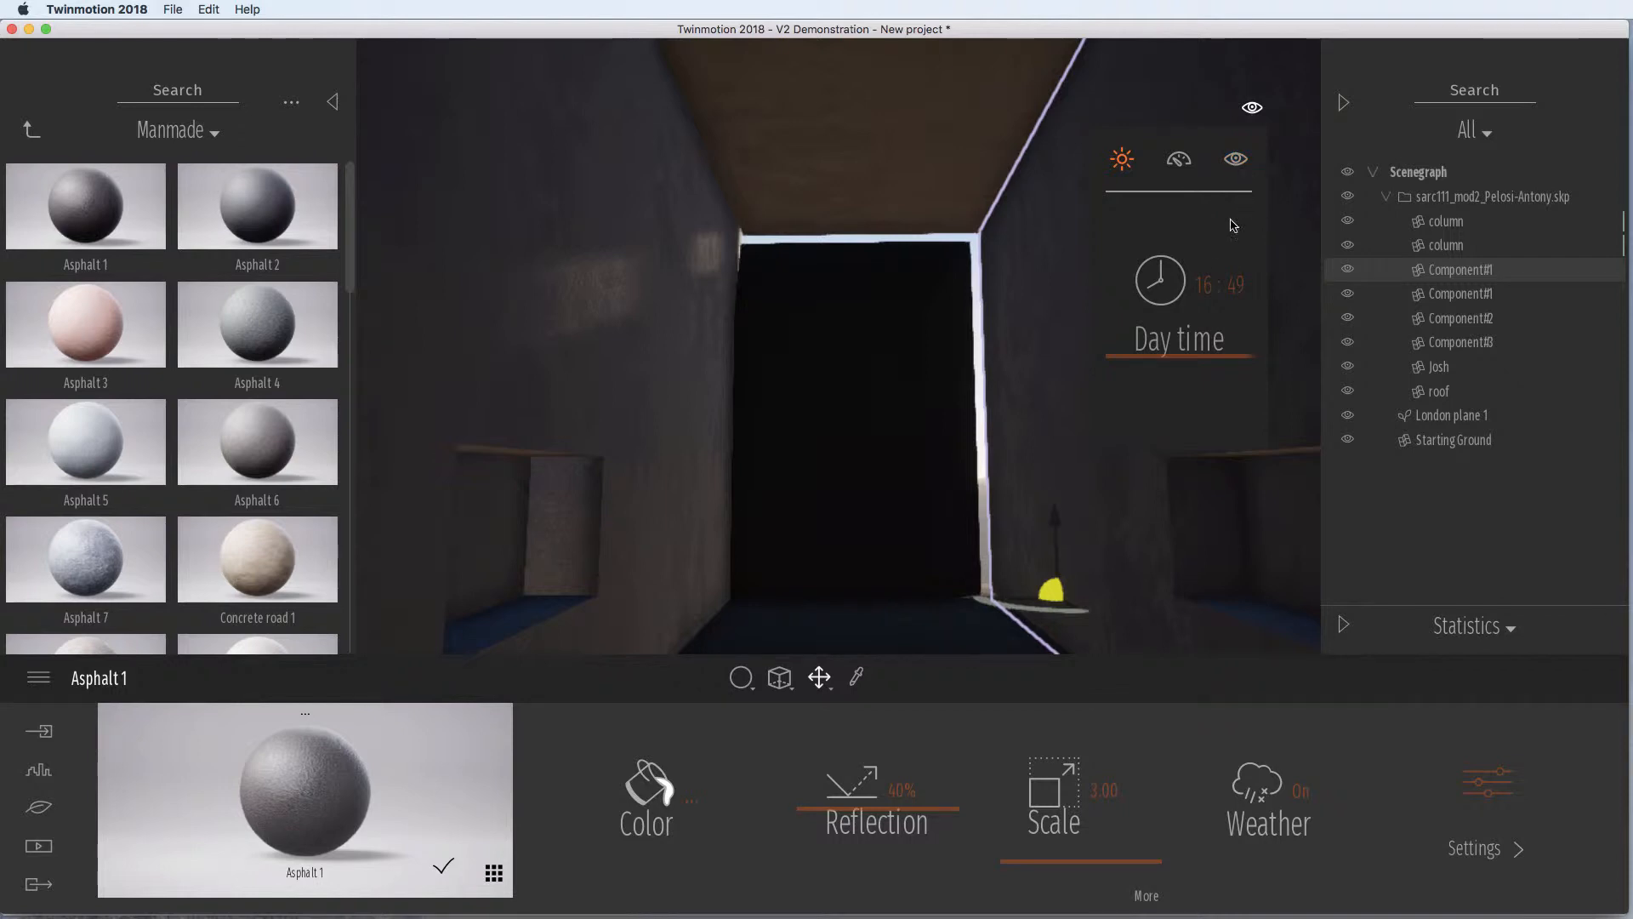
Enter the Media image section to begin creating an image of the corridor view
{"action": "left_click", "coordinate": [39, 846]}
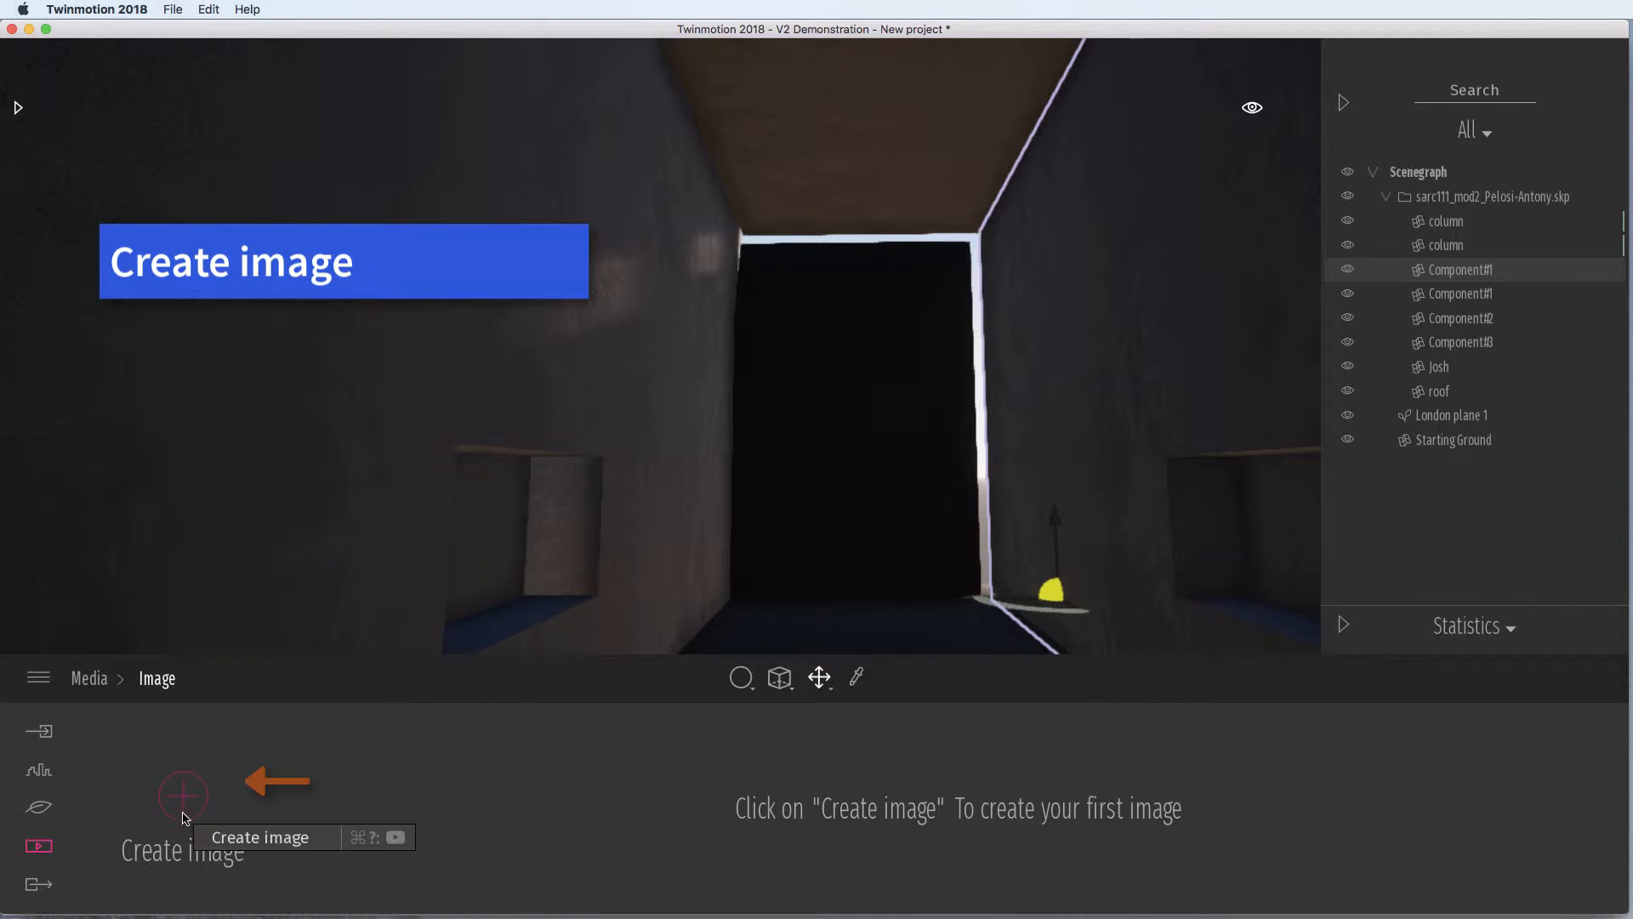
Create an image from the corridor view and rename Image 01 to Interior
{"action": "left_click", "coordinate": [184, 797]}
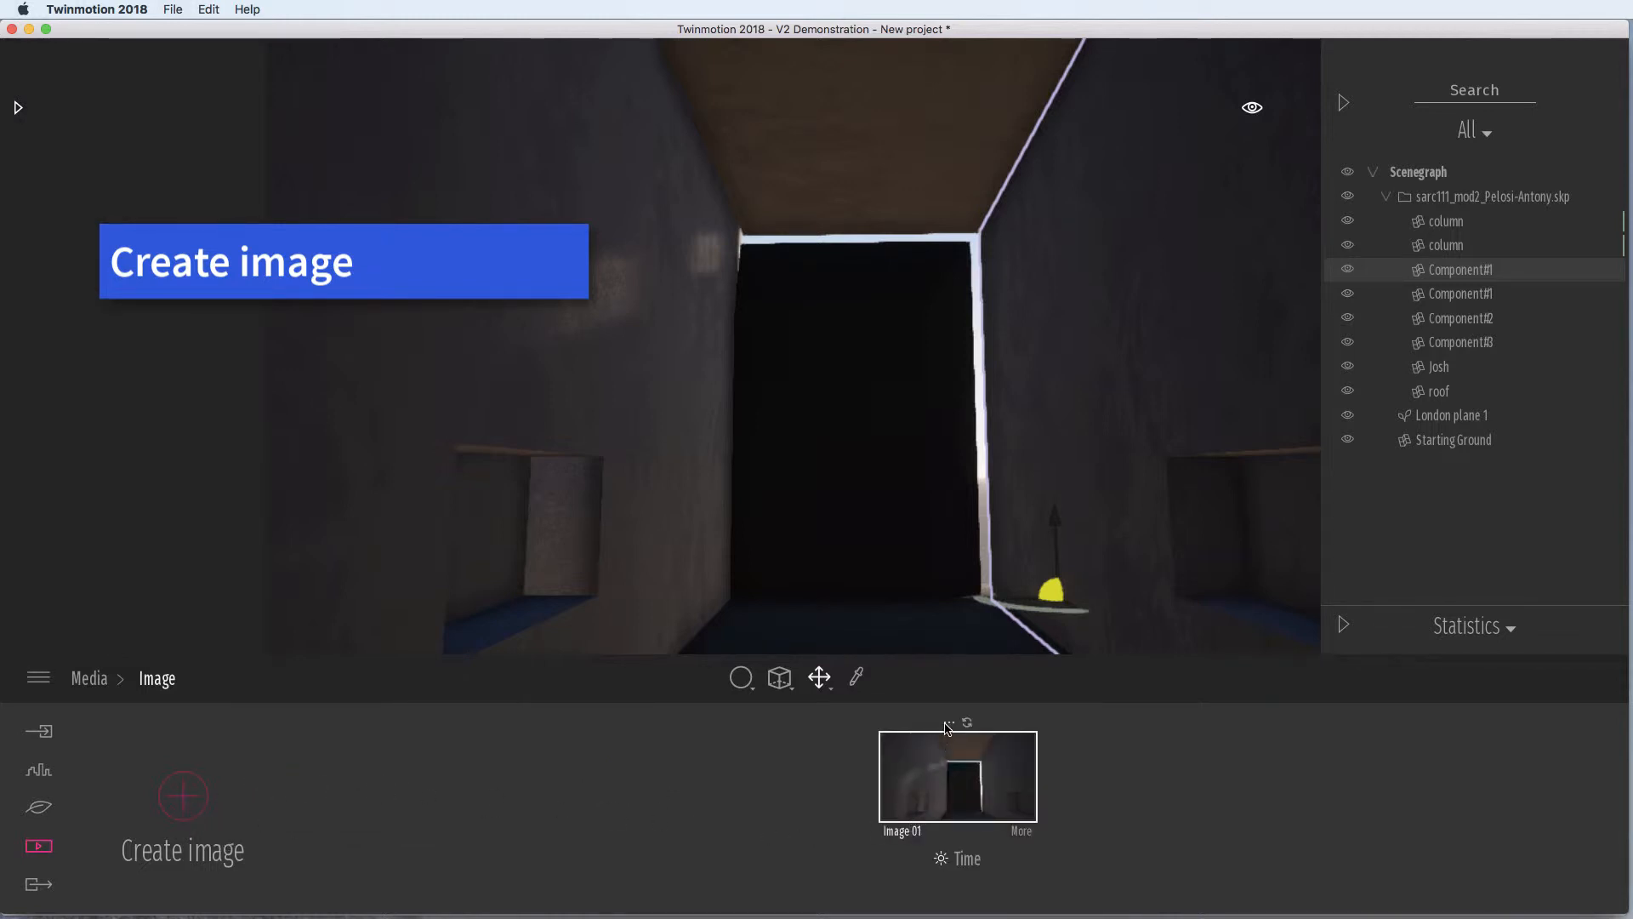
{"action": "left_click", "coordinate": [948, 722]}
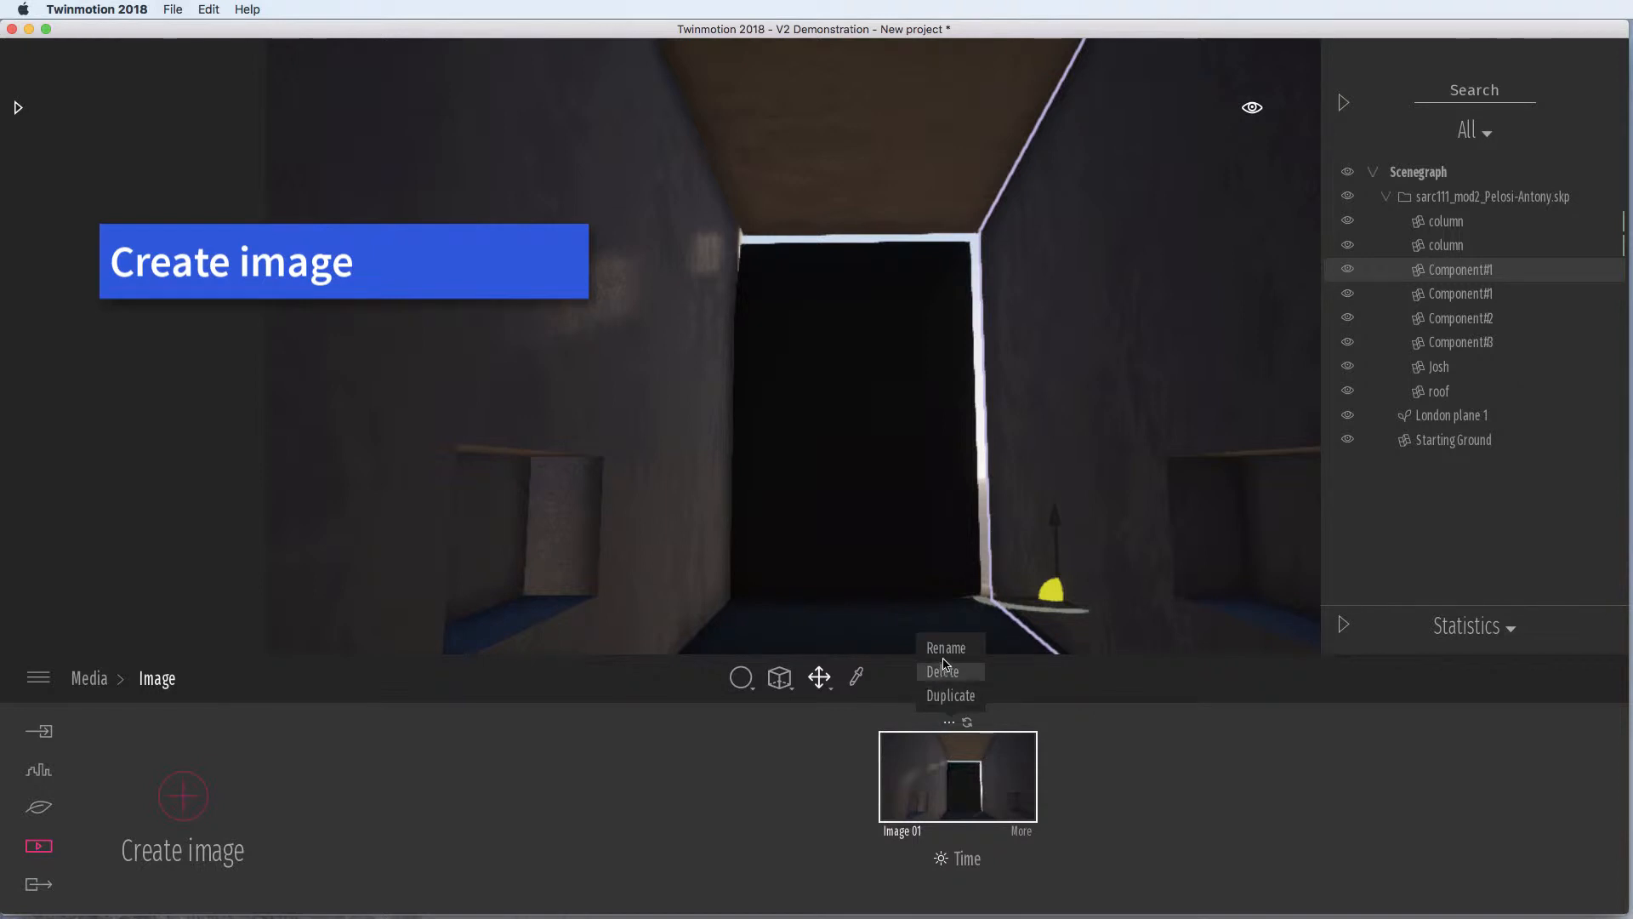
{"action": "left_click", "coordinate": [946, 646]}
{"action": "type", "text": "Interior"}
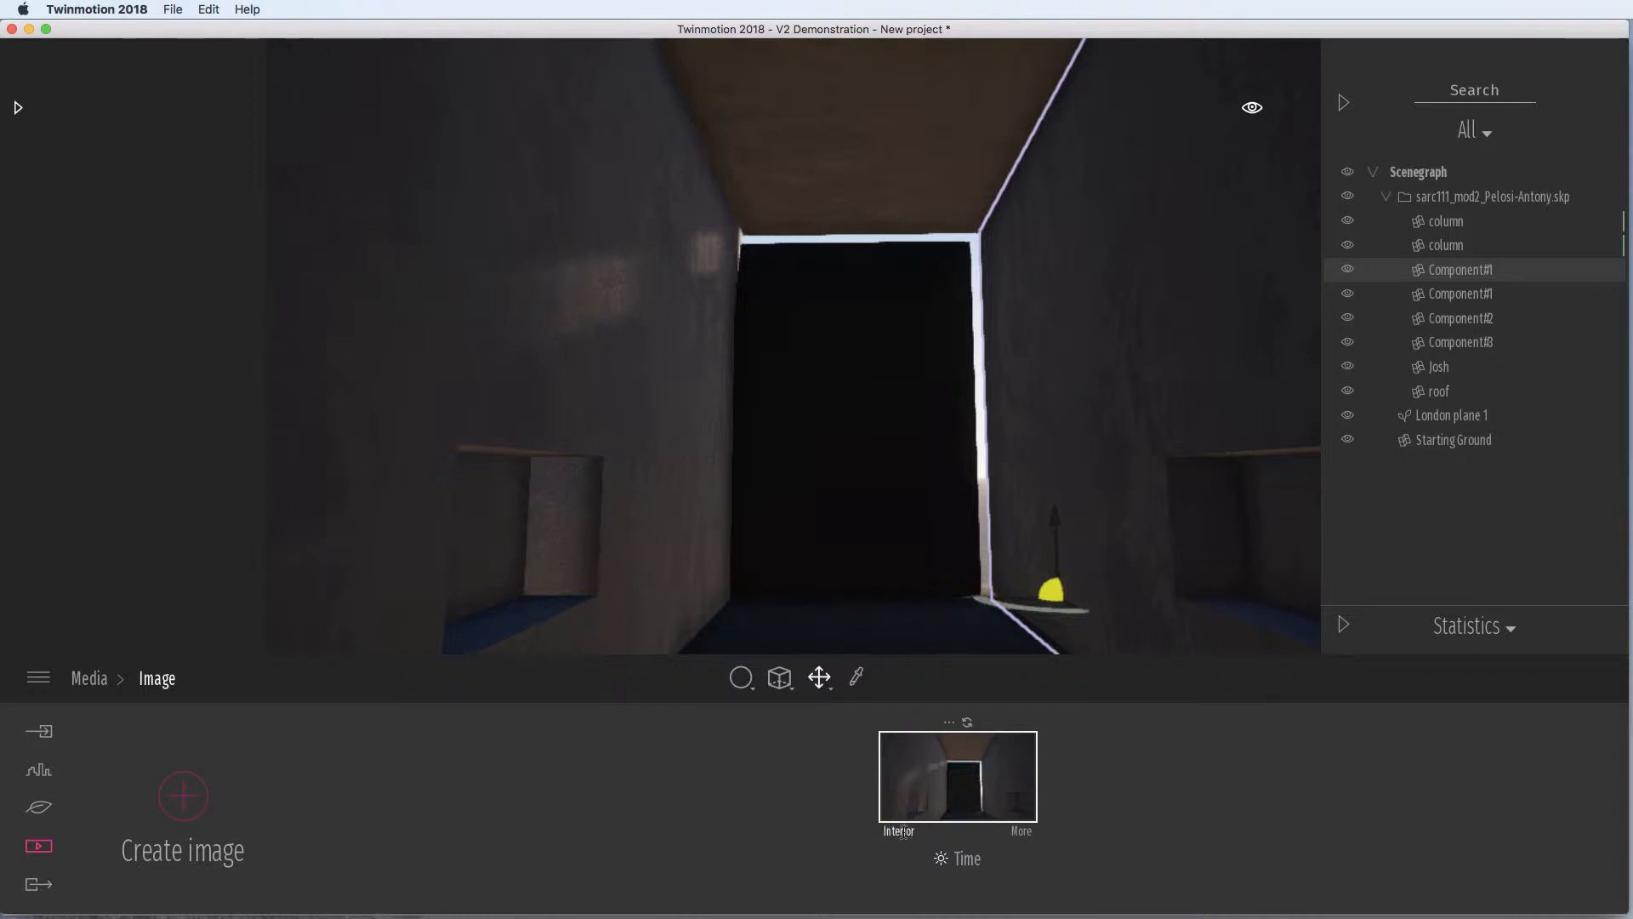
In Interior's camera settings, set the output size to Full HD
{"action": "left_click", "coordinate": [956, 776]}
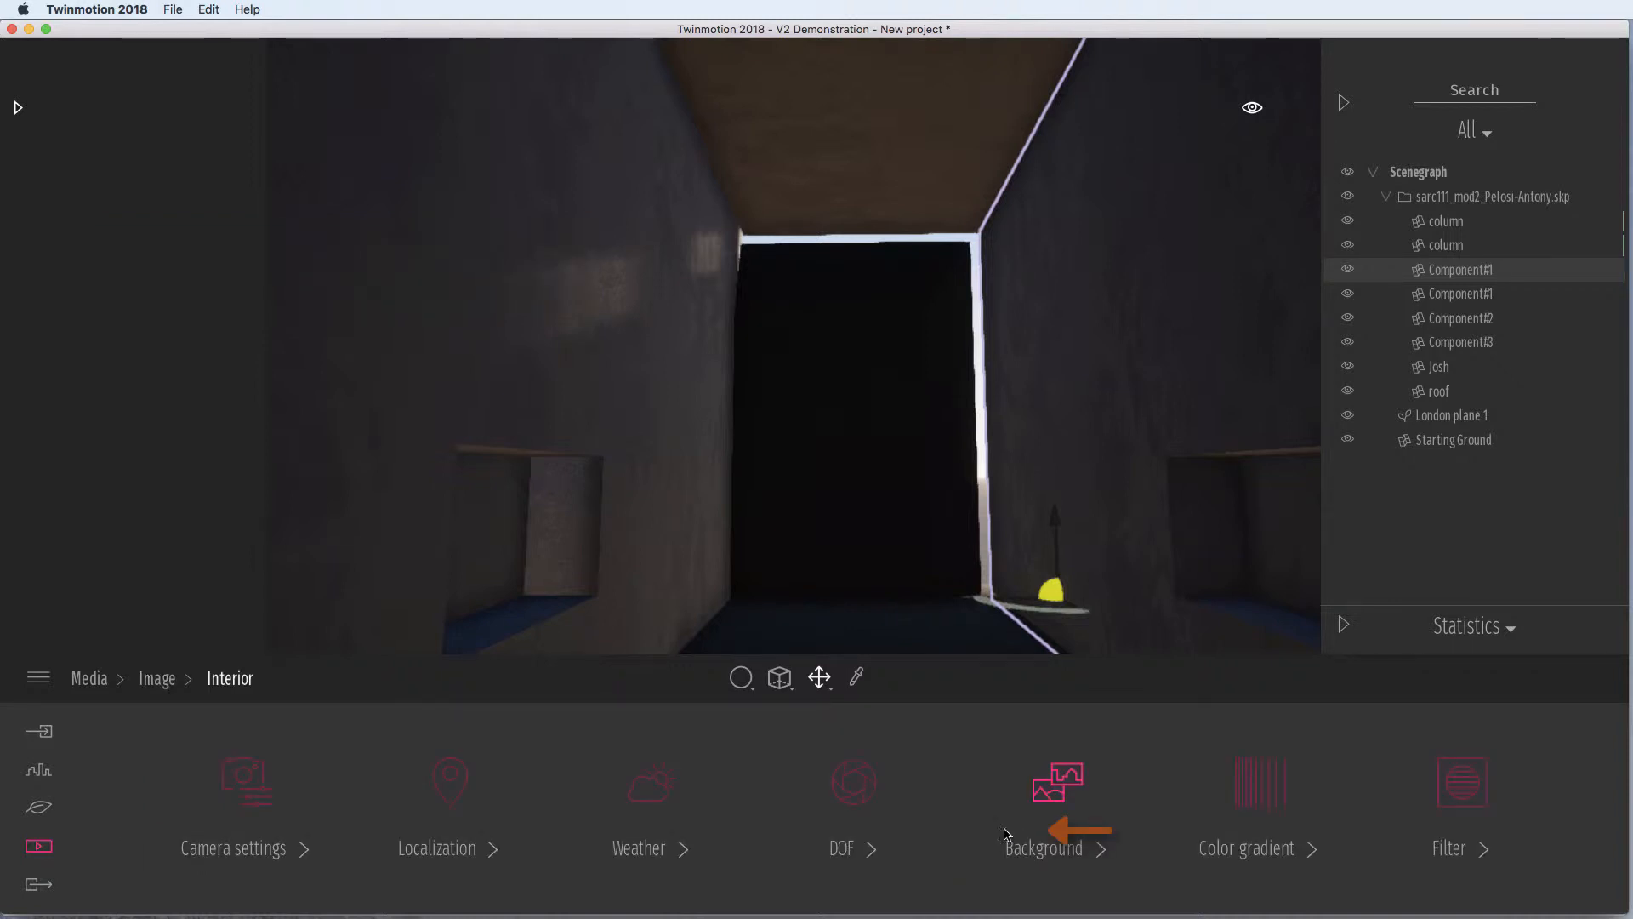
{"action": "left_click", "coordinate": [233, 791]}
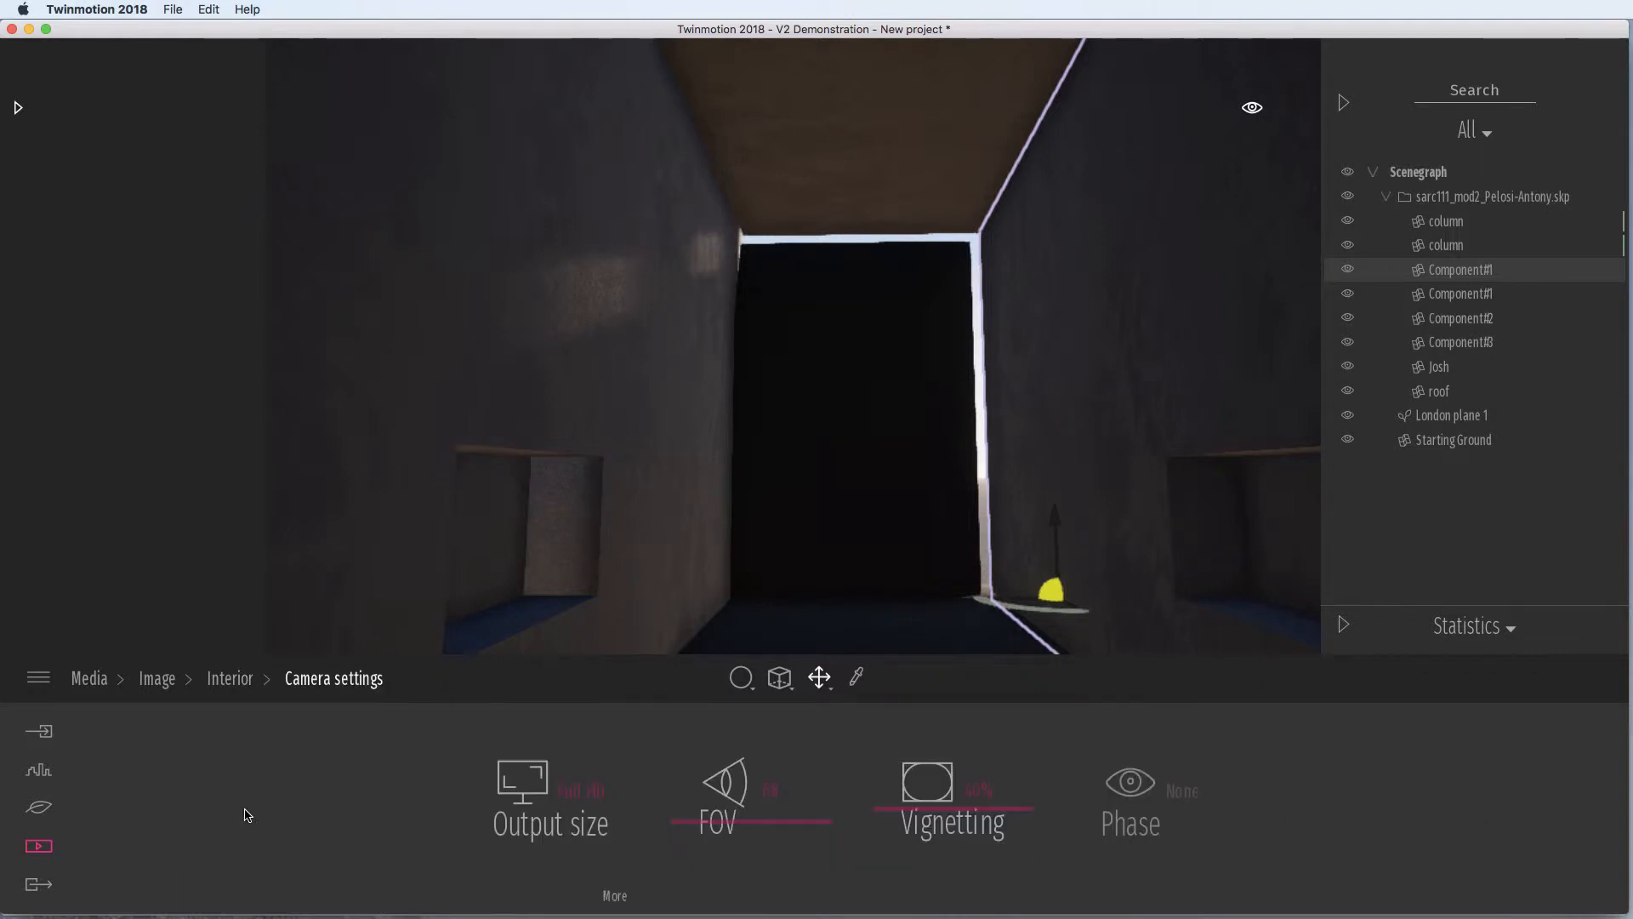
{"action": "left_click", "coordinate": [549, 796]}
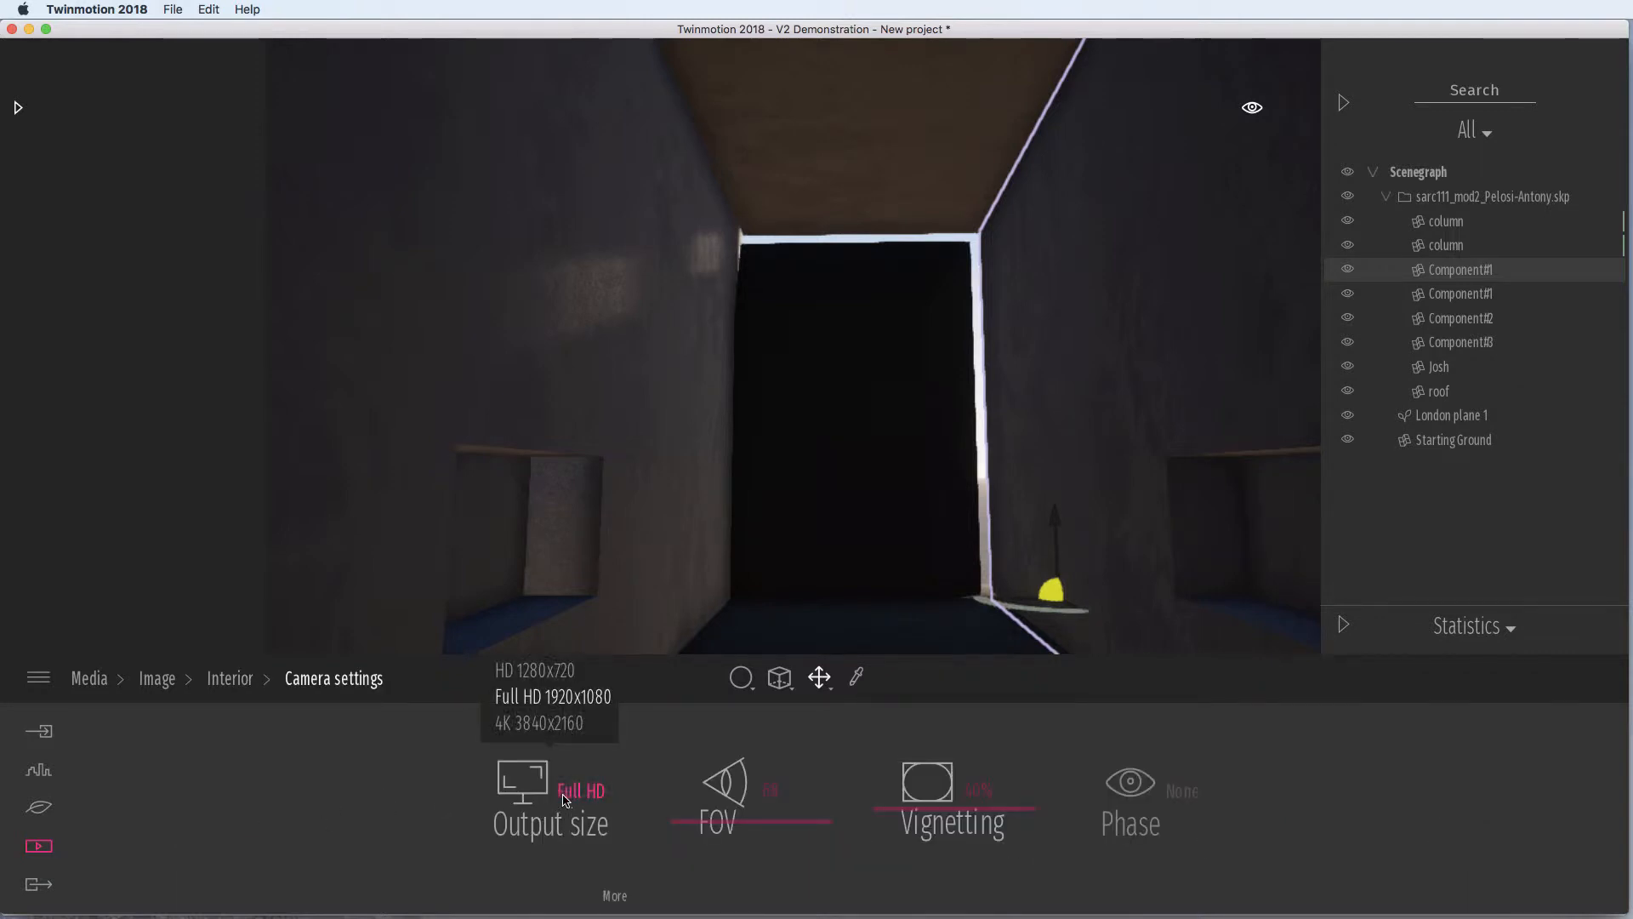
{"action": "mouse_move", "coordinate": [543, 687]}
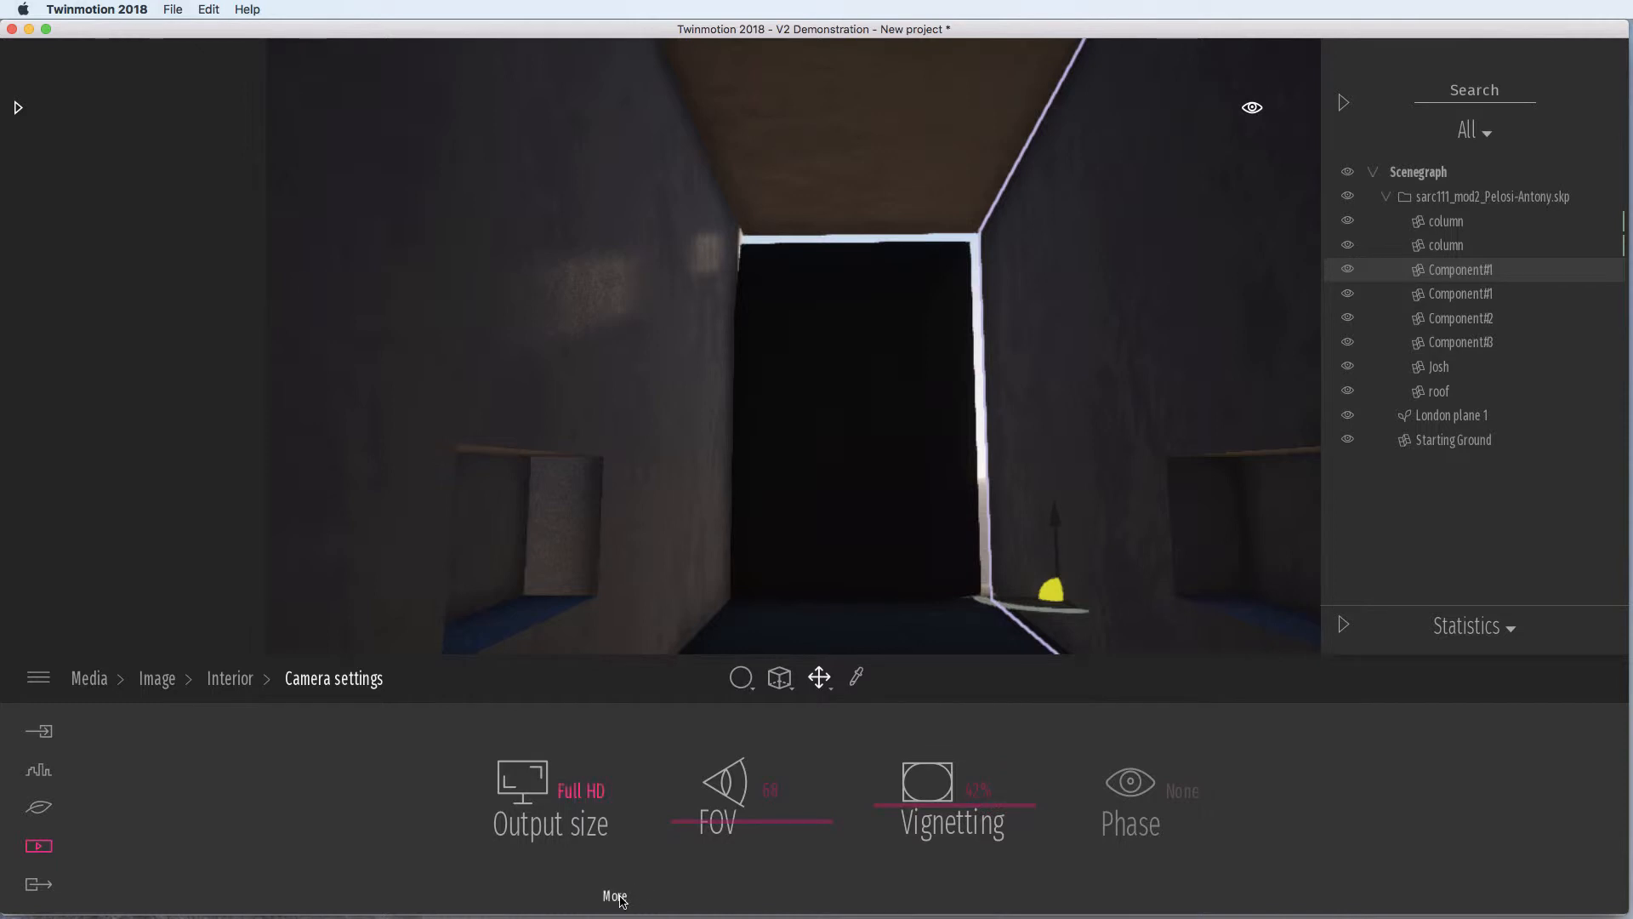
{"action": "left_click", "coordinate": [550, 796]}
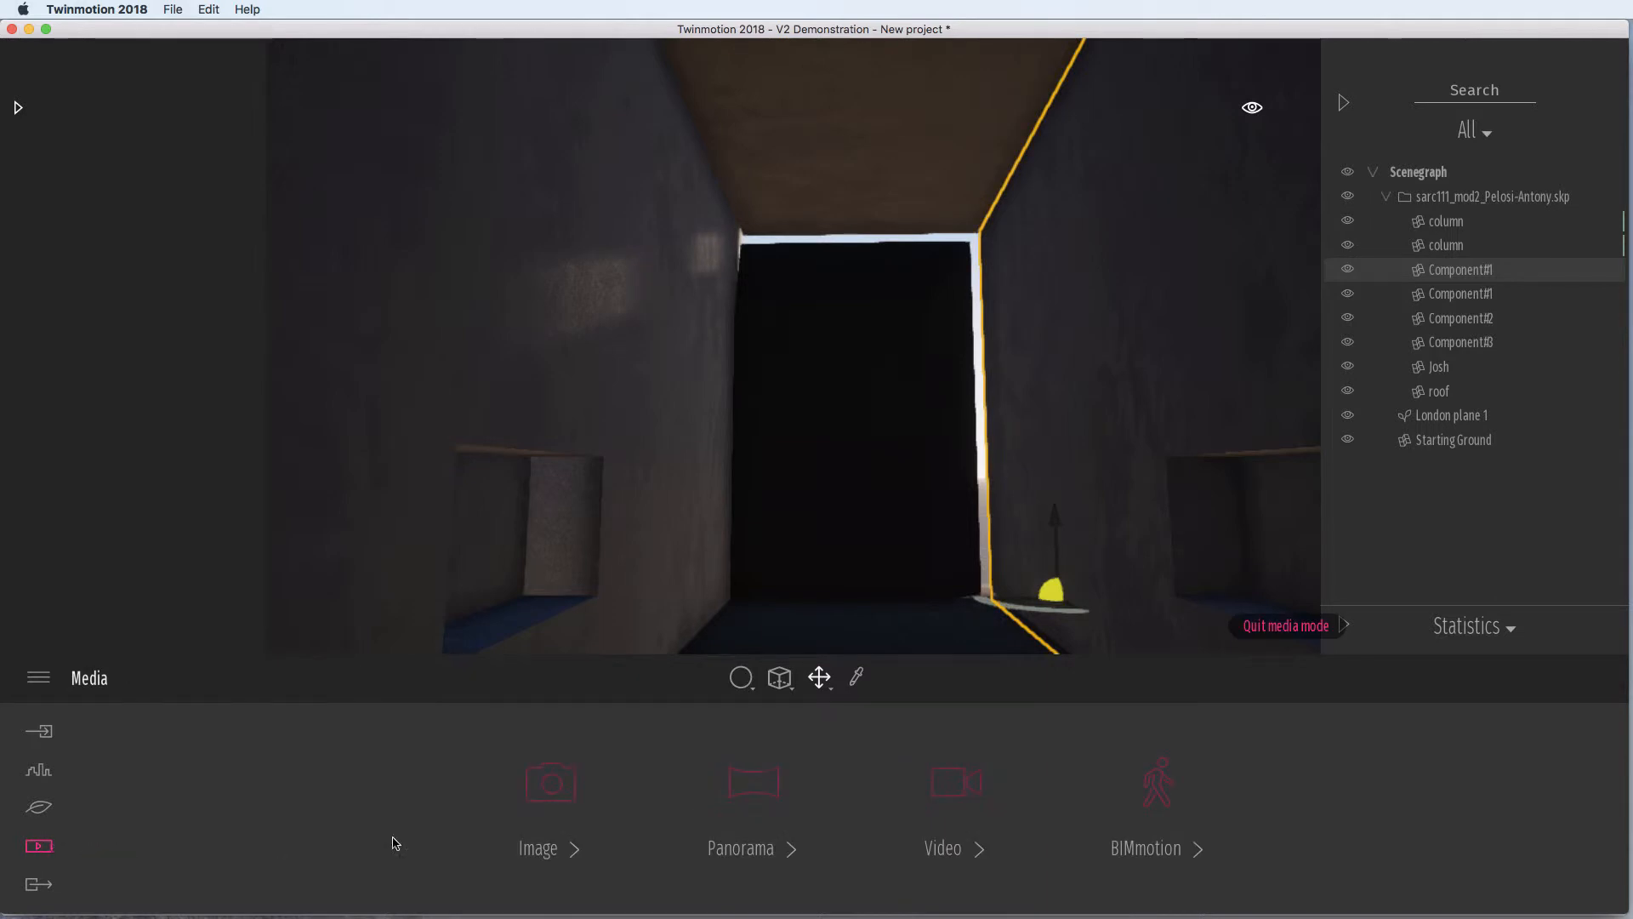
Create Image 02 from the corridor-toward-tree view, adjust its time of day, and move to export
{"action": "left_click", "coordinate": [537, 847]}
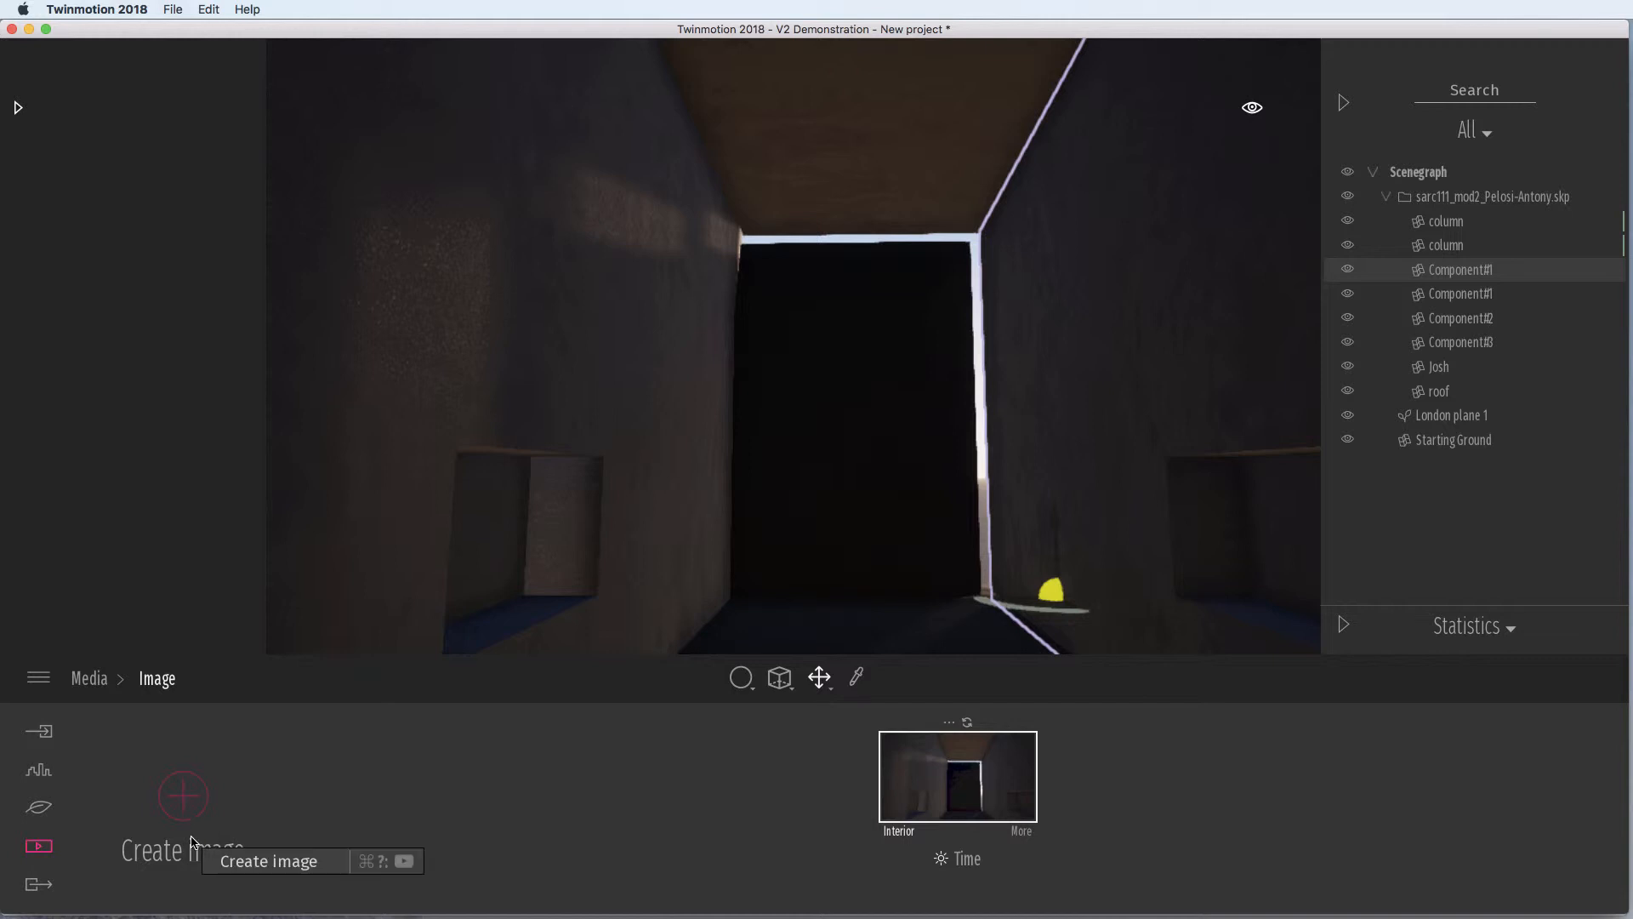
{"action": "mouse_move", "coordinate": [38, 884]}
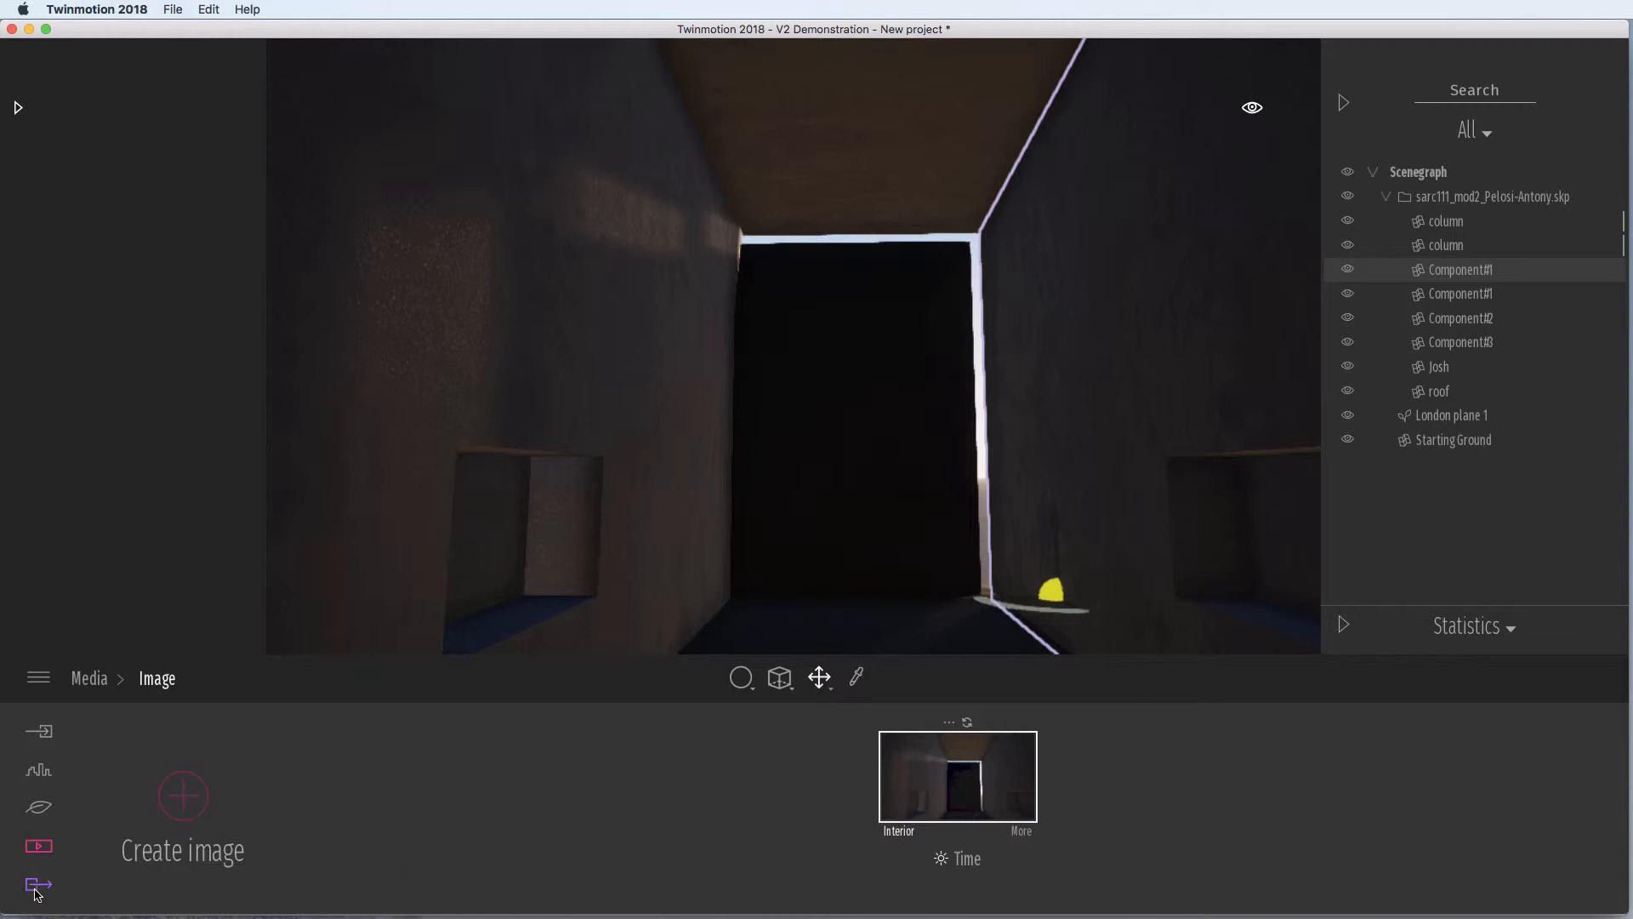
{"action": "mouse_move", "coordinate": [769, 499]}
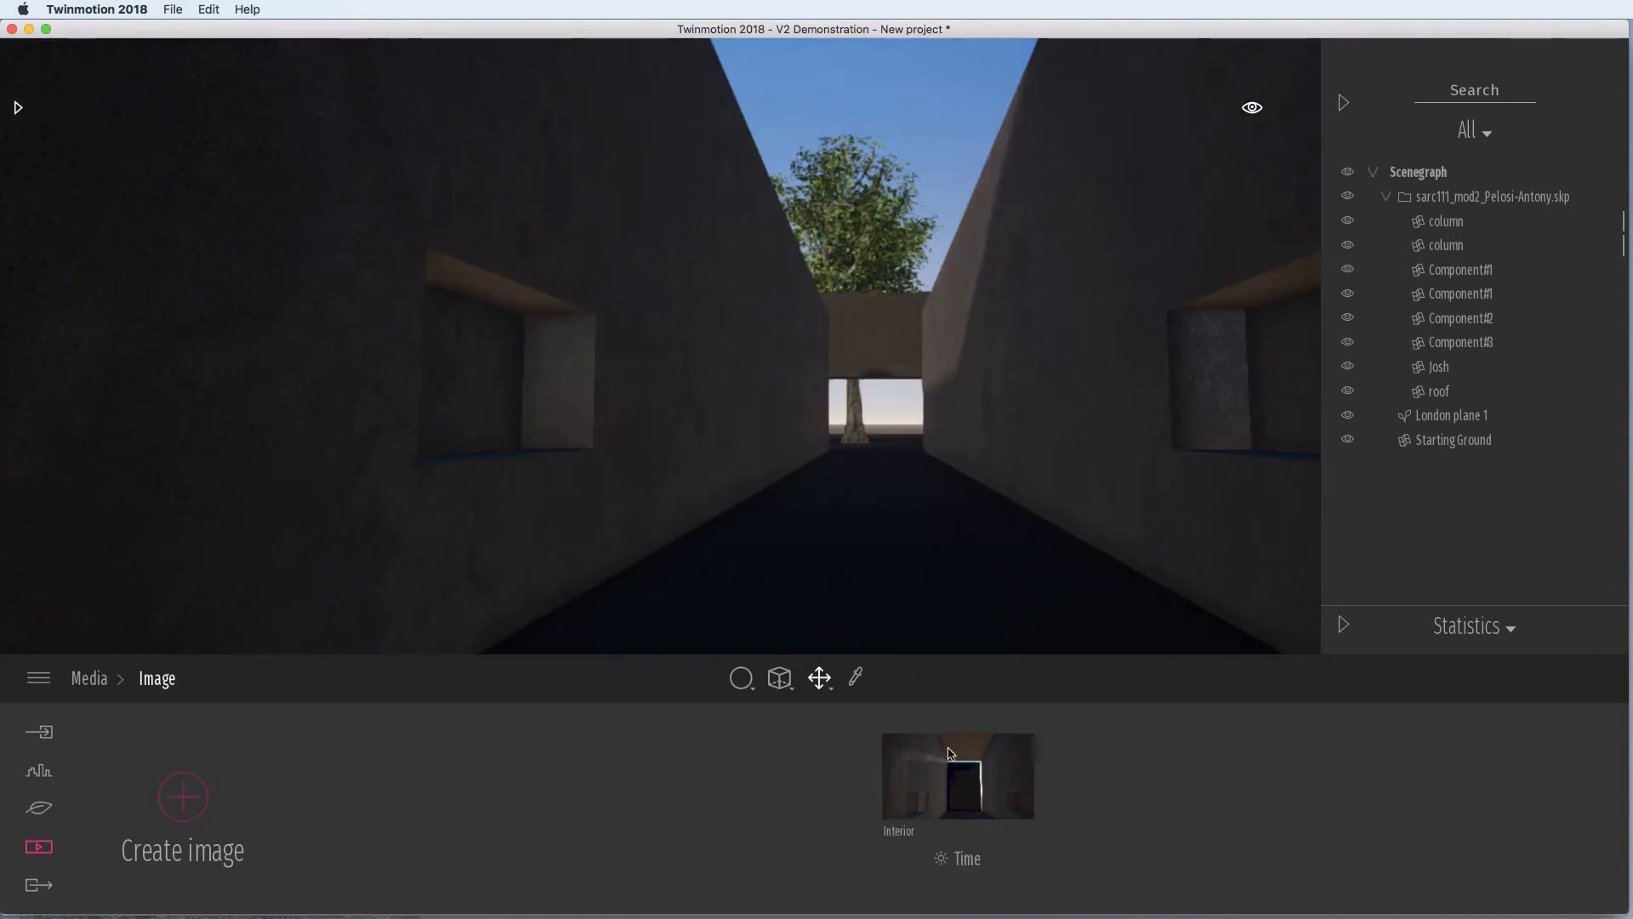
{"action": "left_click", "coordinate": [182, 796]}
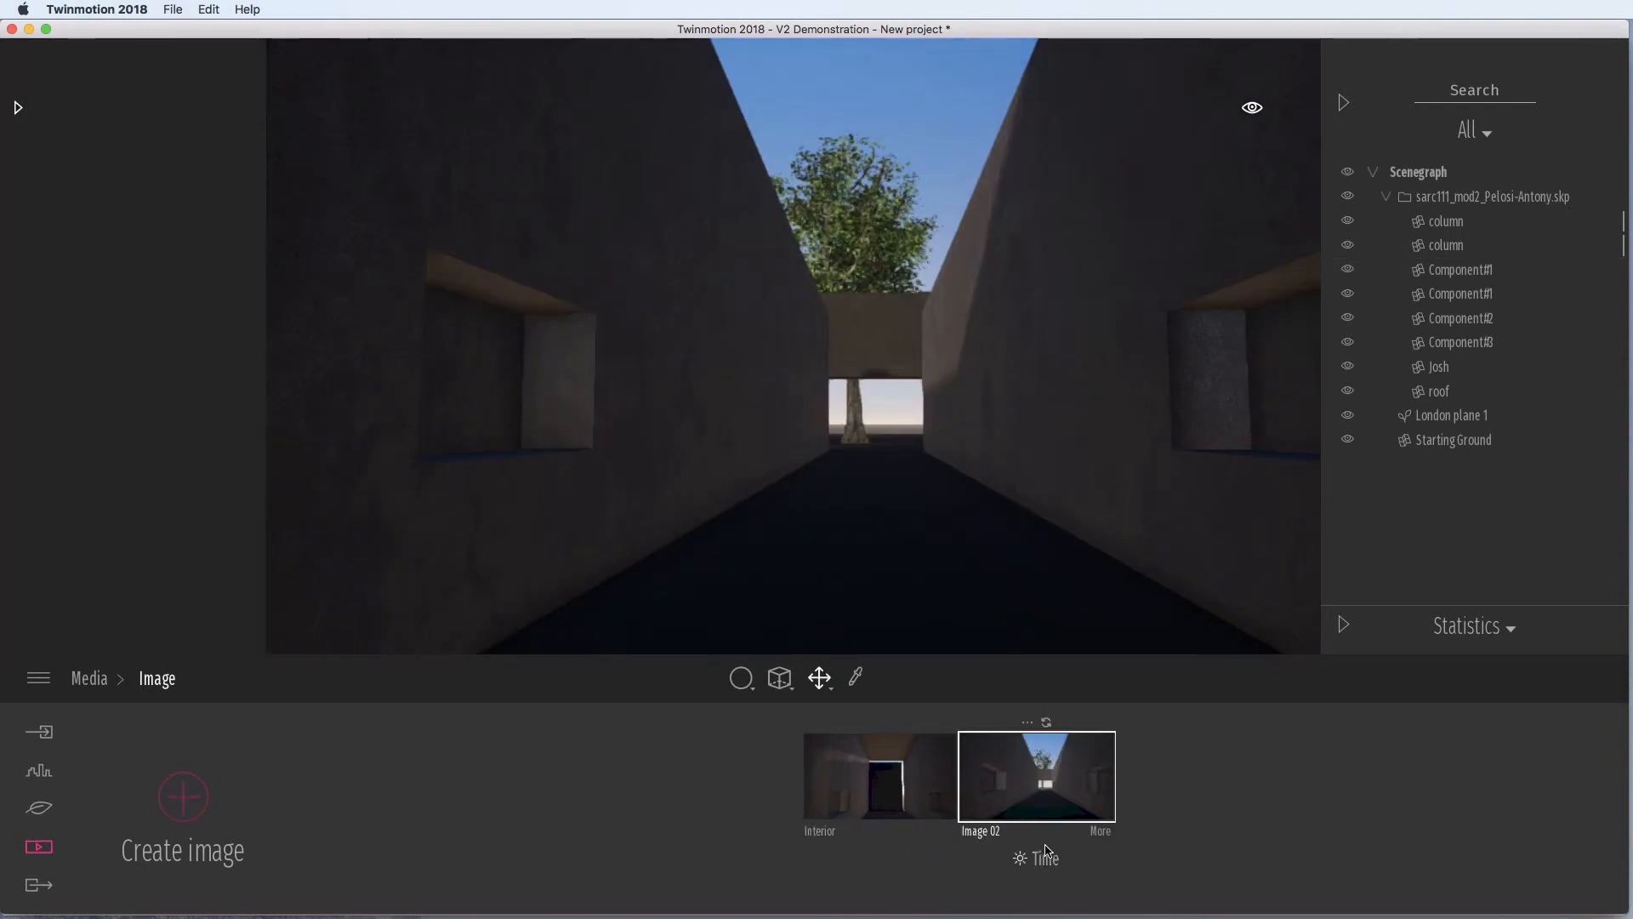
{"action": "left_click", "coordinate": [1043, 858]}
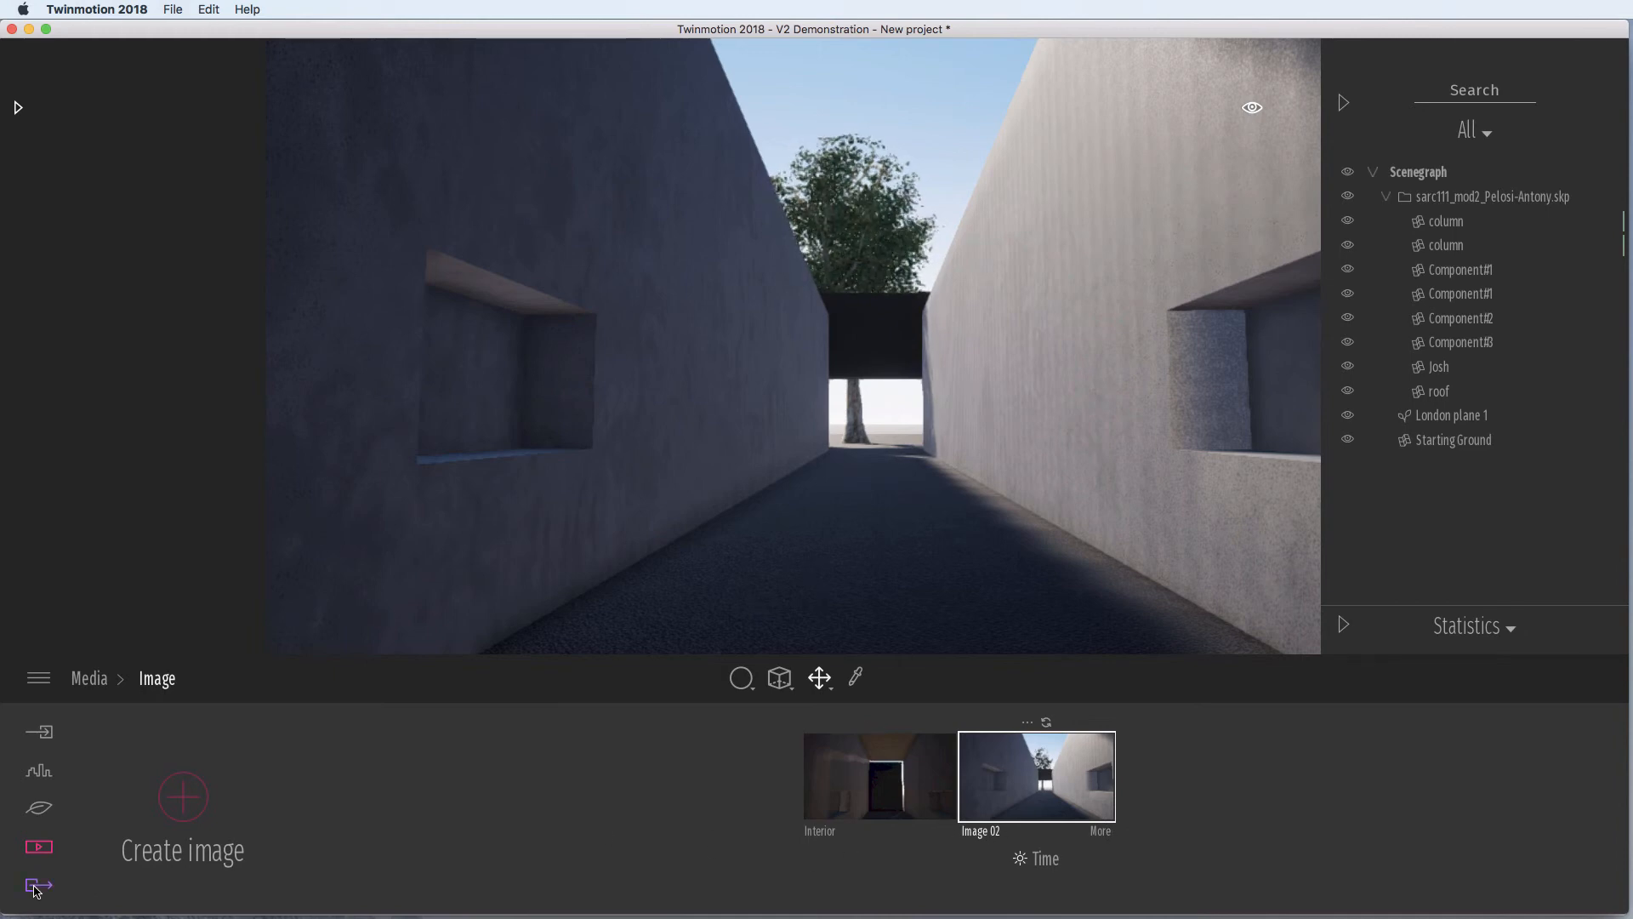
{"action": "left_click", "coordinate": [38, 884]}
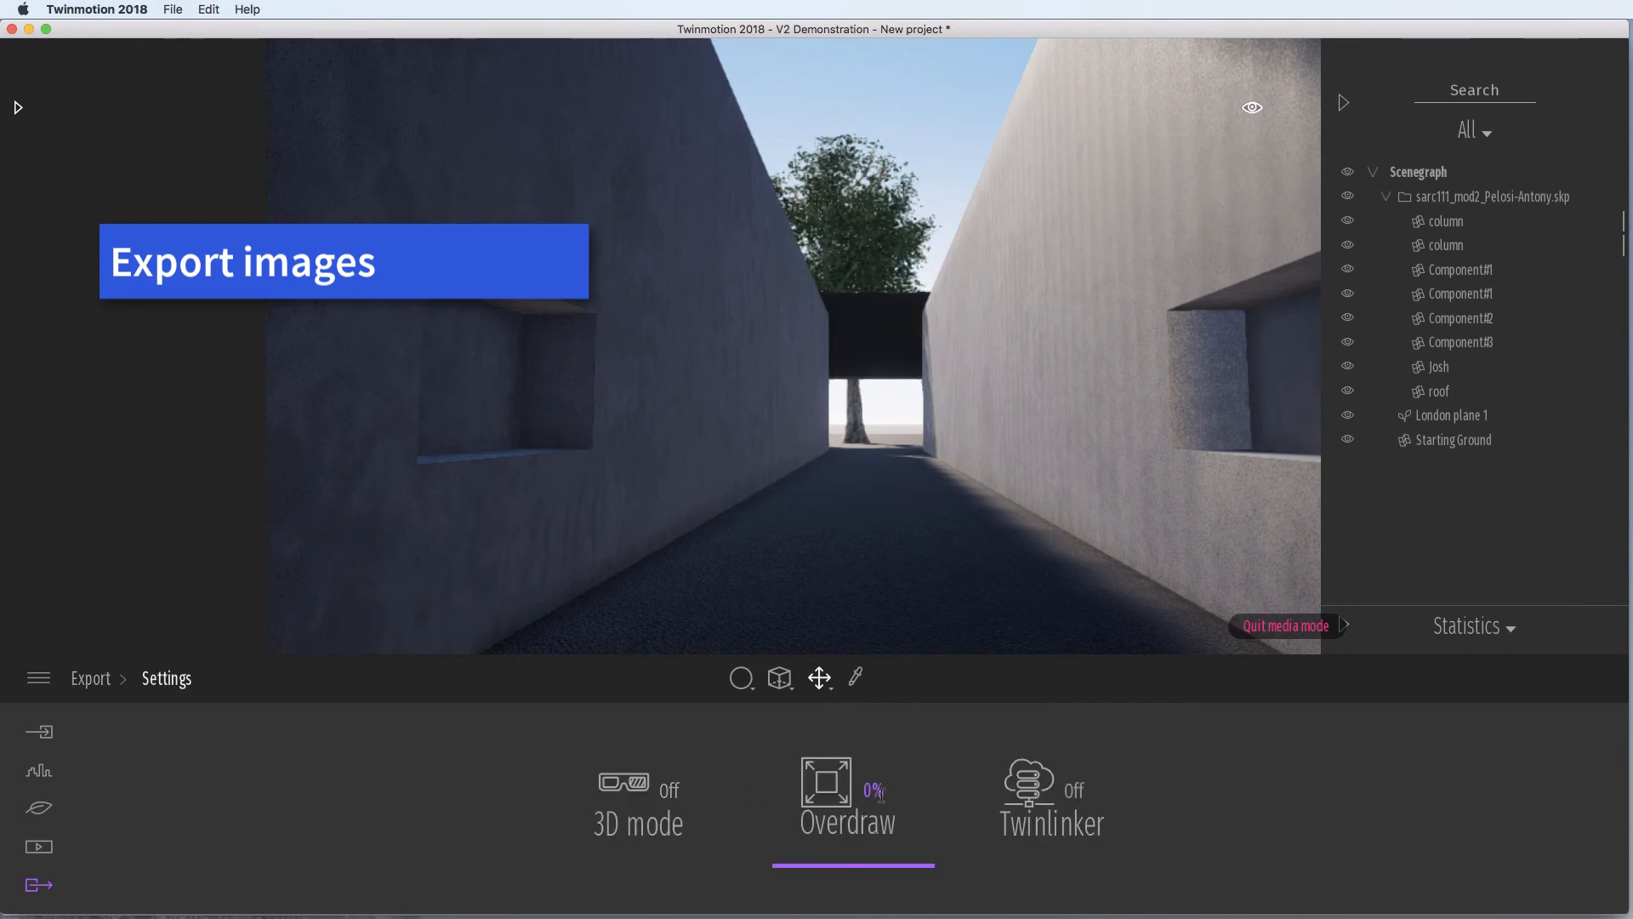
Show the main export options and start exporting the images as PNG files
{"action": "left_click", "coordinate": [90, 679]}
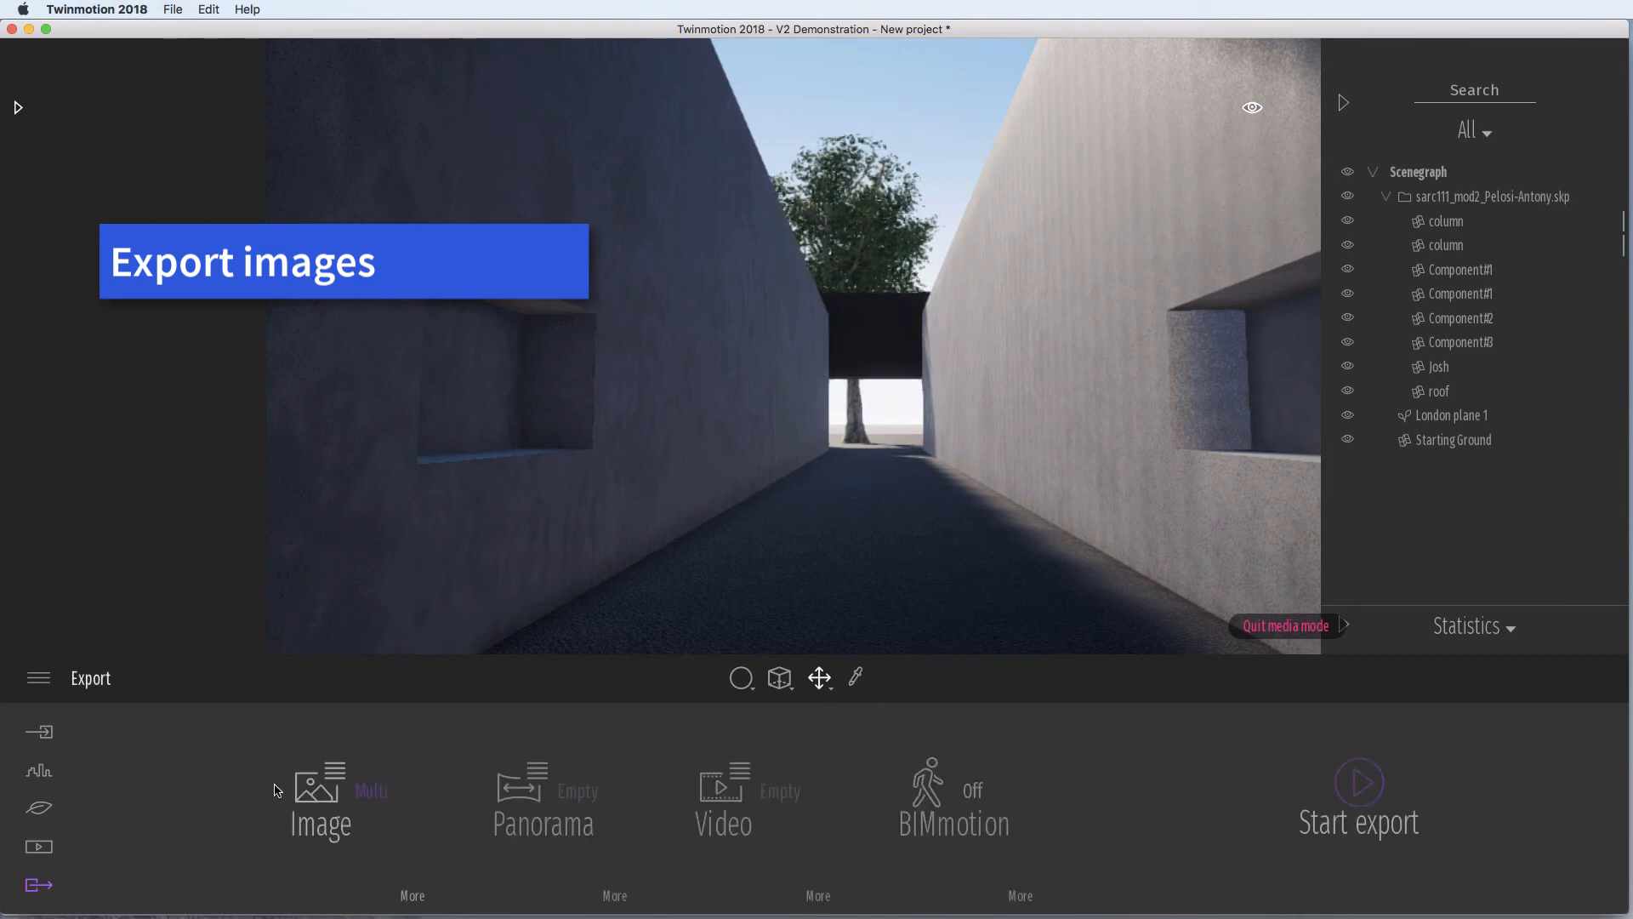
{"action": "mouse_move", "coordinate": [1357, 783]}
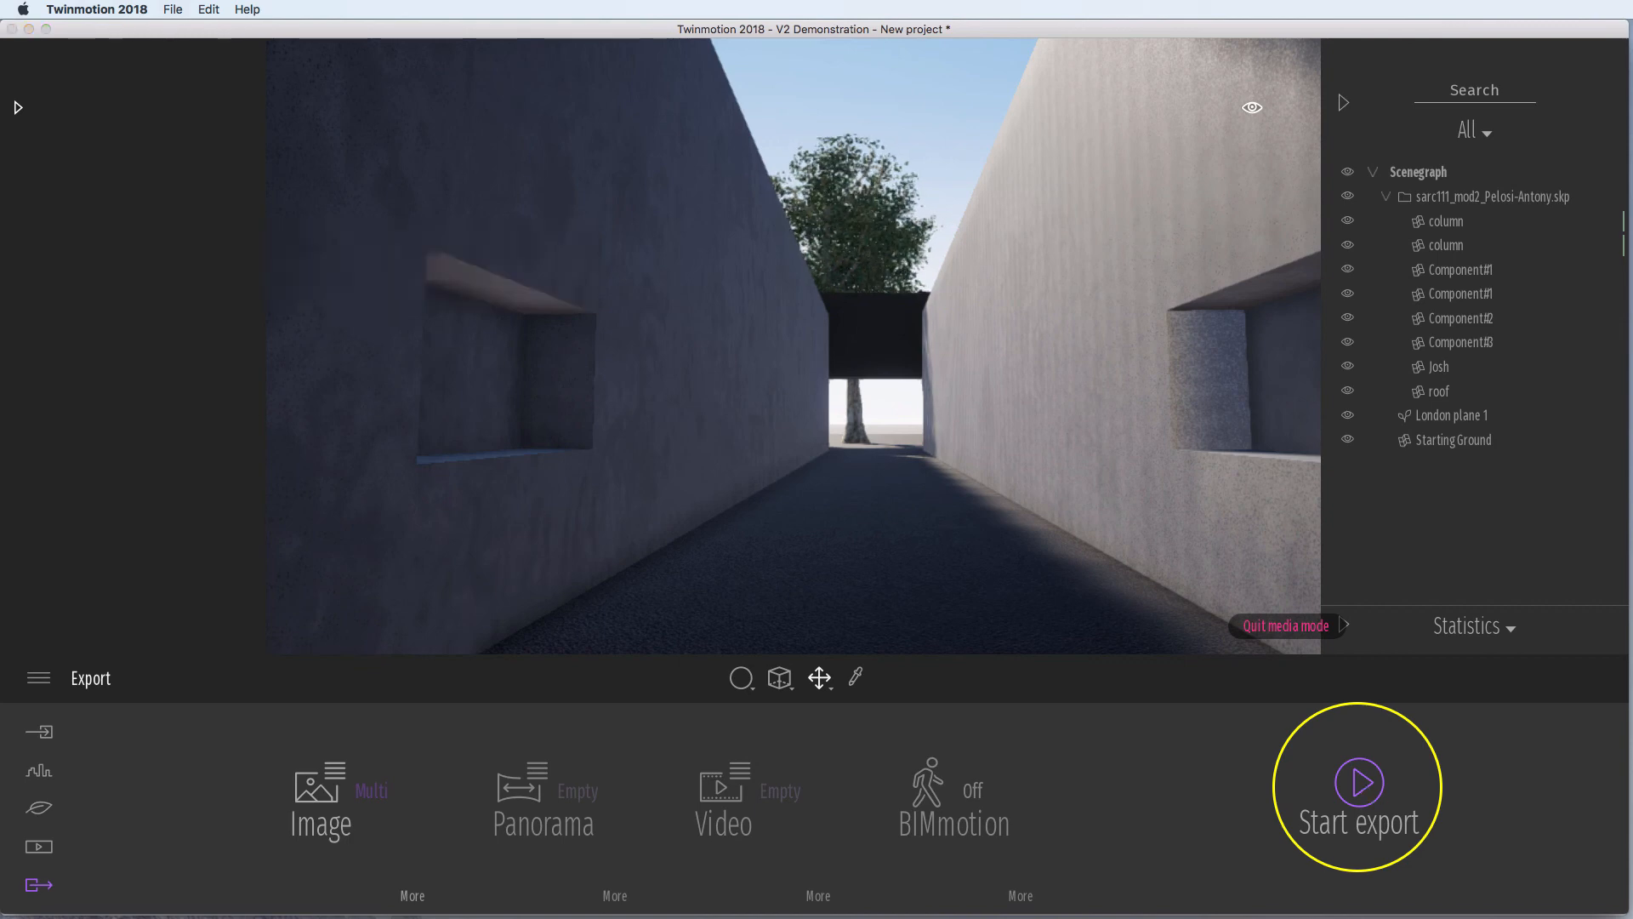
{"action": "left_click", "coordinate": [1358, 783]}
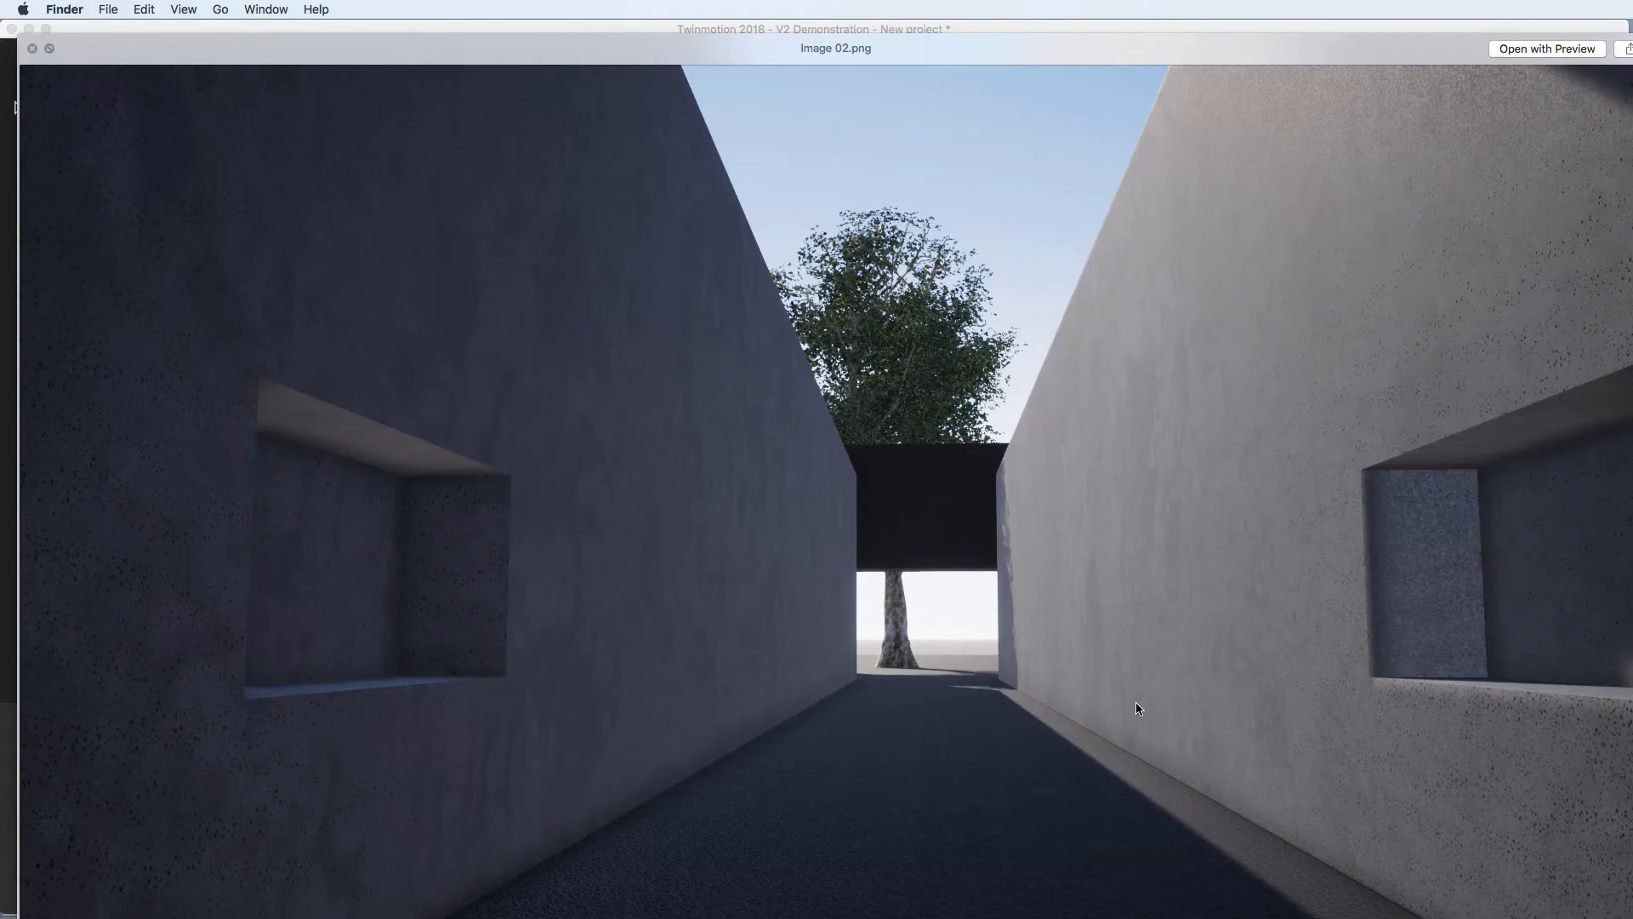
{"action": "mouse_move", "coordinate": [832, 548]}
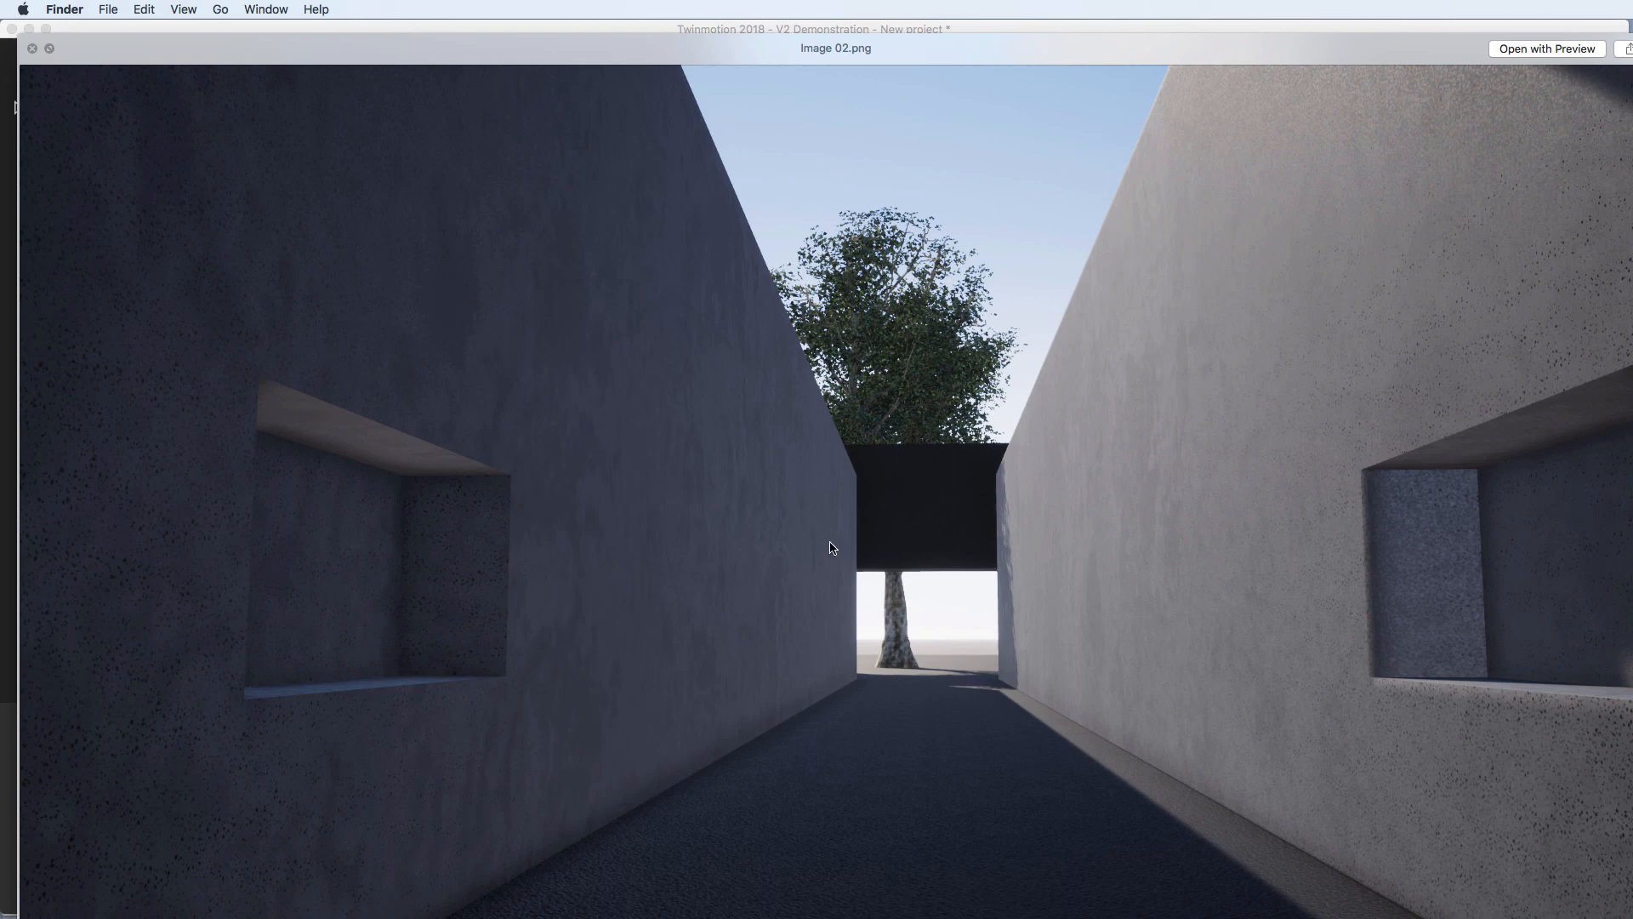